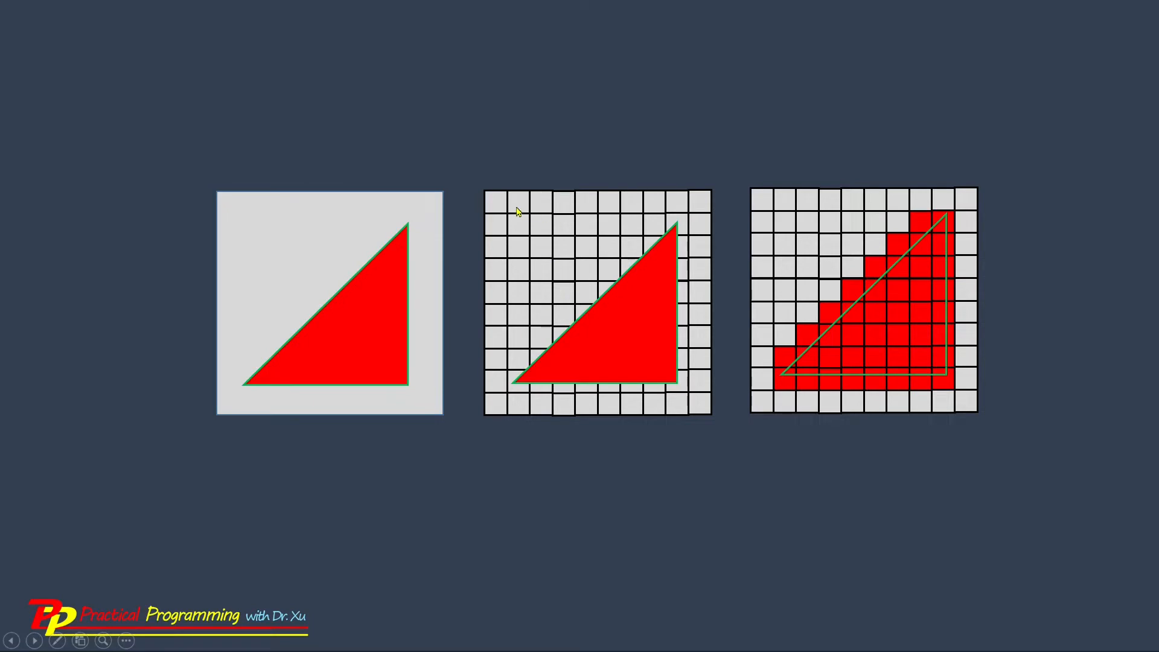
mouse_move(612, 340)
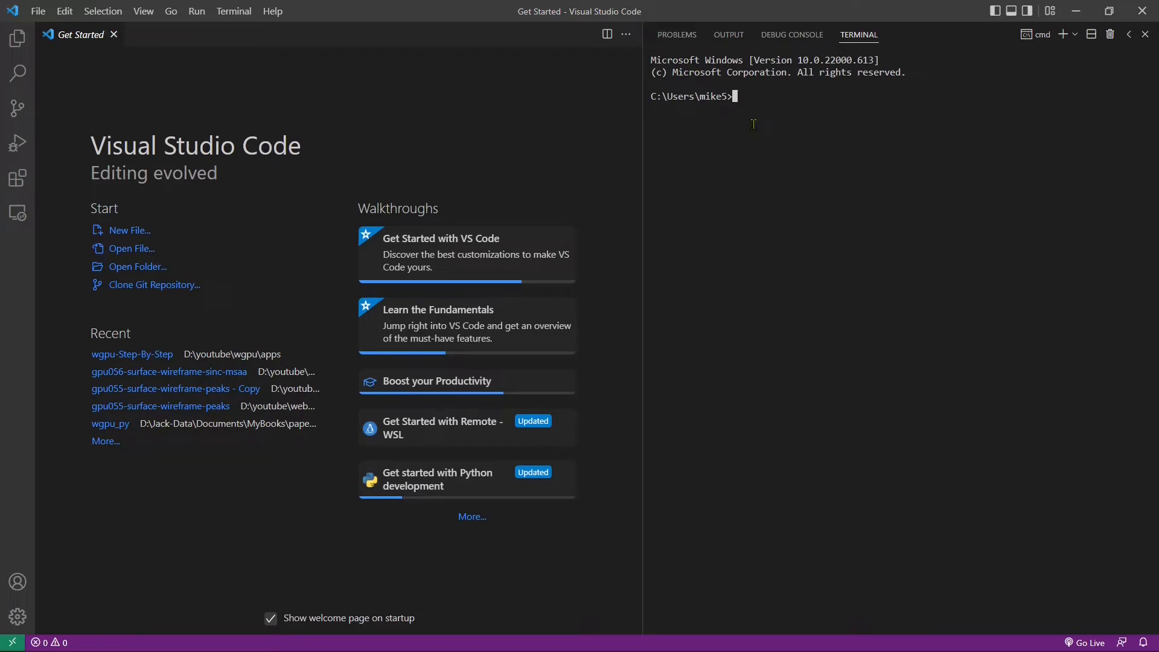
- Move into the code folder and create a new gpu56 folder with md
type("cd code")
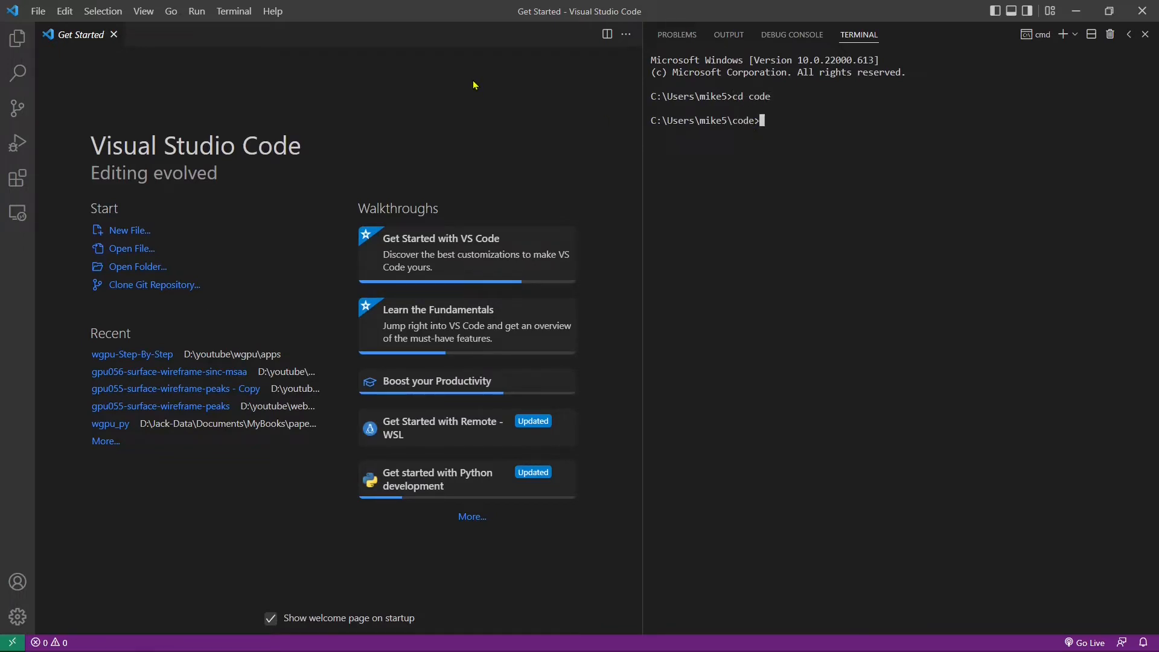
type("md")
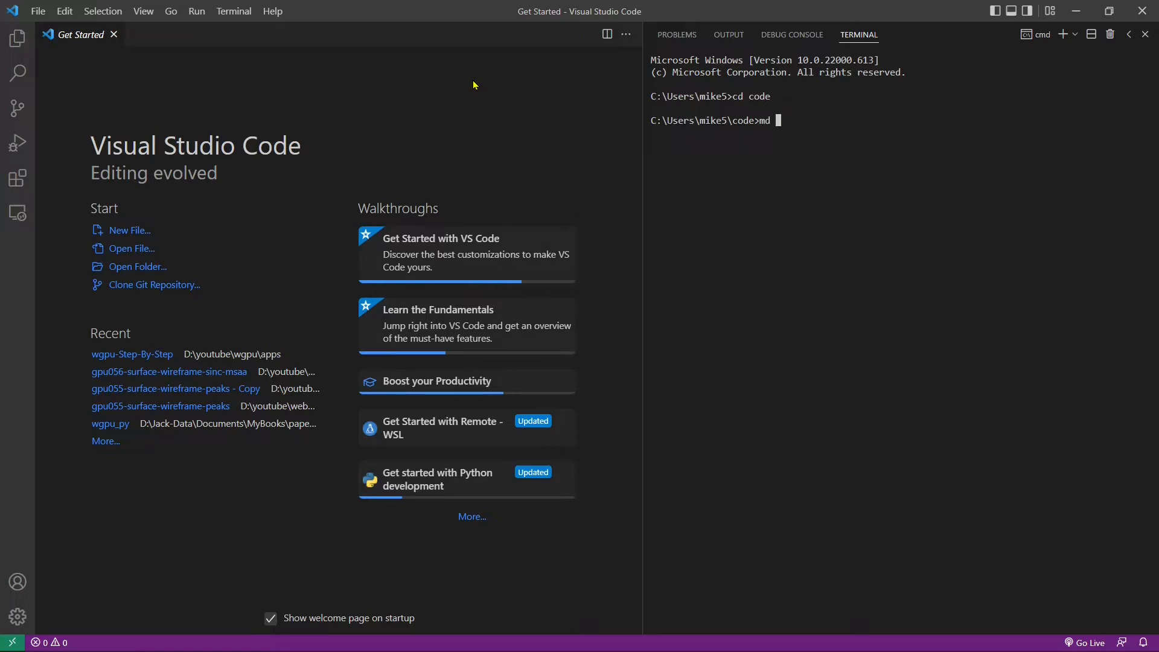
type("gpu56")
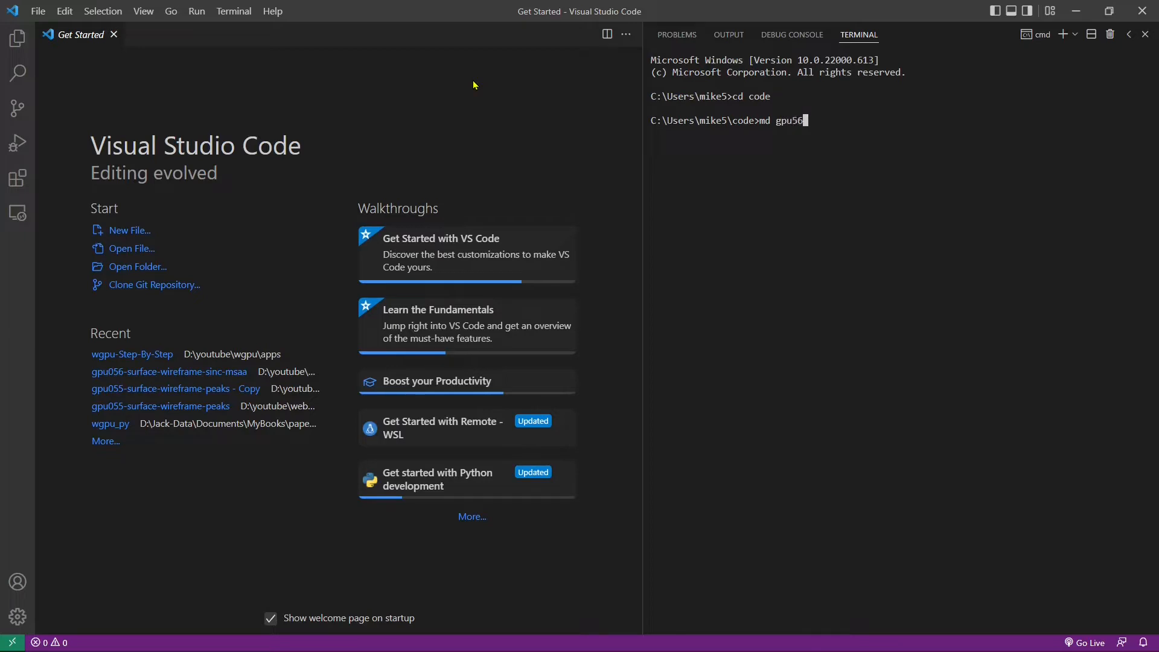
key("Return")
type("cd gpu56")
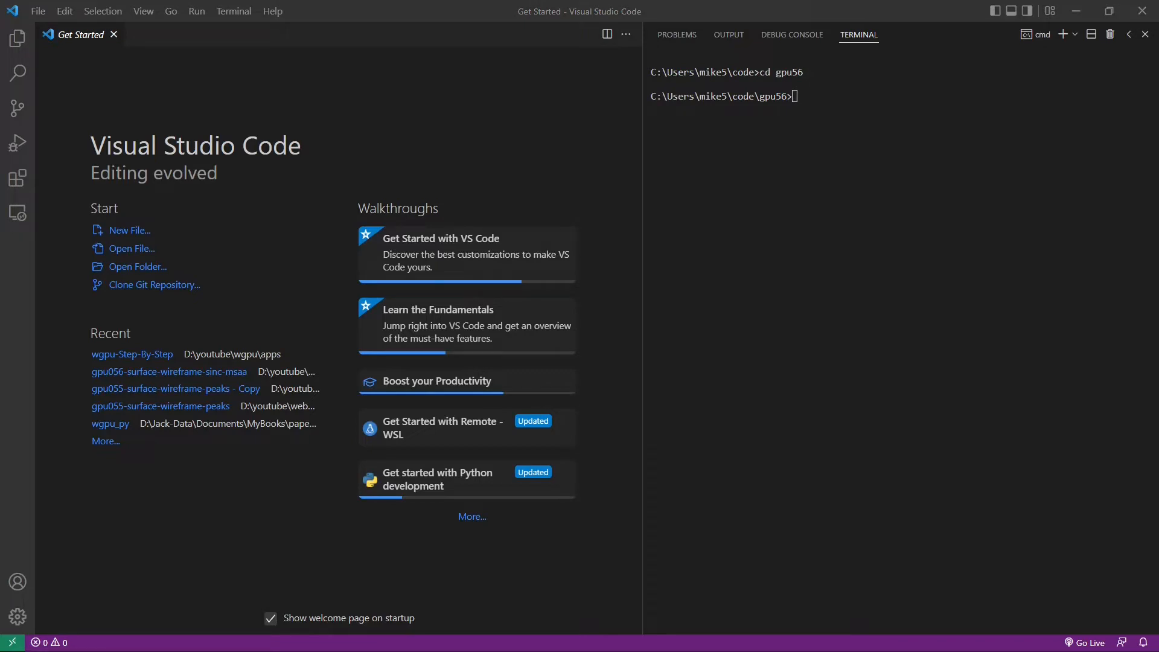
- Clone github.com/jack1232/webgpu55 into gpu56 and list the project files with dir
type("git clone https://github.com/jack1232/webgpu55")
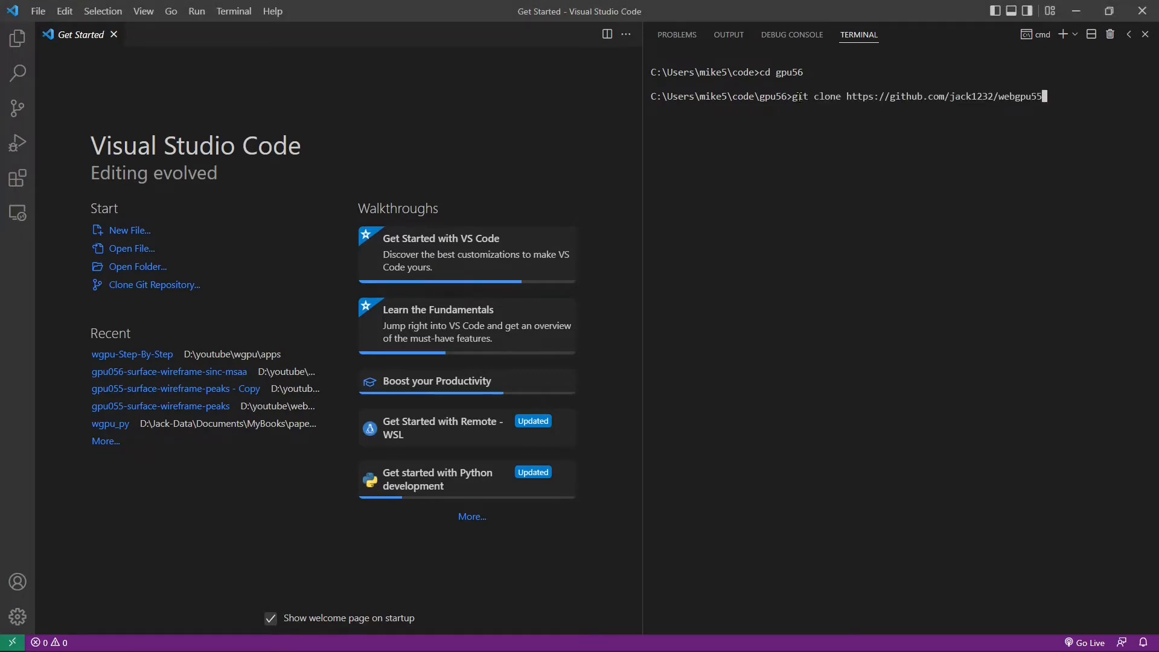
mouse_move(945, 96)
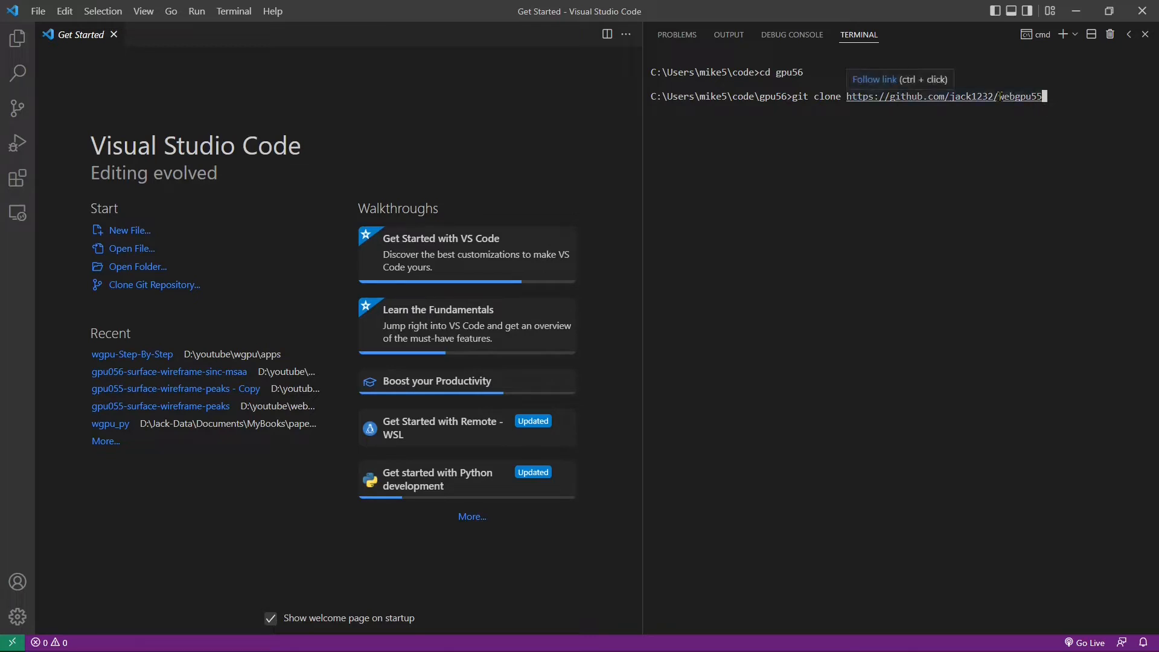
mouse_move(1007, 338)
type(" .")
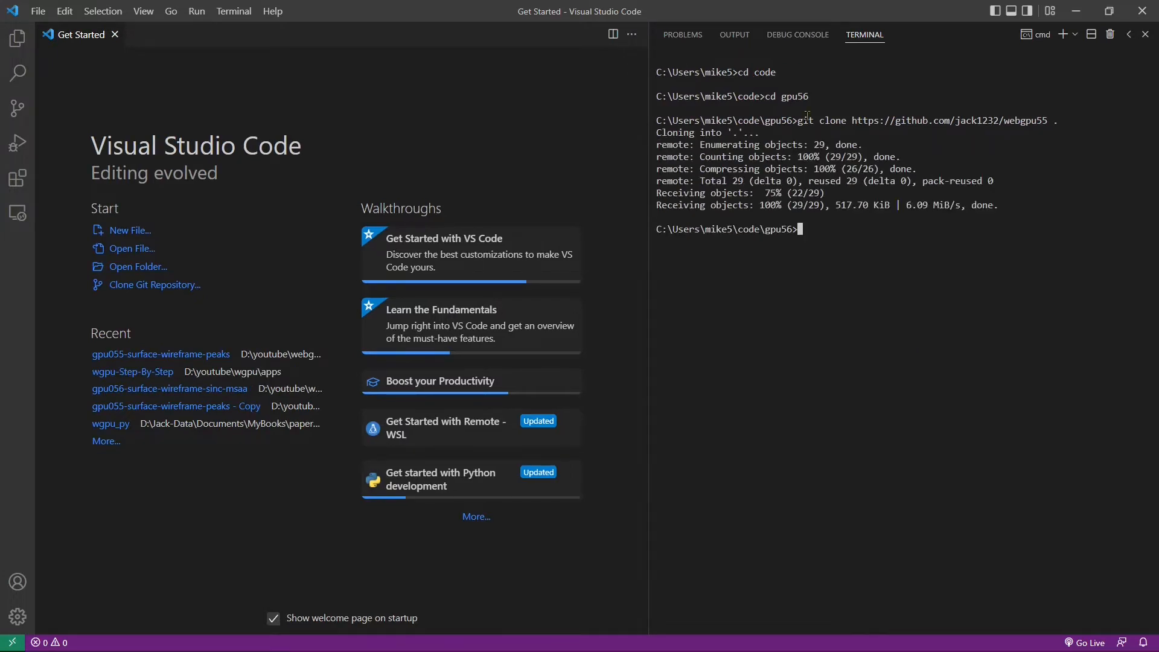
type("dir")
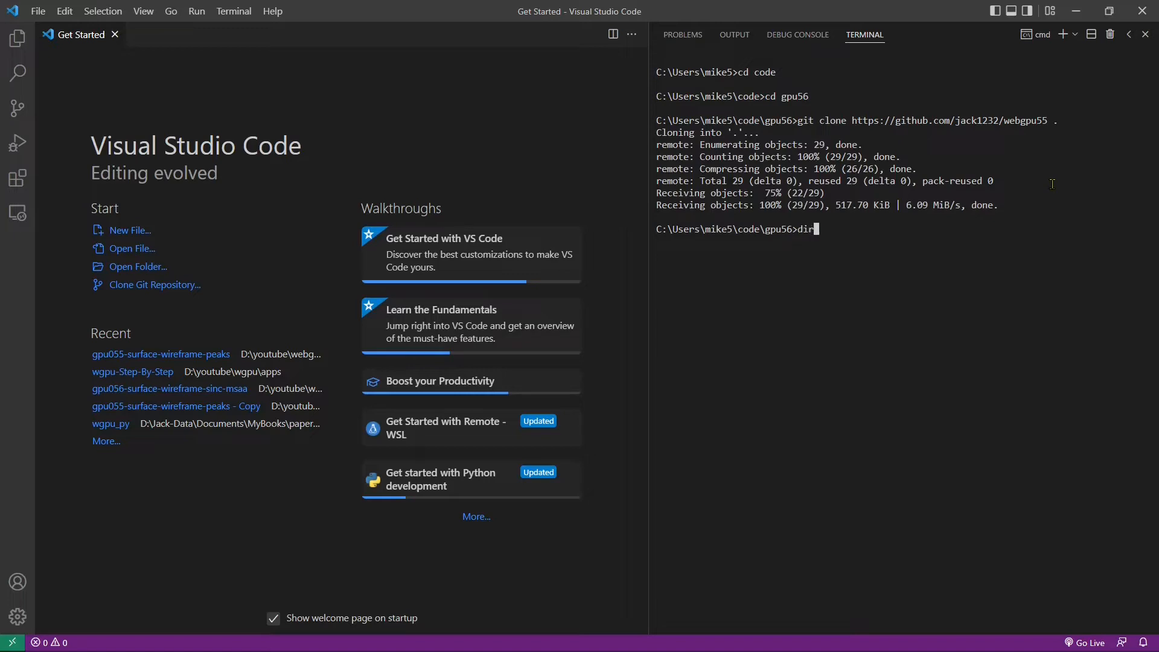
key("Return")
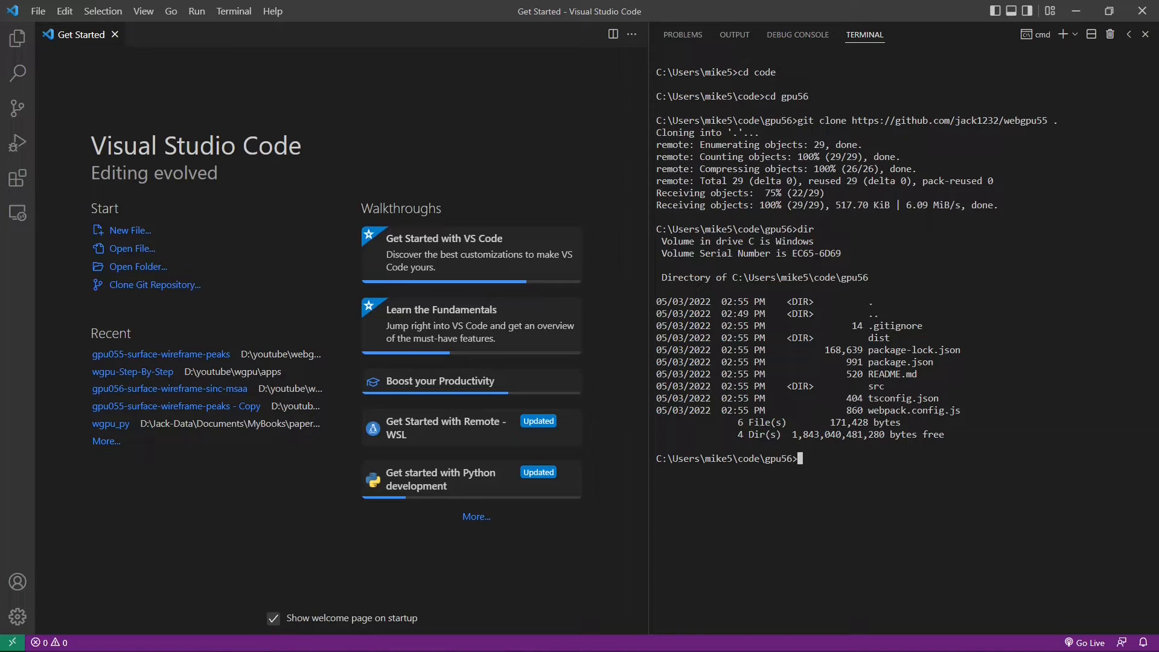
mouse_move(137, 267)
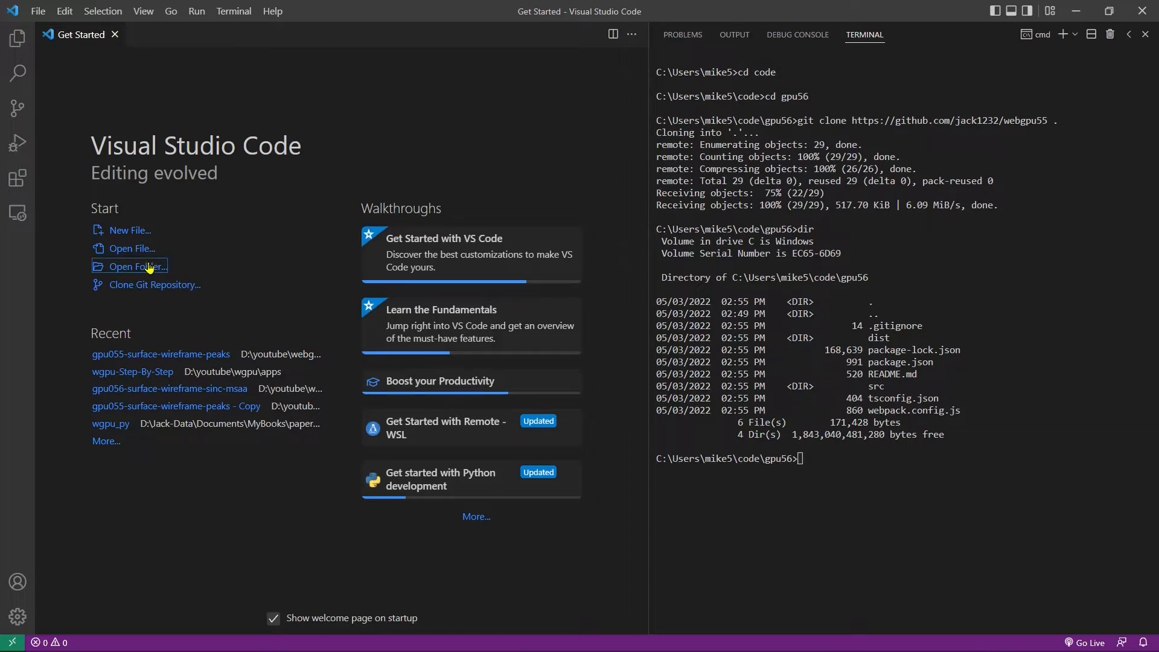
- Select gpu56 through Open Folder… and load it as the workspace
left_click(136, 266)
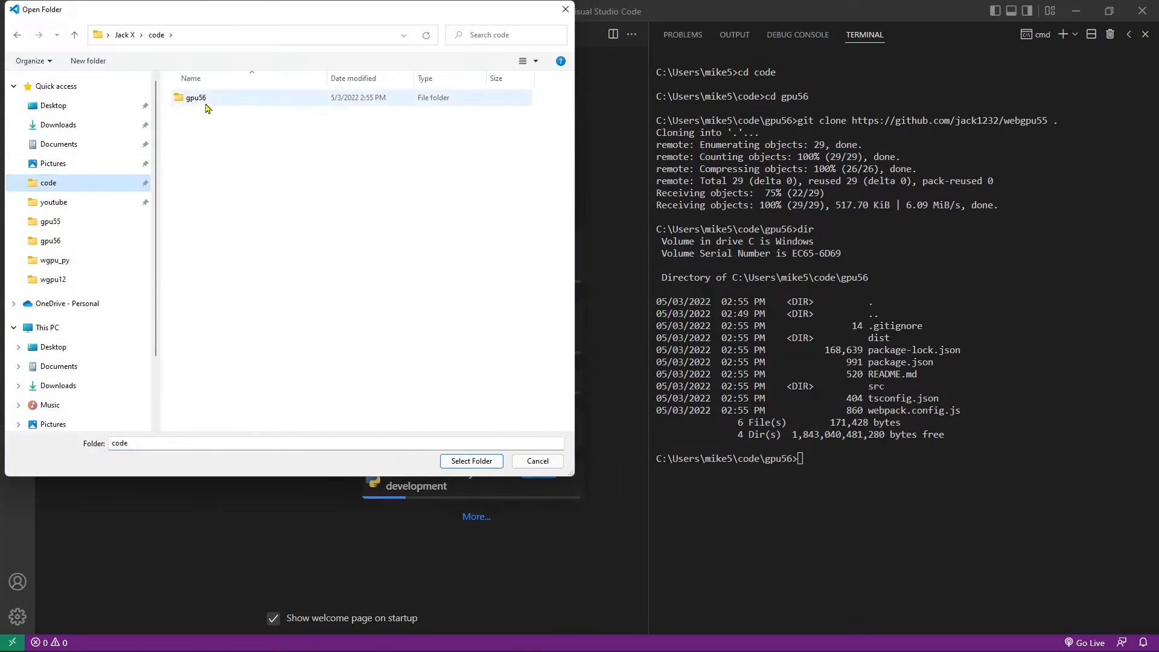
left_click(195, 97)
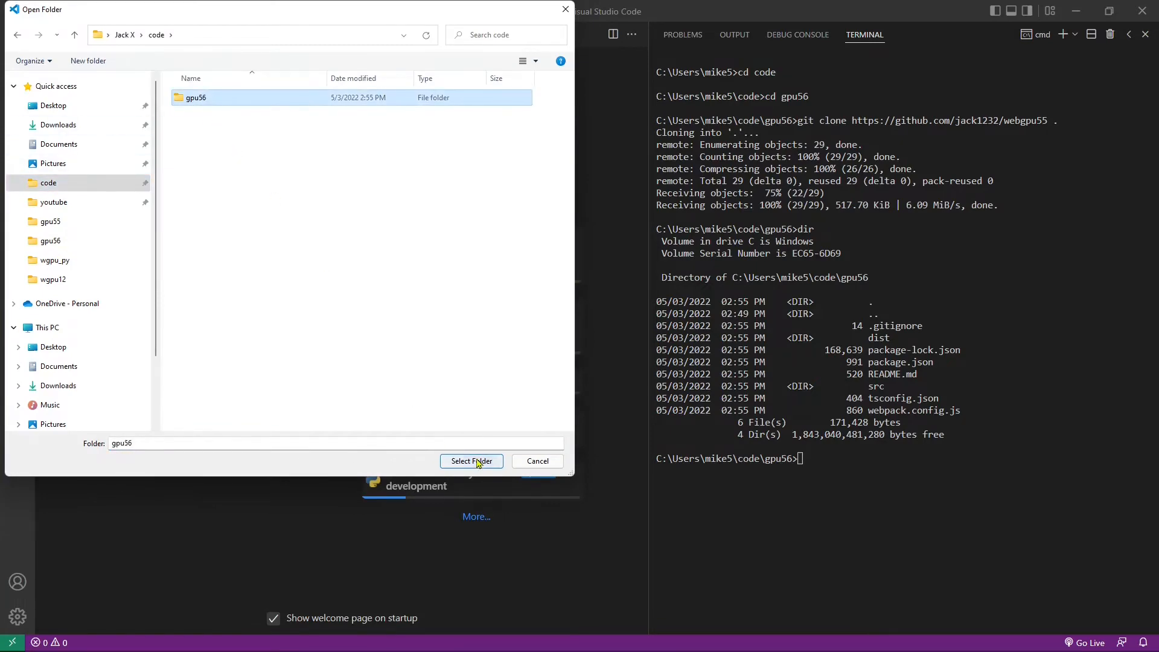
left_click(471, 461)
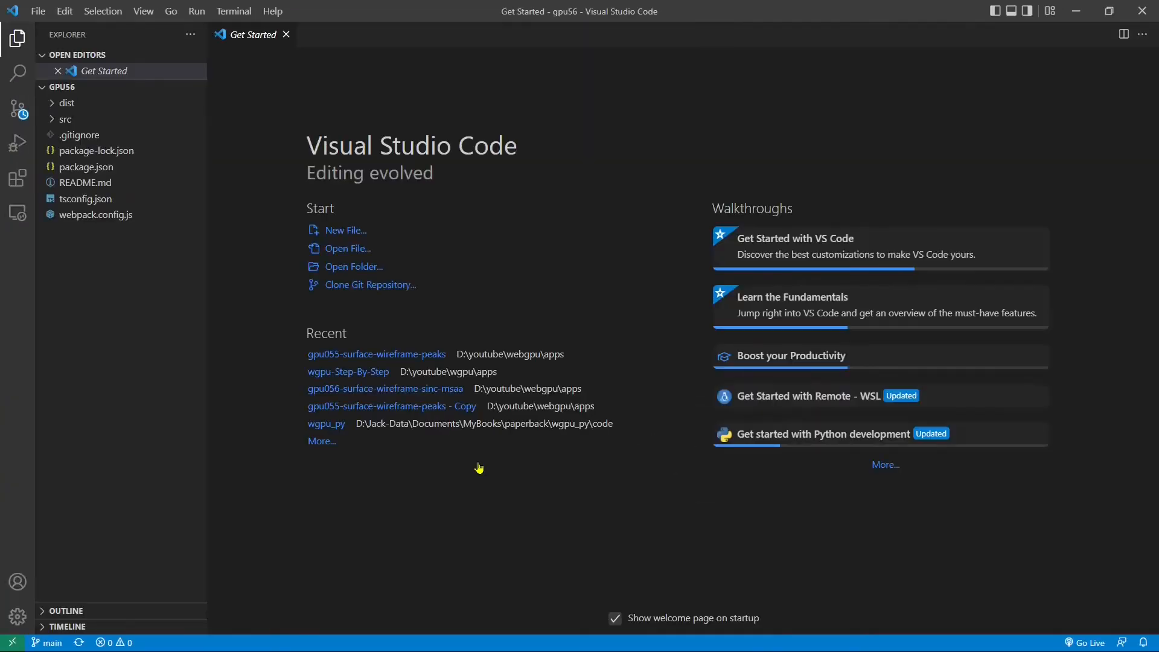
mouse_move(80, 98)
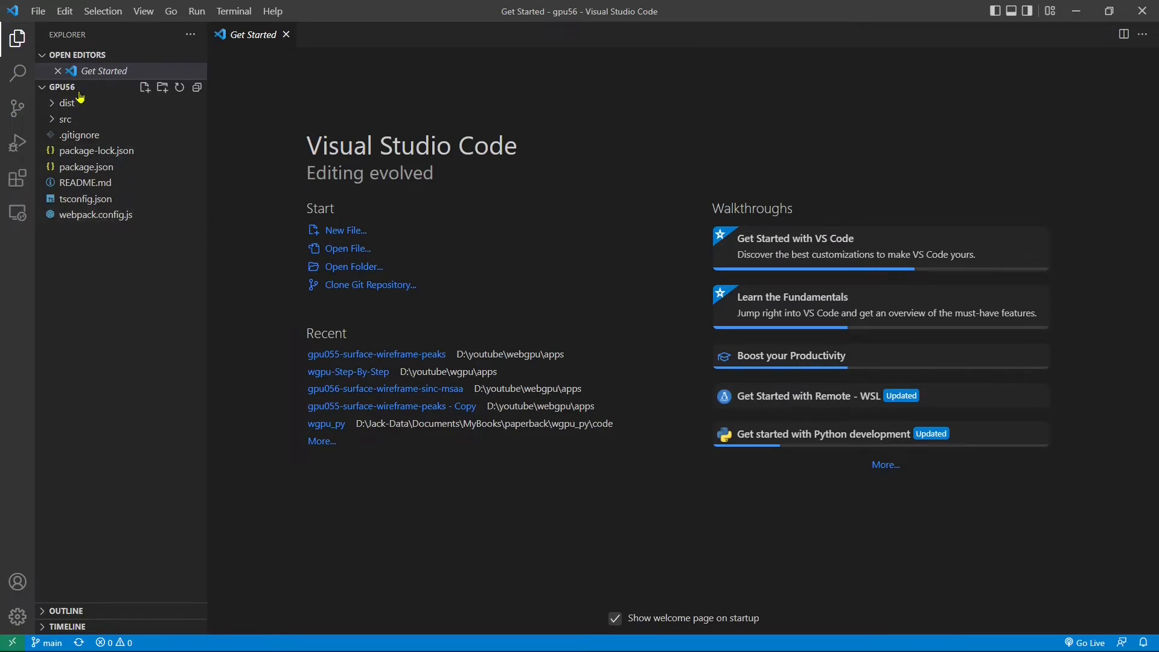
mouse_move(102, 111)
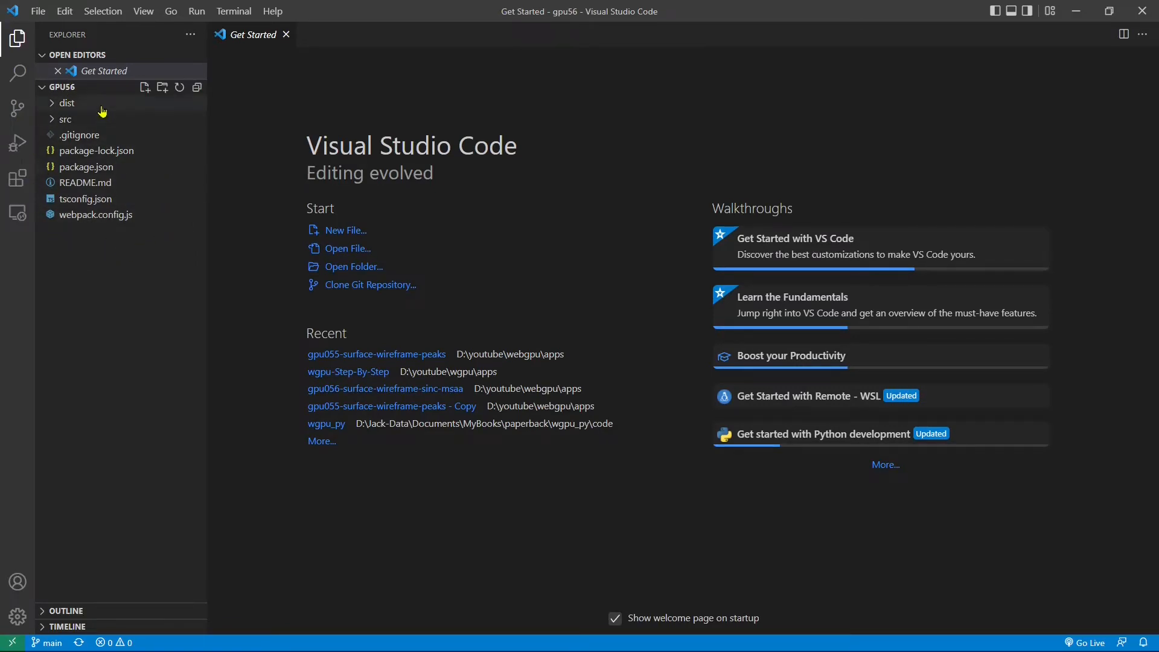
- Run npm install in a new terminal, then expand the dist folder
left_click(233, 11)
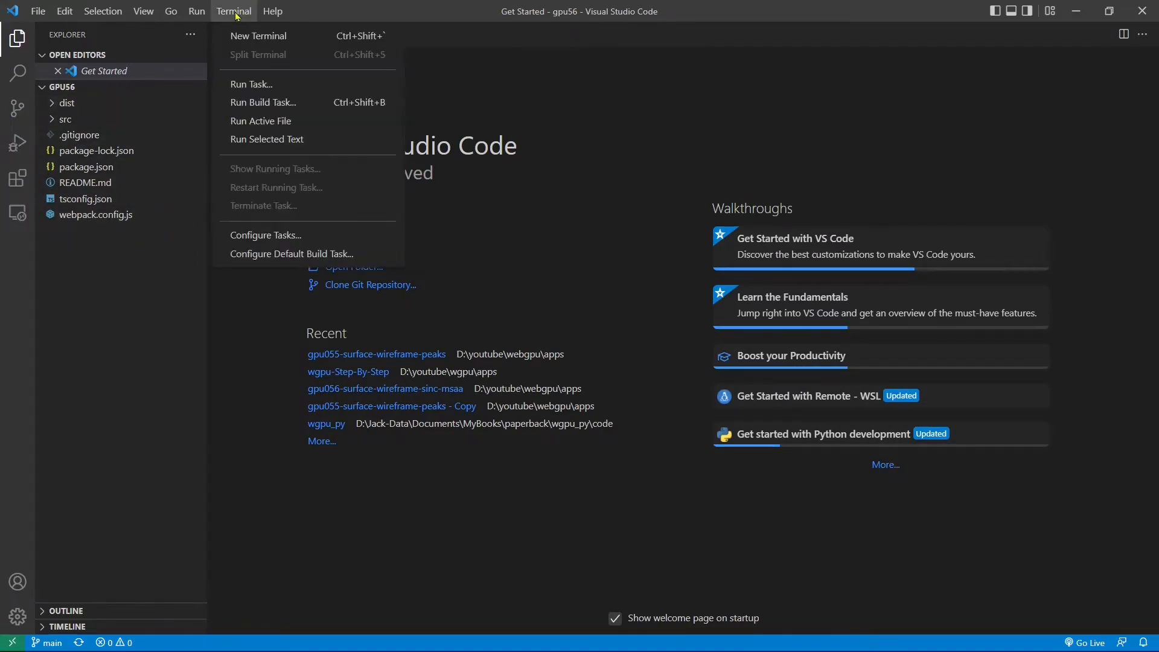
left_click(258, 35)
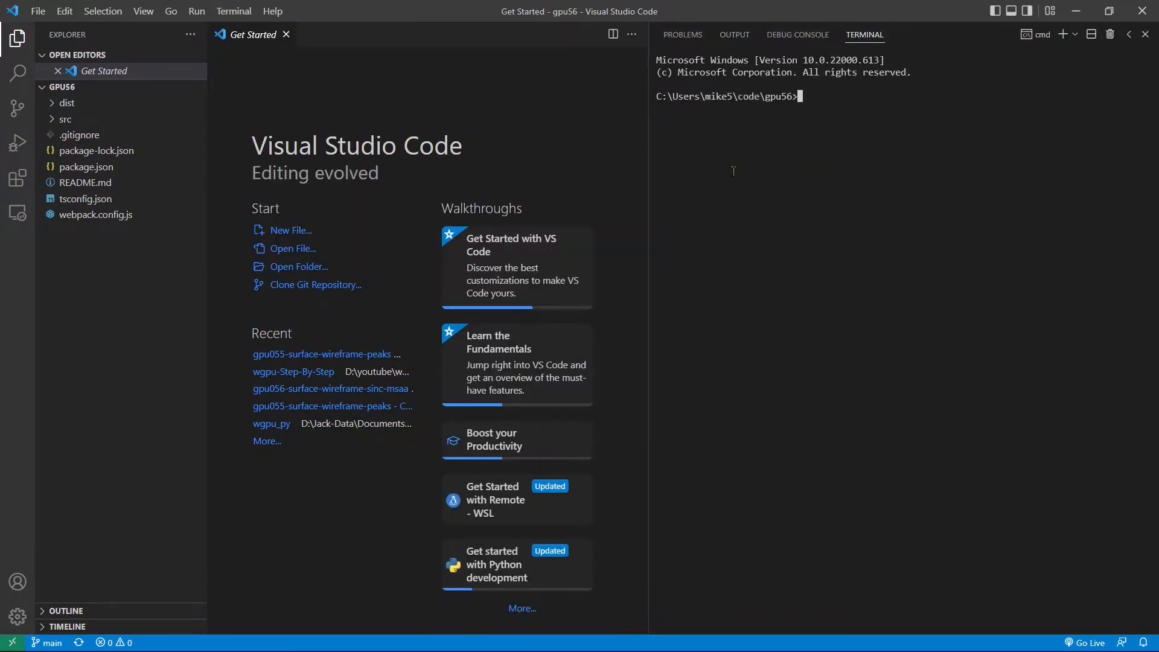
type("n")
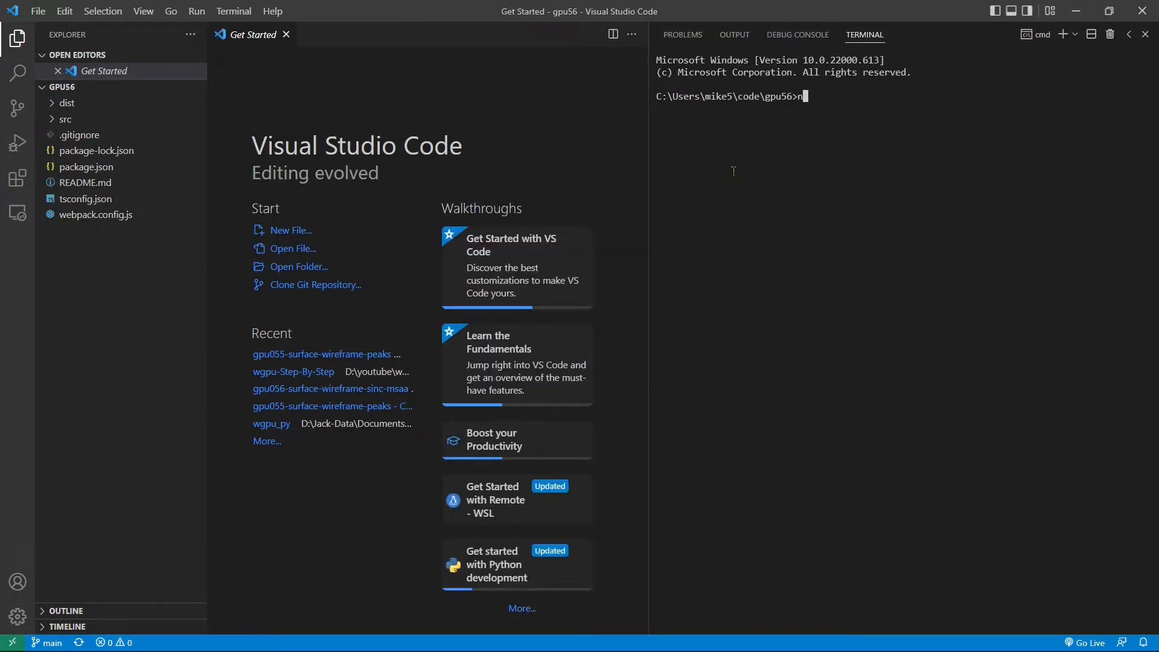
type("pm")
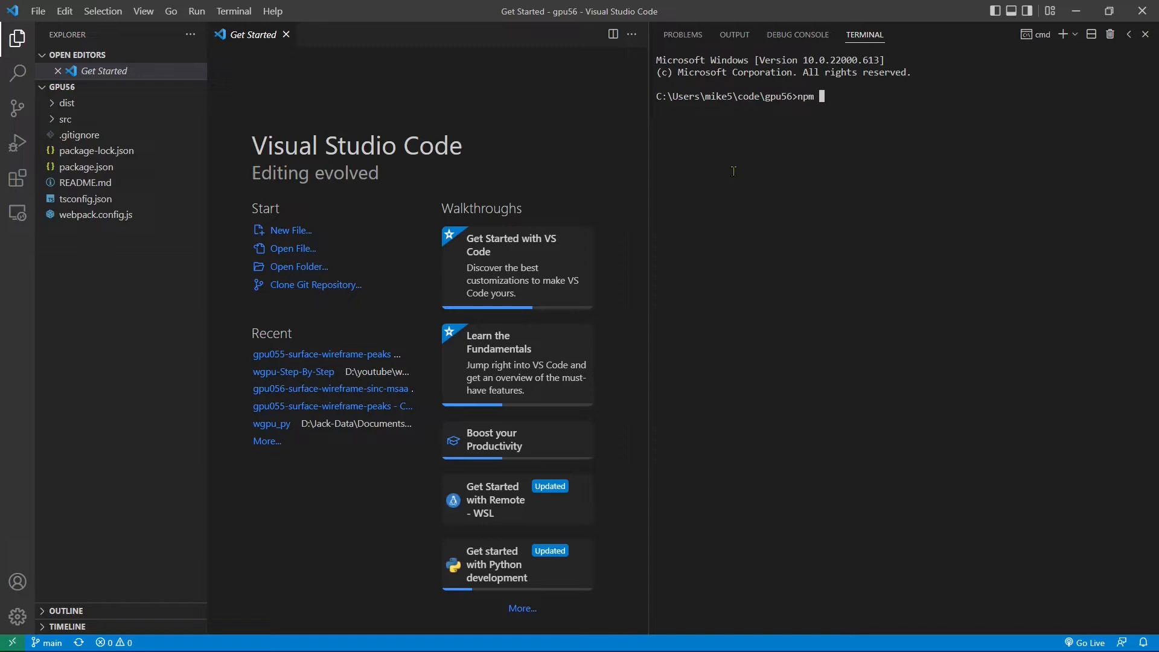
type("install")
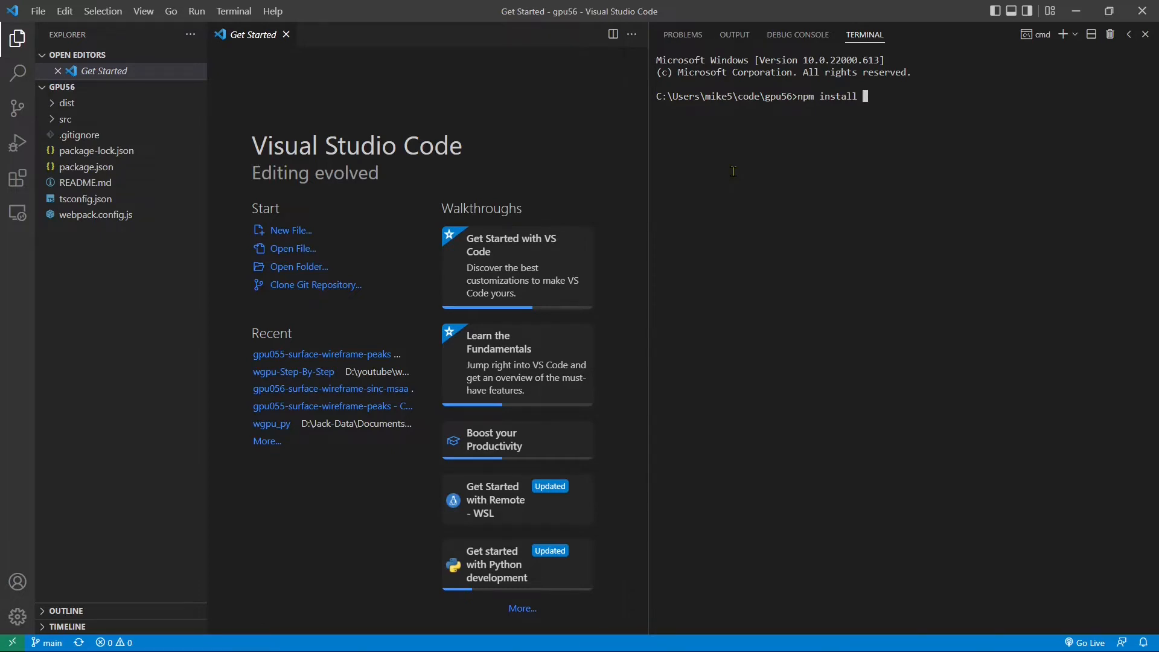
key("Return")
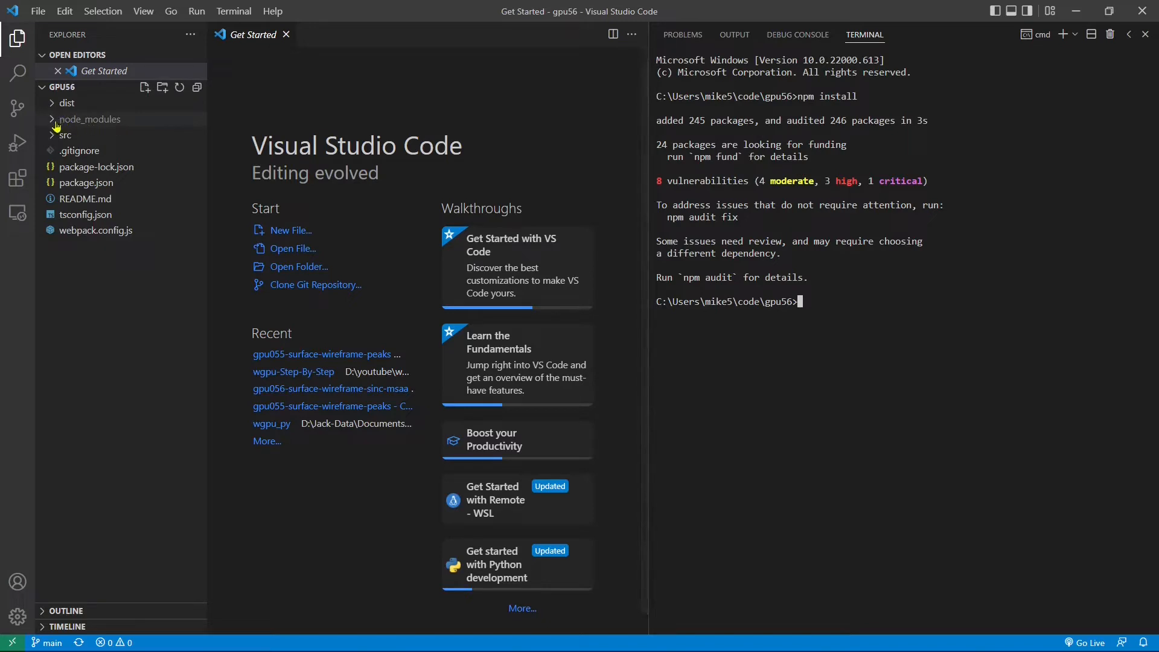
mouse_move(123, 125)
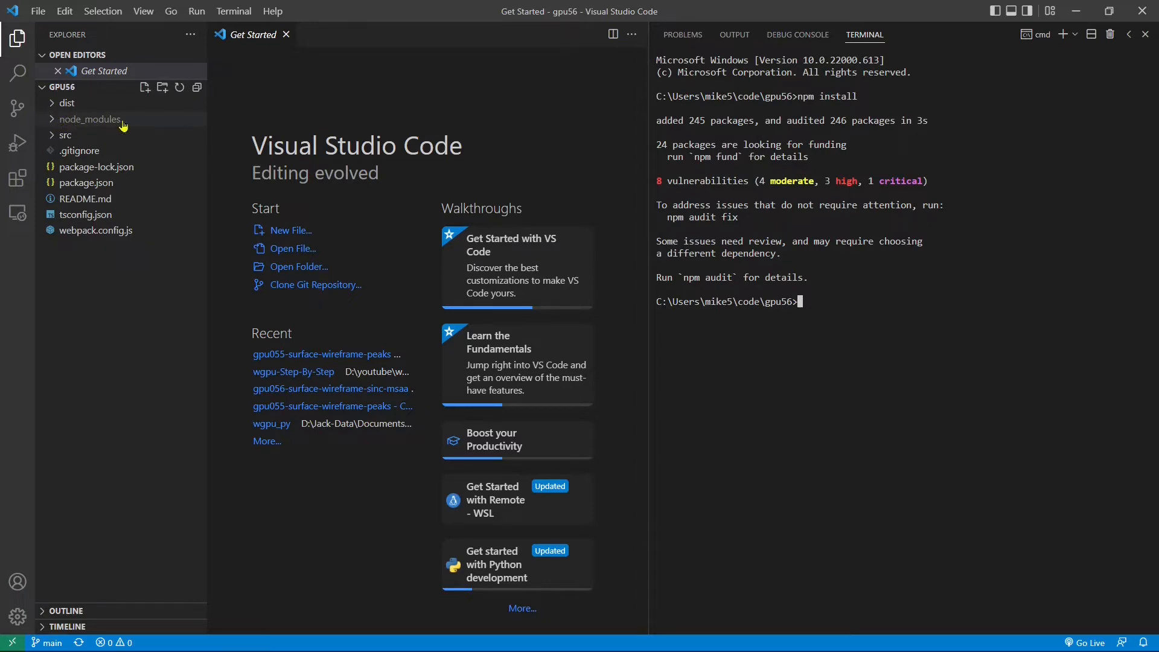
left_click(286, 34)
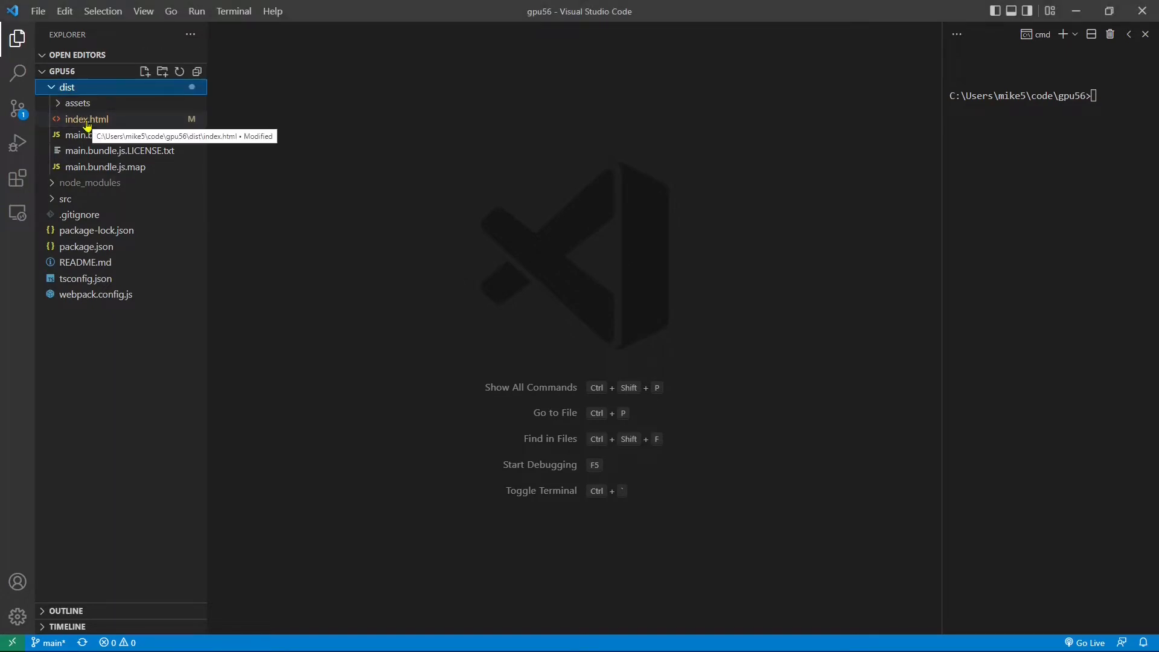
- Open dist/index.html, retitle it WebGPU Step-by-Step 56, and begin extending the heading
left_click(86, 119)
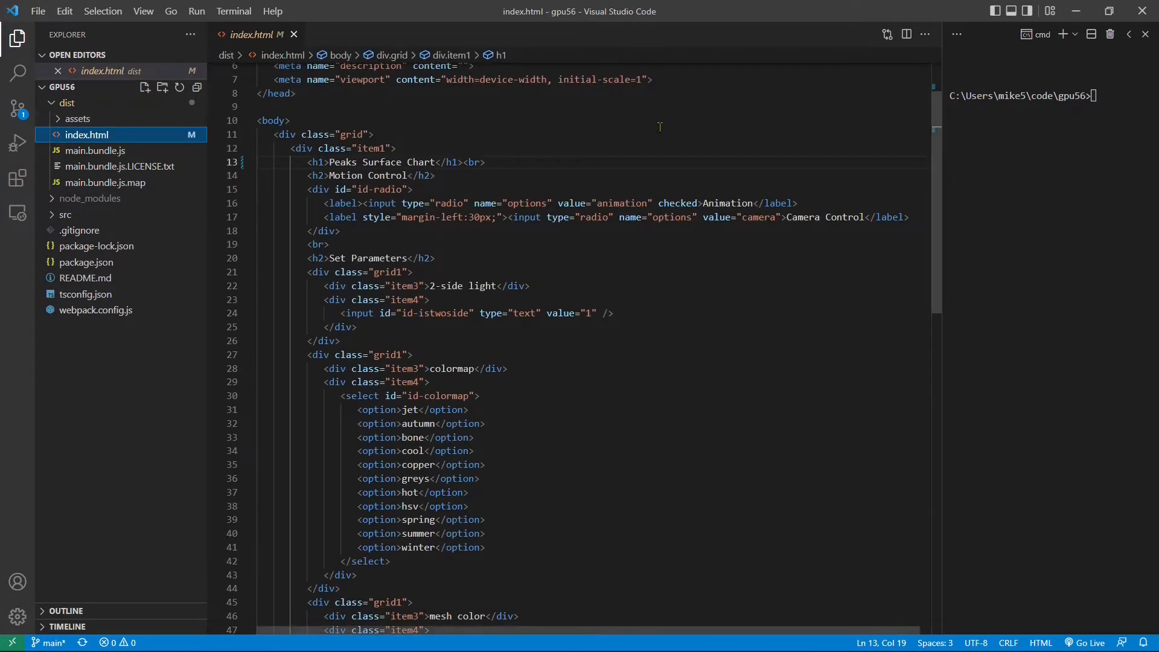
scroll("up", 3)
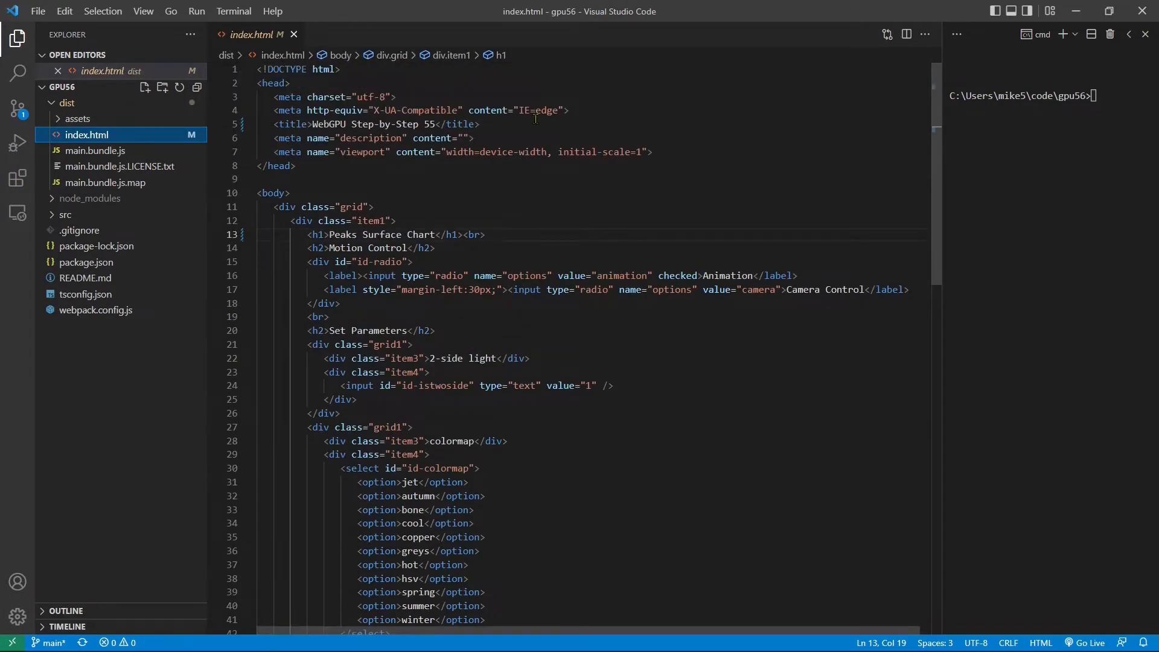
left_click(438, 124)
type("6")
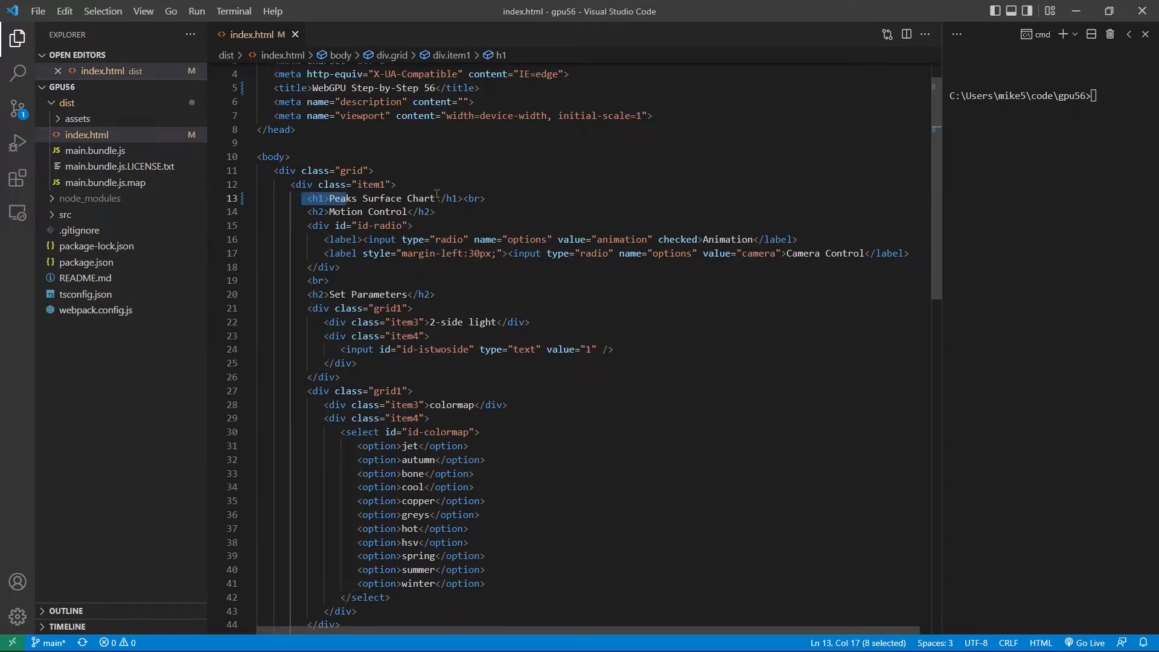
type("with MSA")
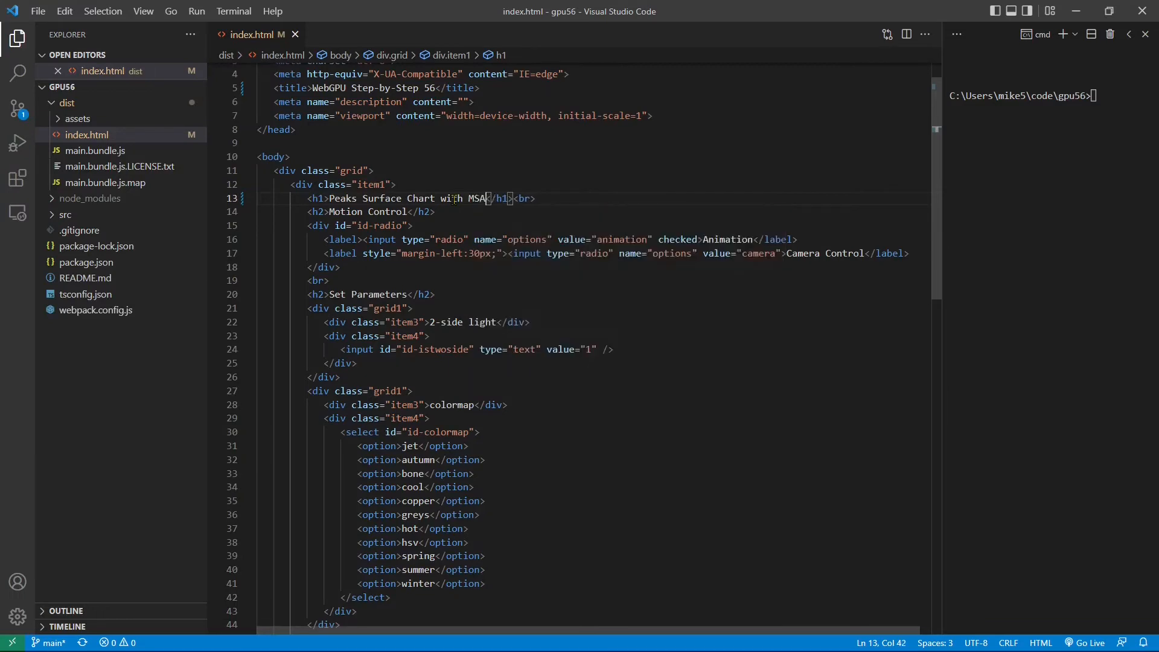
- Rename the dy row label to 'sample count' and set its id-sample input to 1
scroll("down", 3)
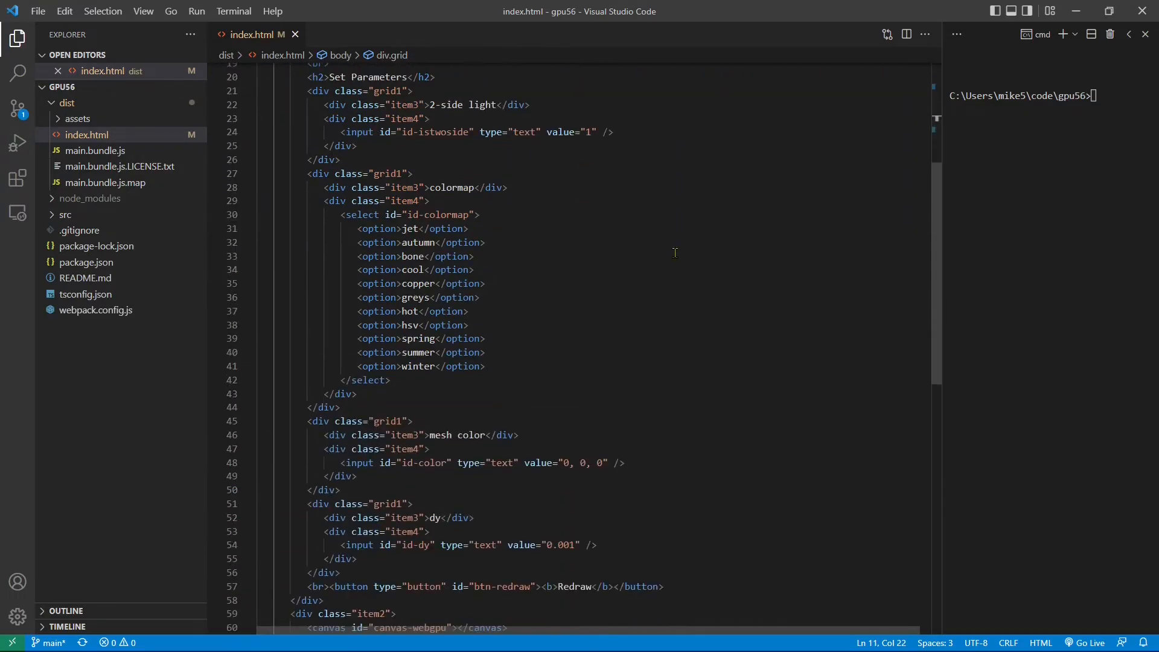
scroll("down", 3)
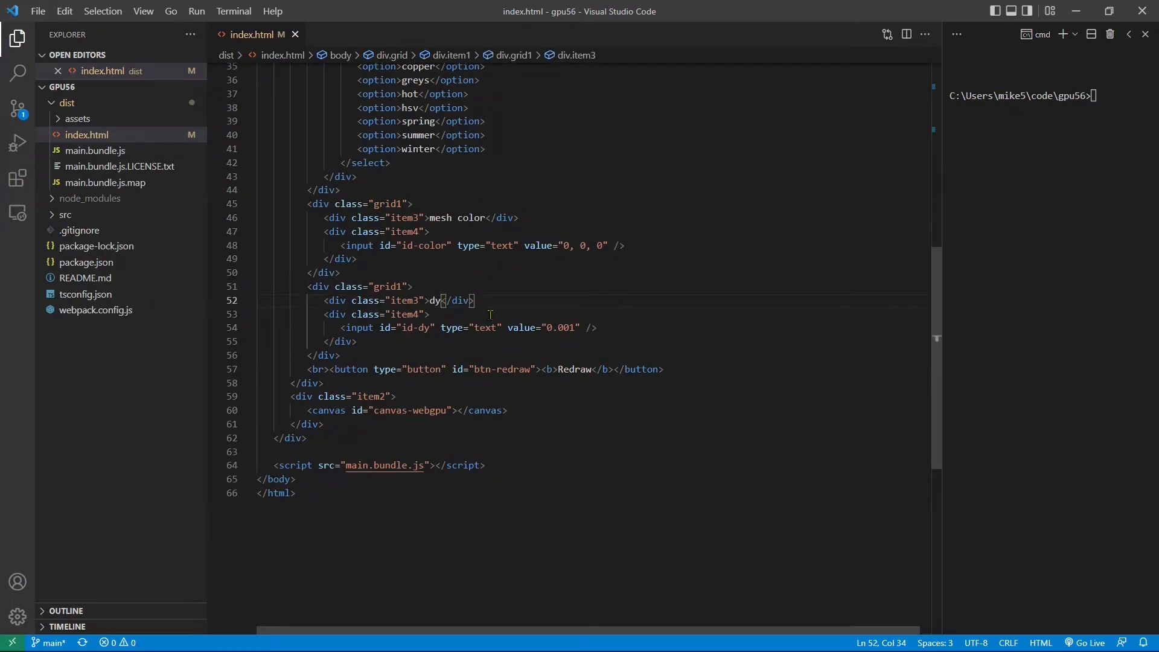
type("s")
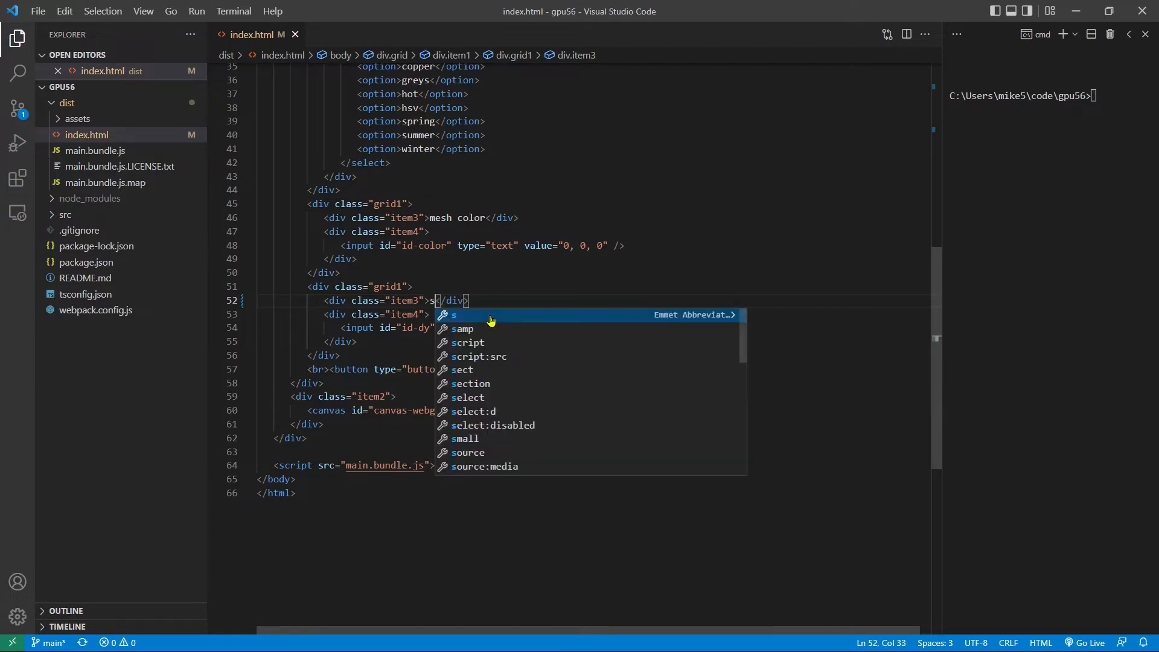
type("ample cou")
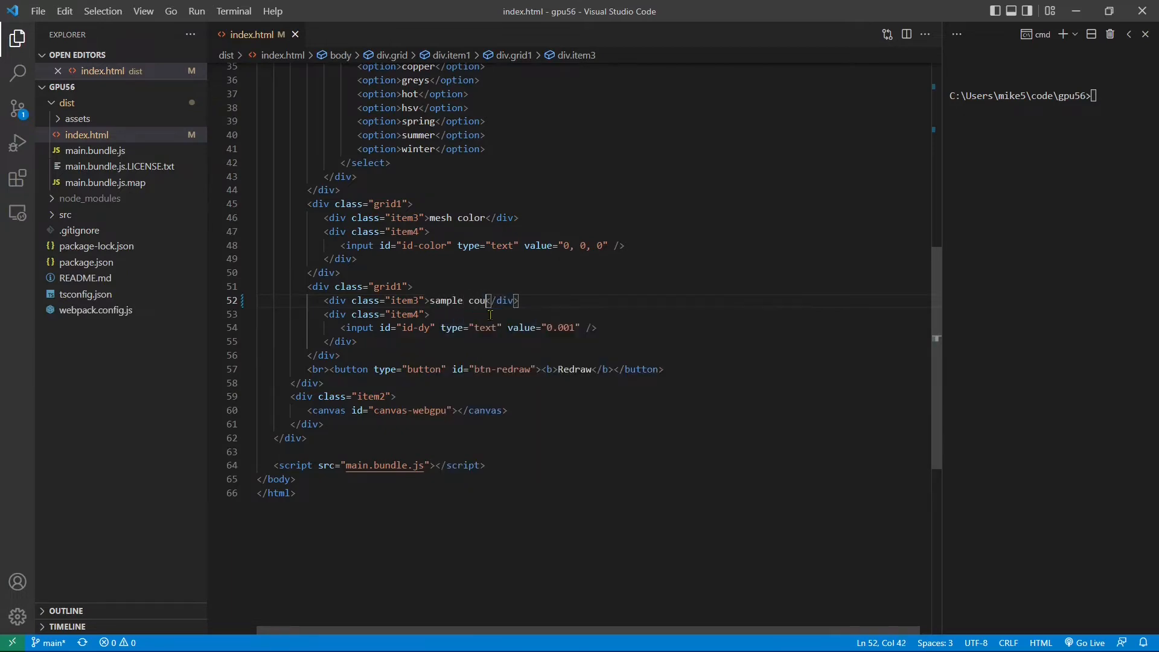
type("nt")
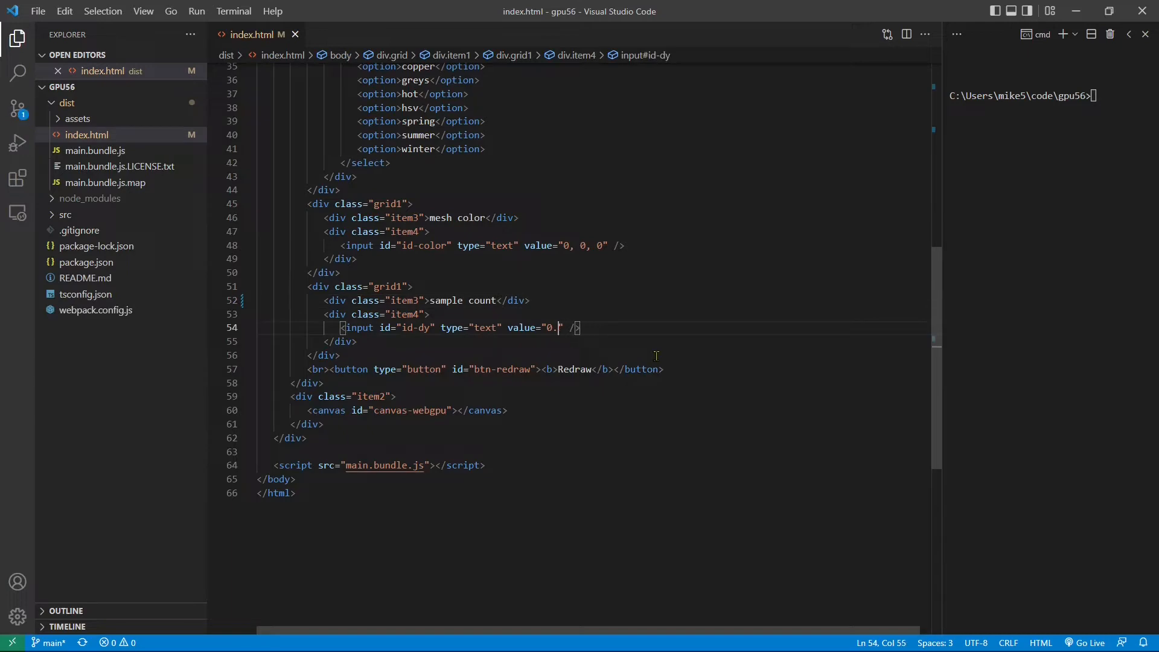
key("Backspace")
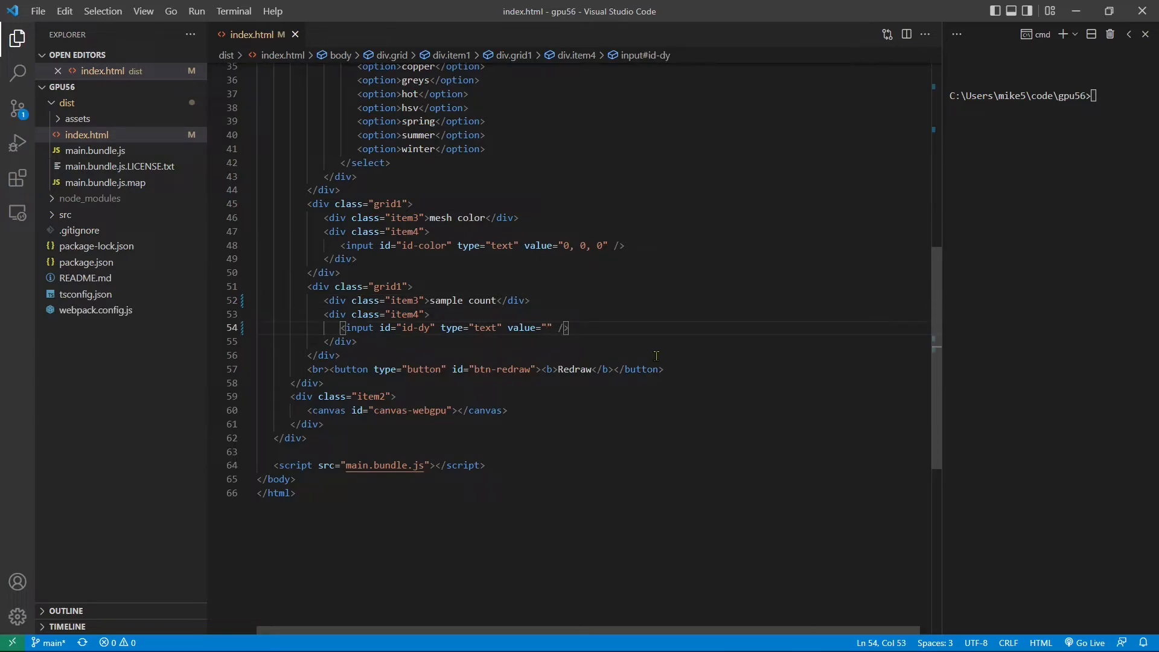
type("1")
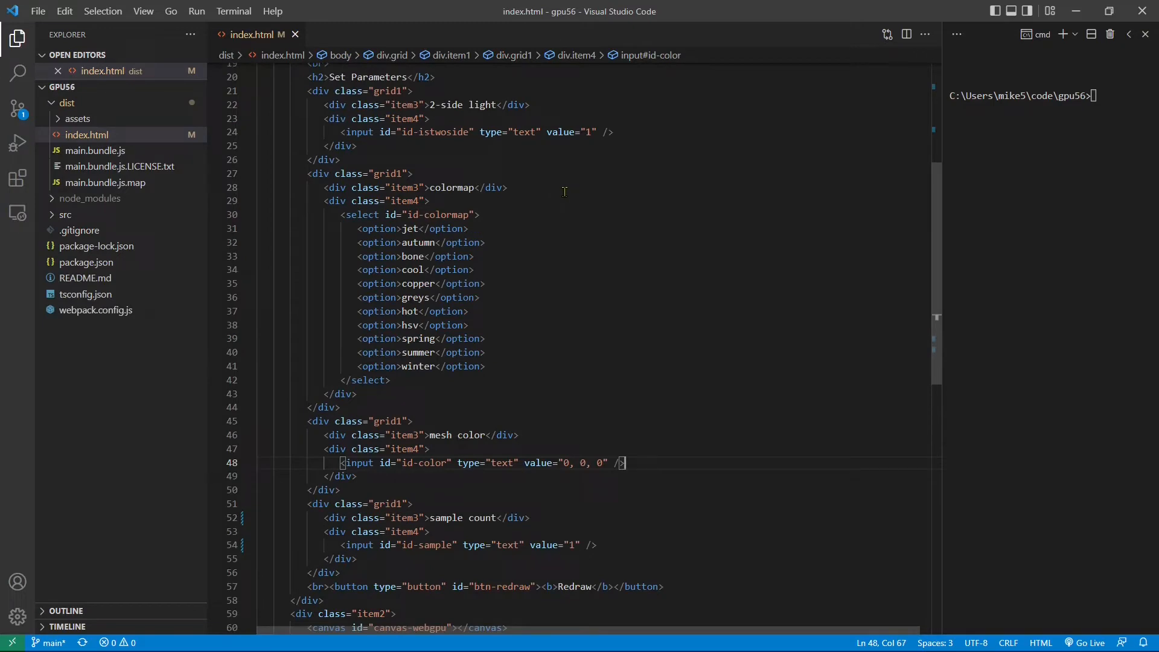
left_click(478, 187)
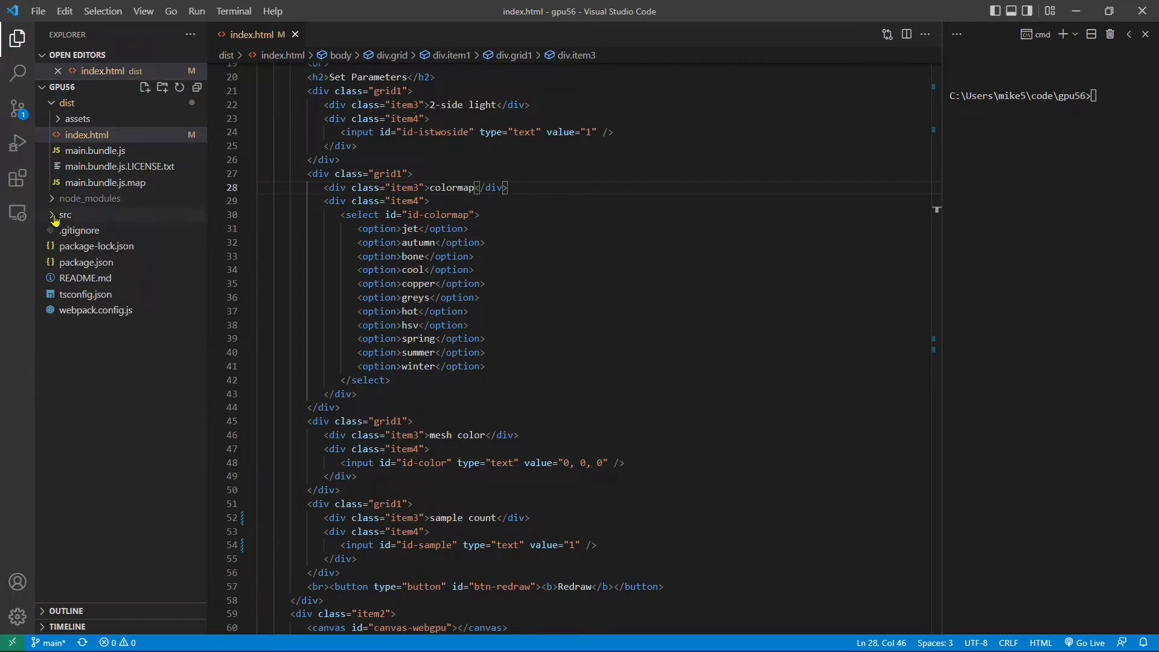
- Open src/surface.ts and delete 'meshData2: Float32Array,' from the CreateSurfaceWithColormap signature
left_click(65, 214)
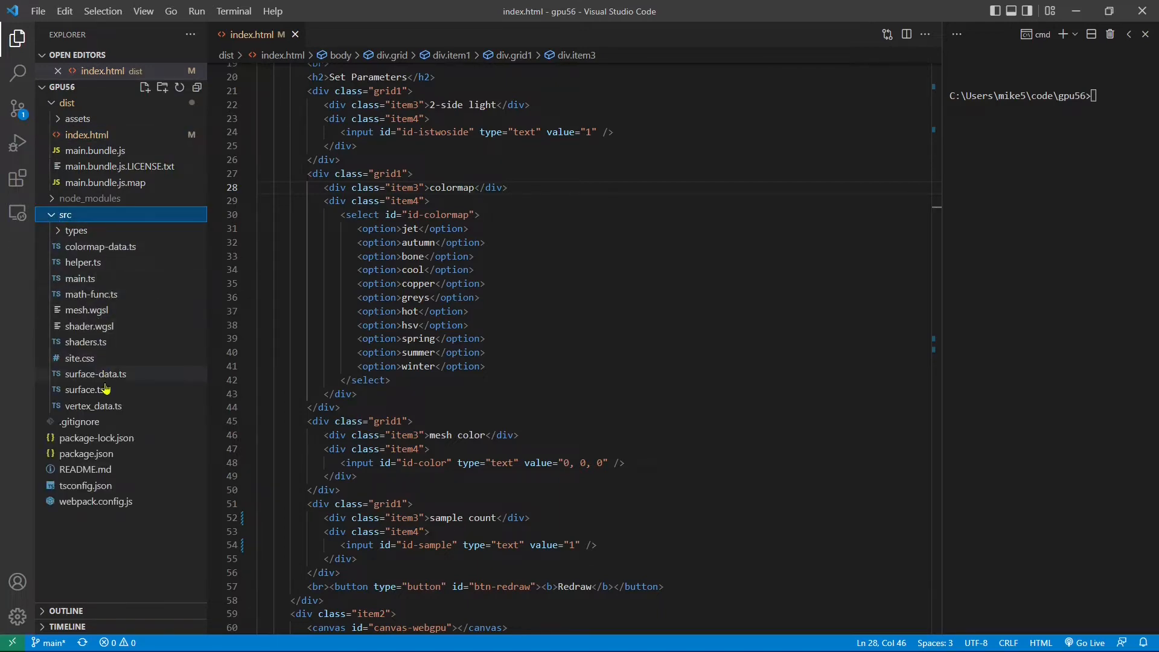
left_click(87, 389)
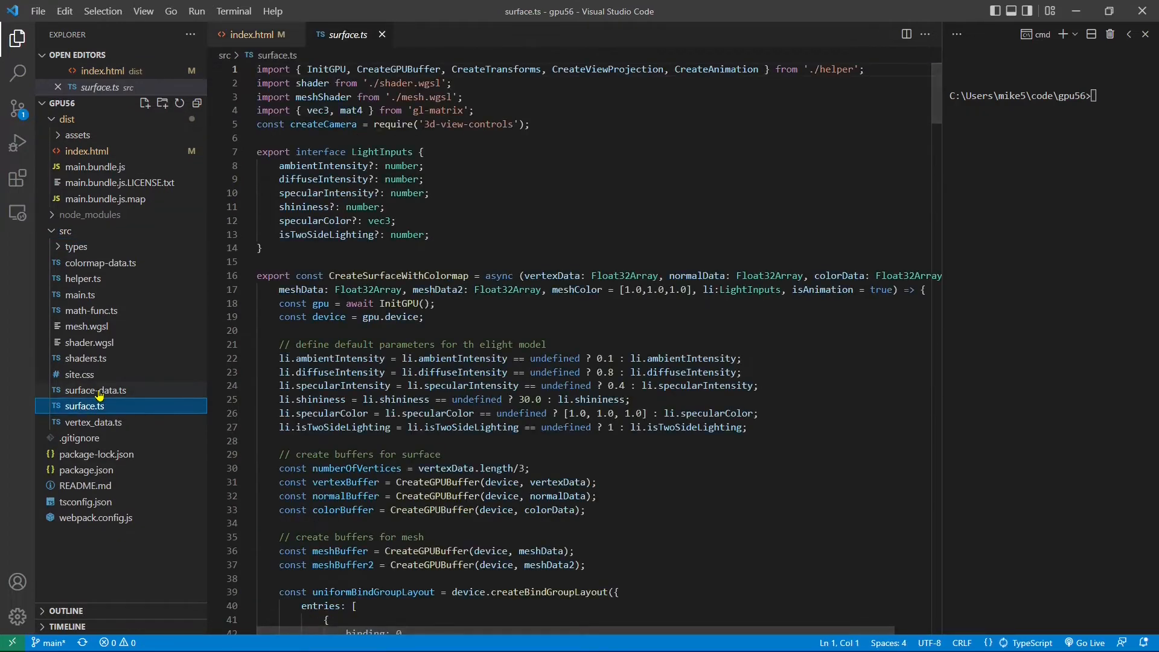
mouse_move(83, 405)
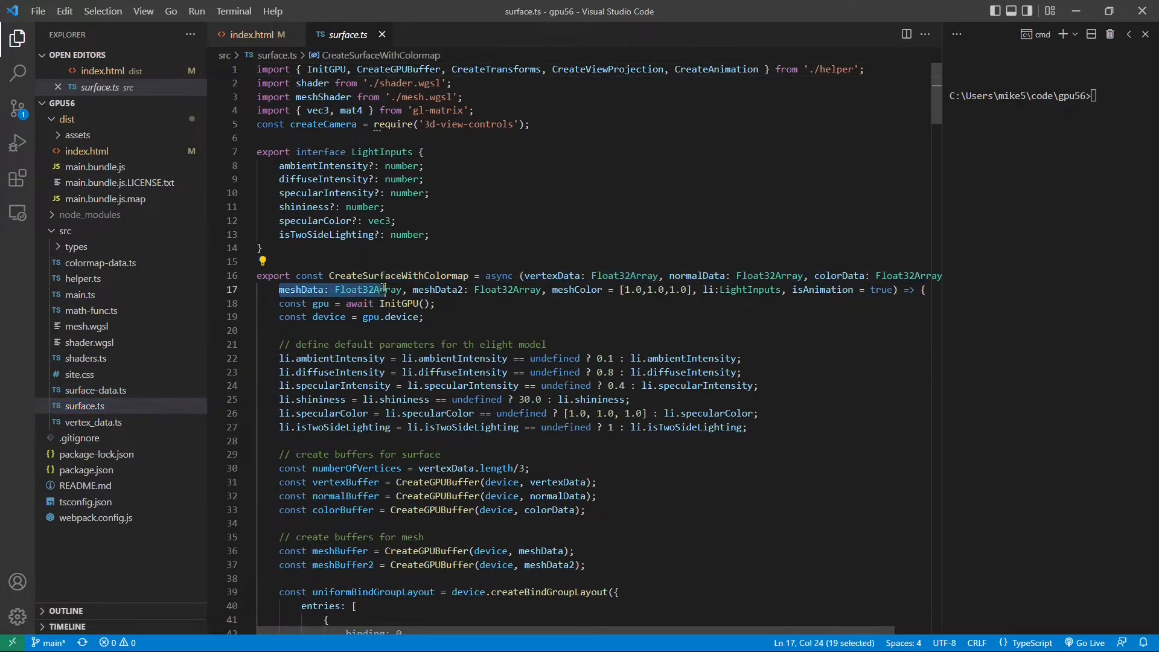
double_click(435, 289)
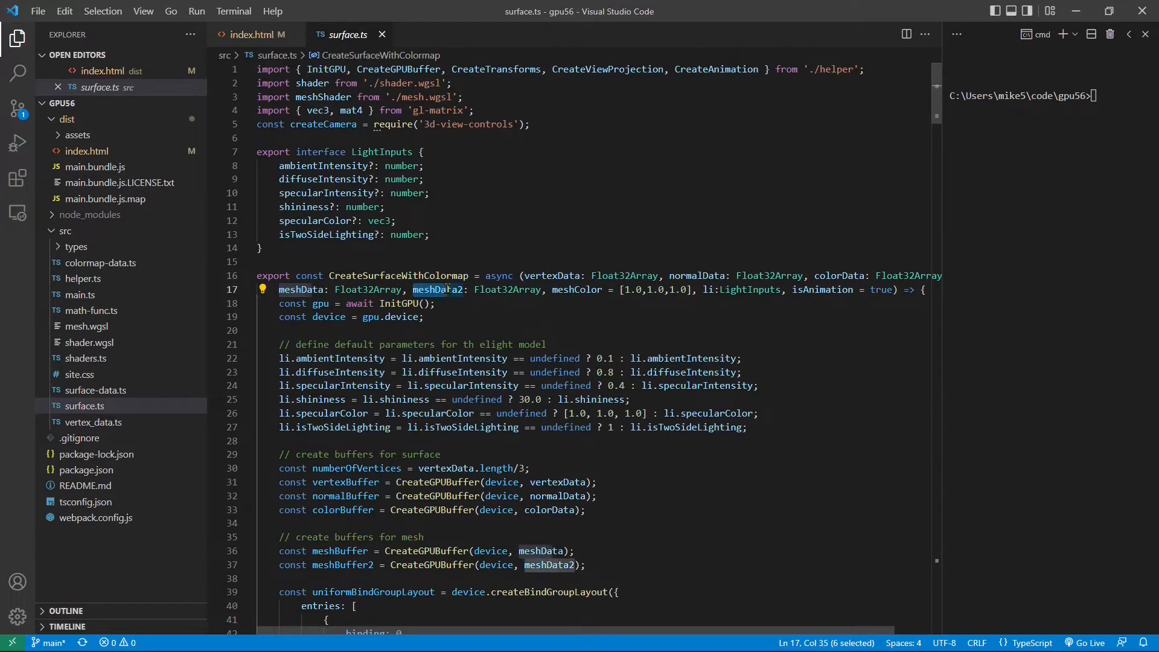
mouse_move(438, 289)
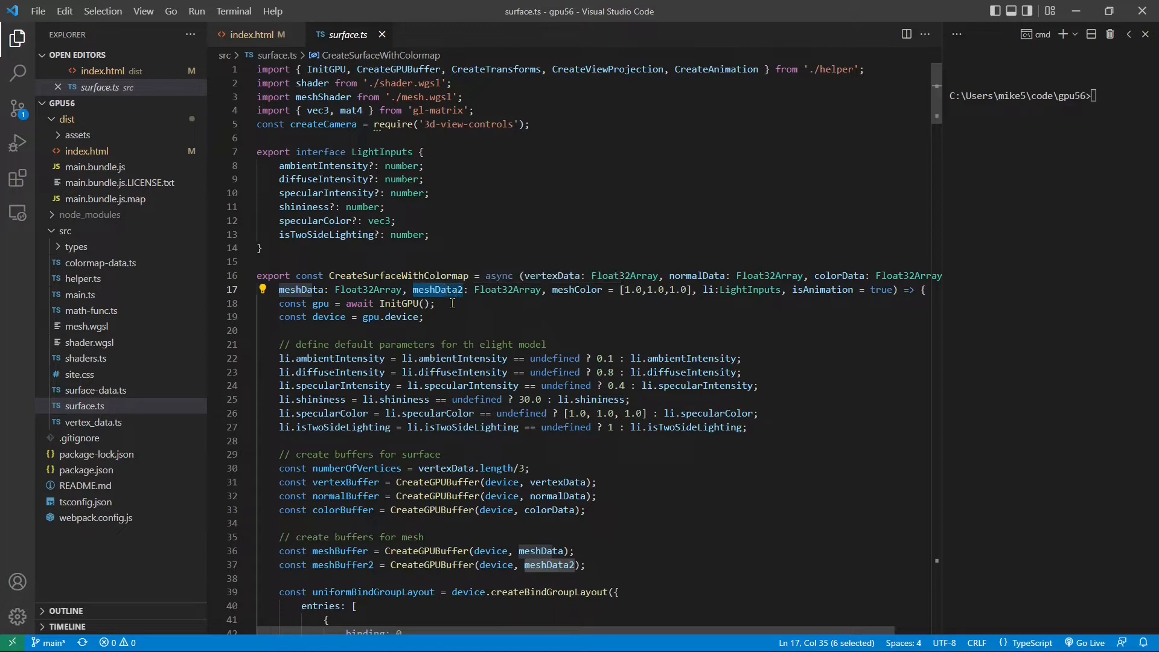
left_click(436, 289)
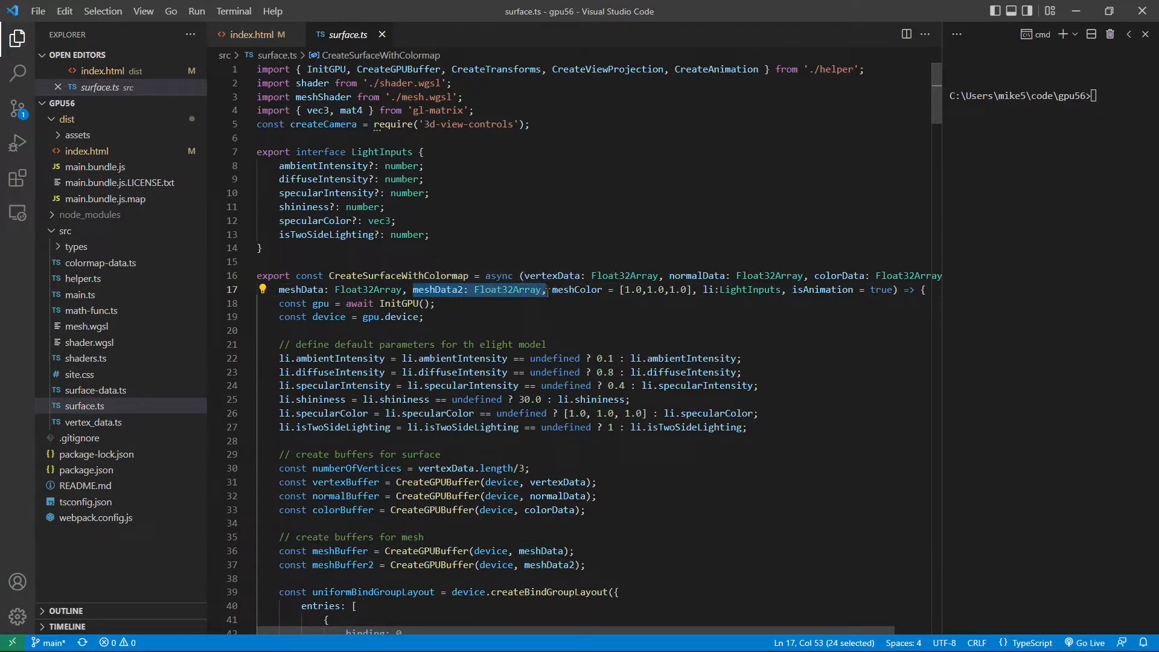
key("Delete")
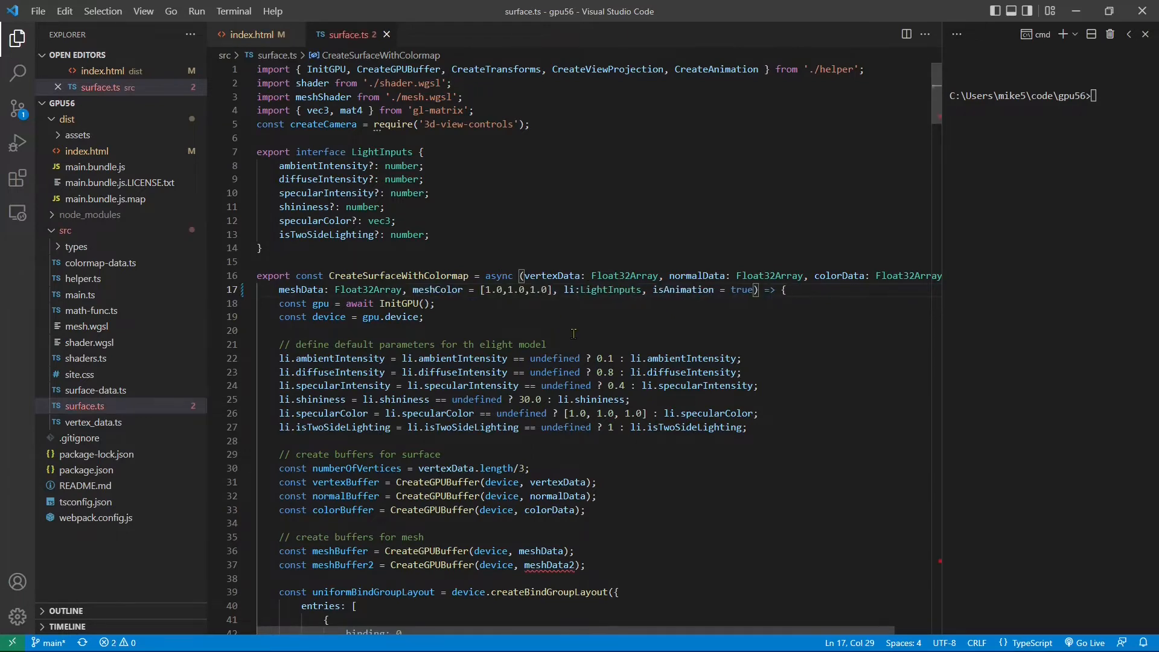
- Delete the line creating meshBuffer2 in surface.ts
scroll("down", 3)
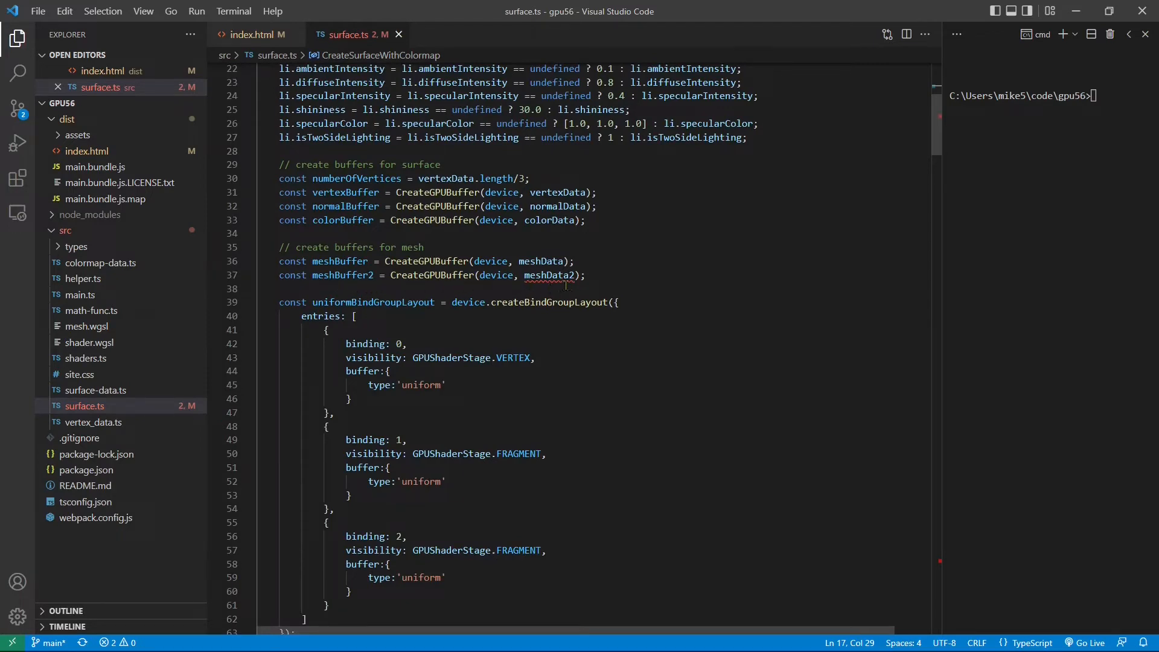
triple_click(428, 276)
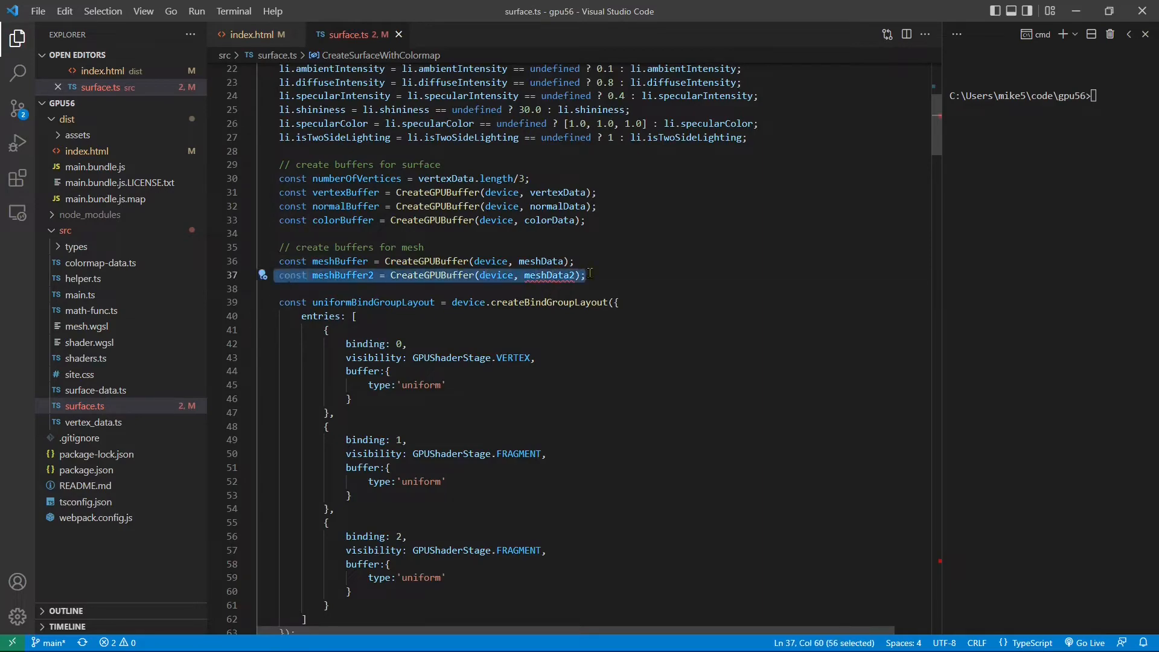
key("Delete")
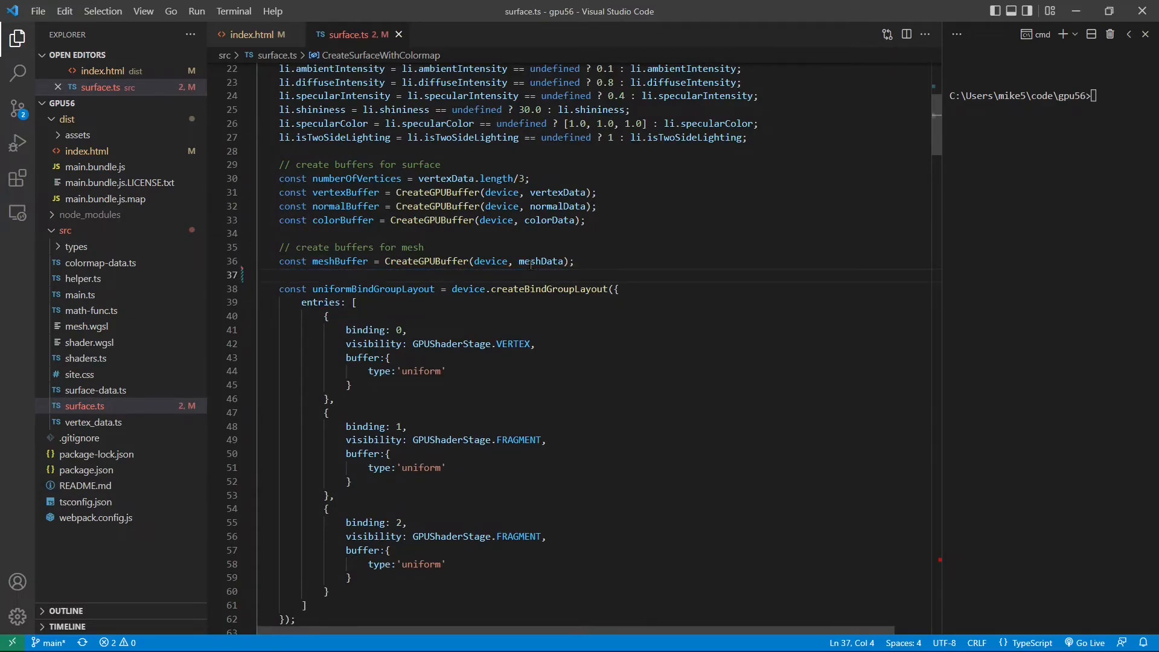
- Delete the 'draw wireframe 2' block at the end of the file
scroll("down", 3)
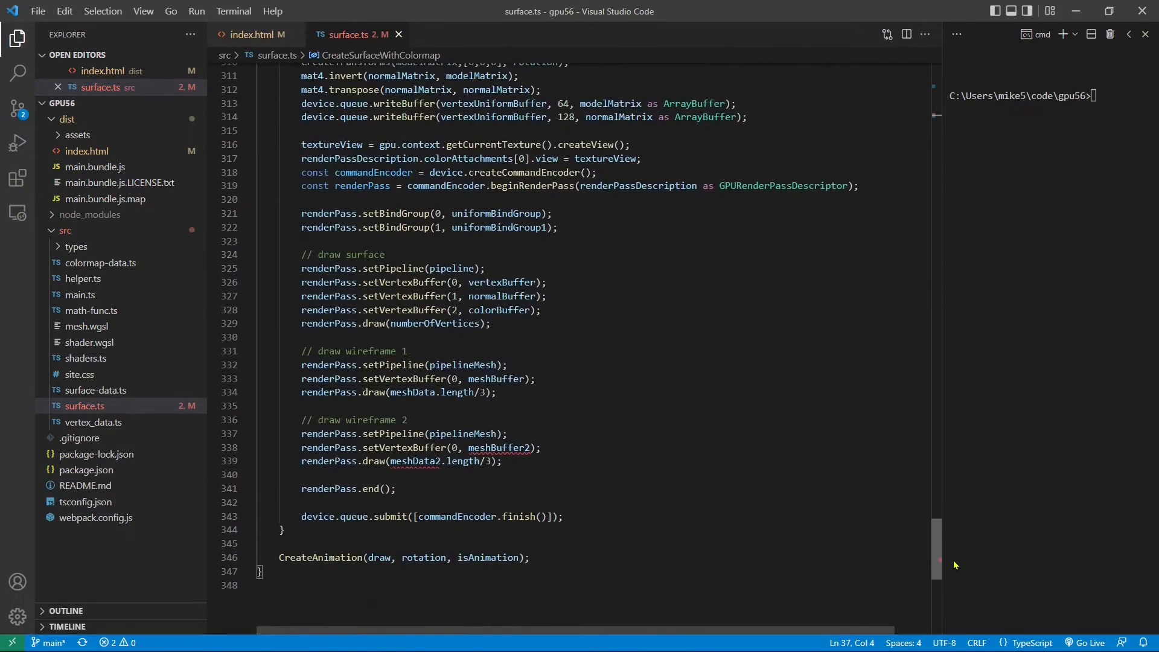
scroll("down", 3)
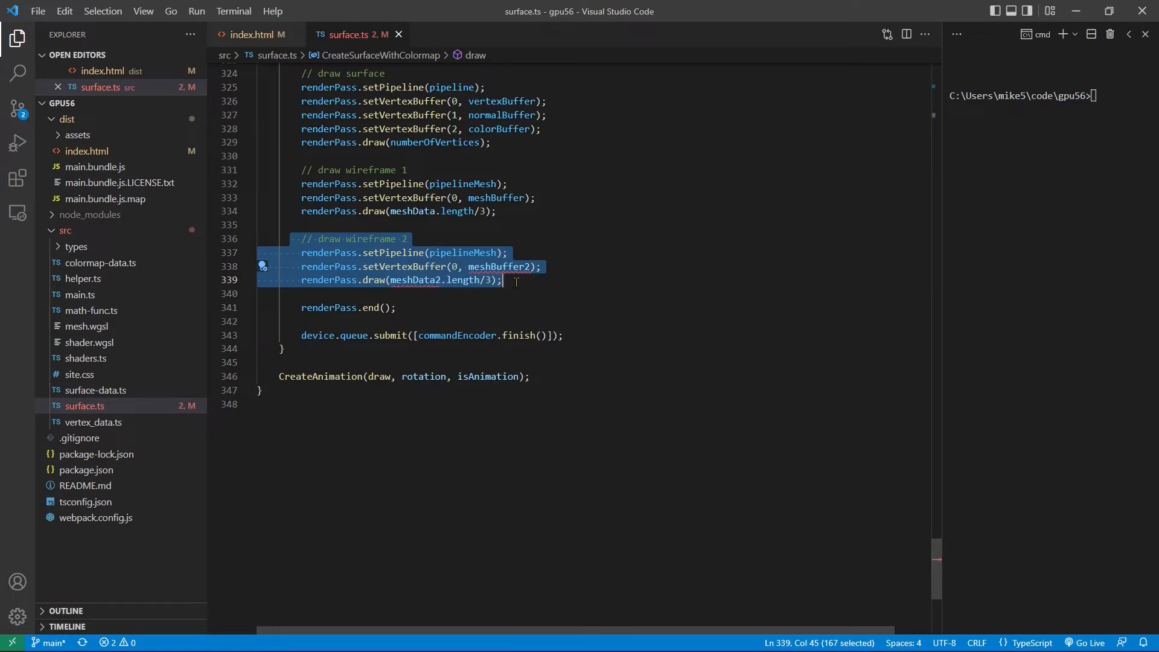
key("Delete")
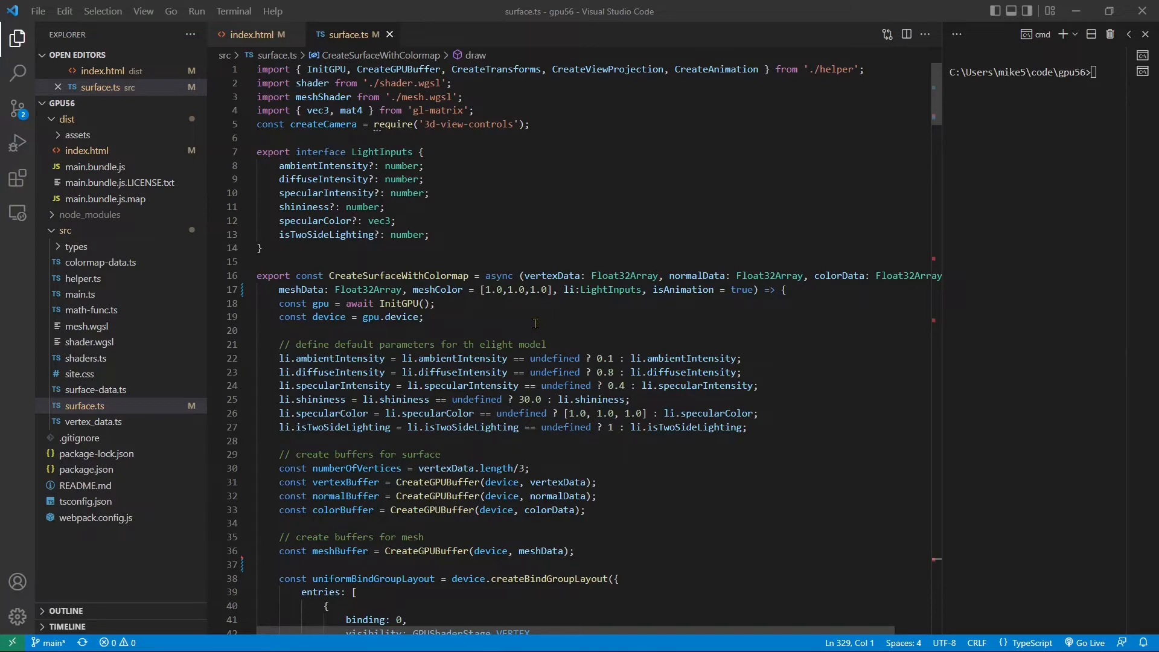
mouse_move(468, 331)
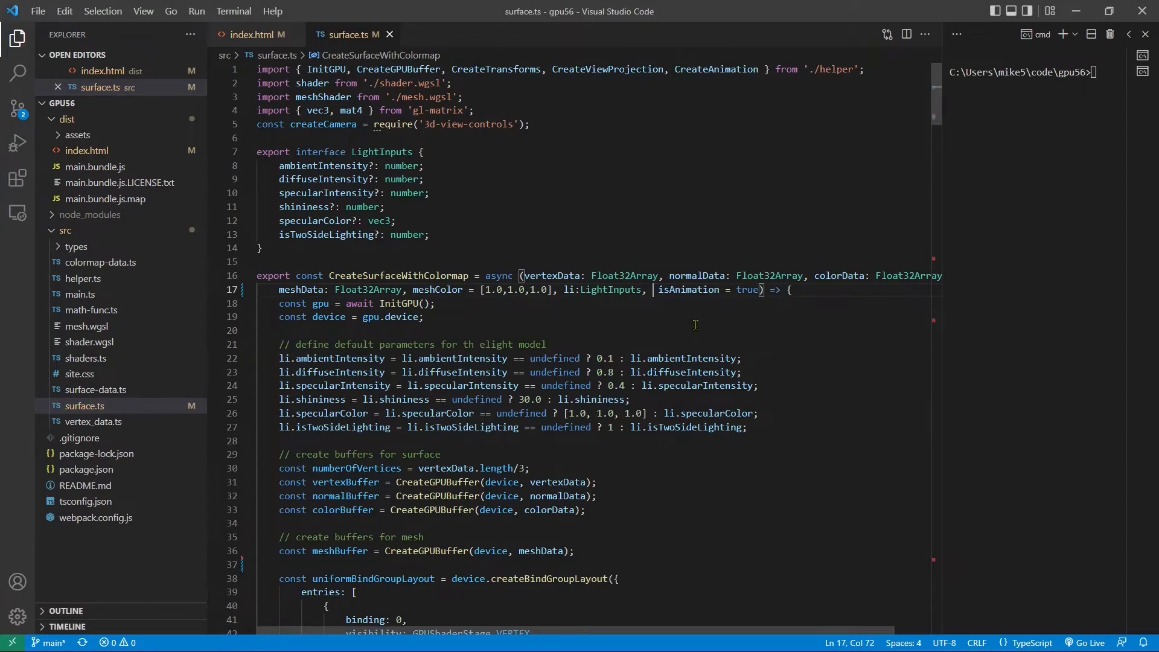
- Add parameter sampleCount=1 and the line 'sampleCount = sampleCount<=1?1:4;' below device
type("sampleCo")
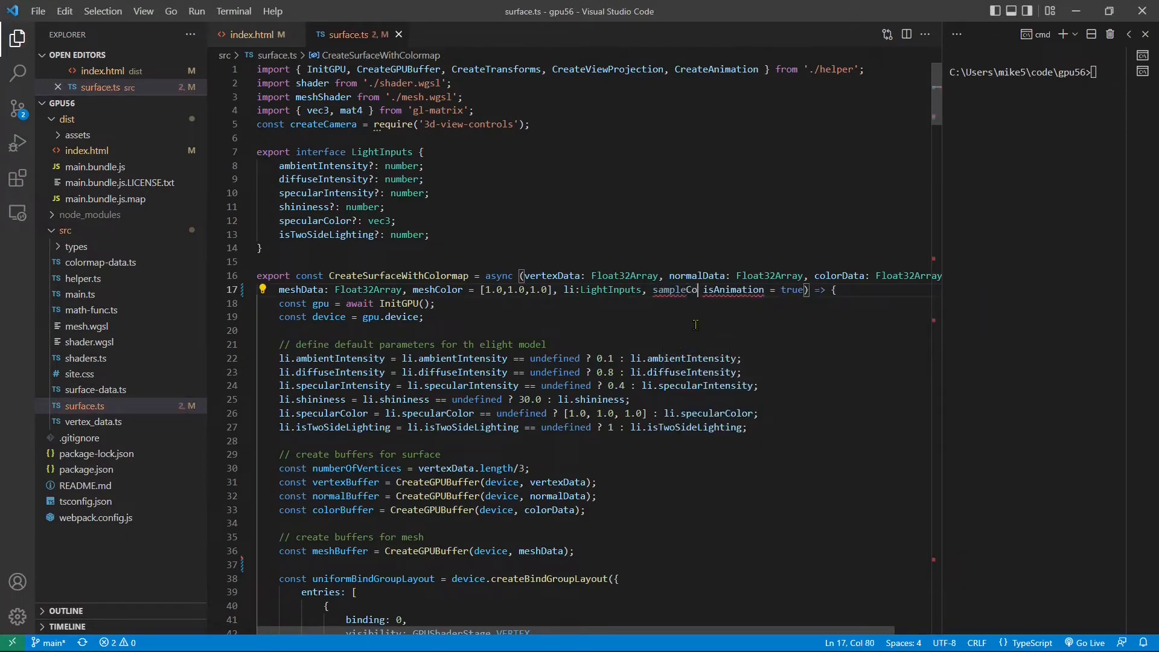
type("unt")
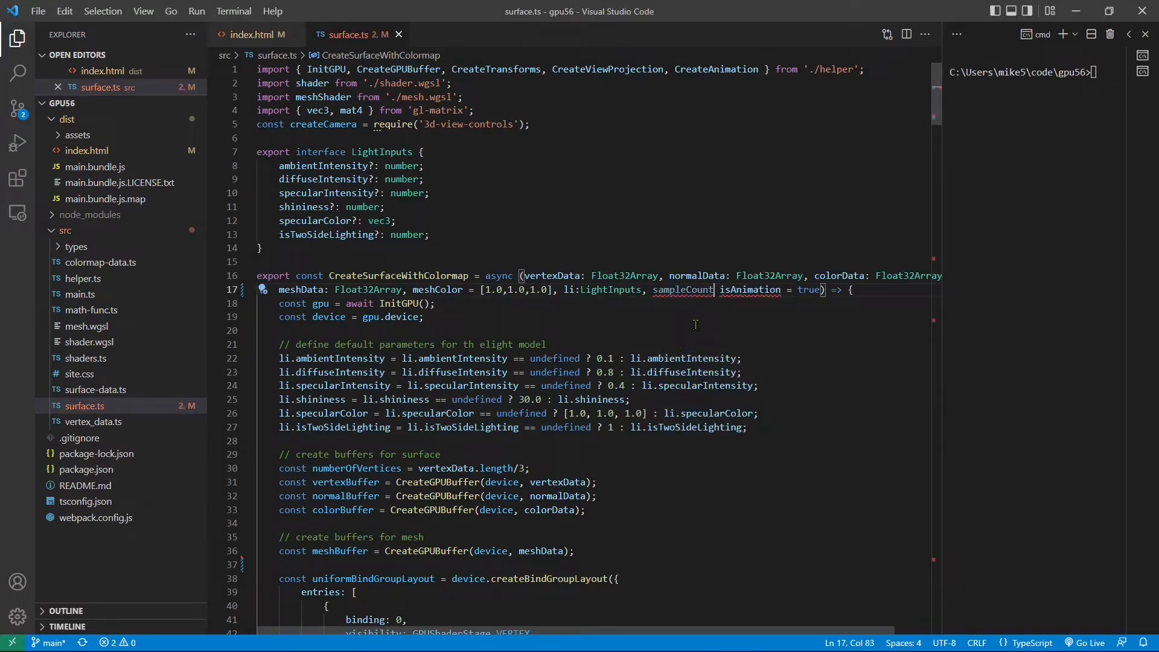
type("=1,")
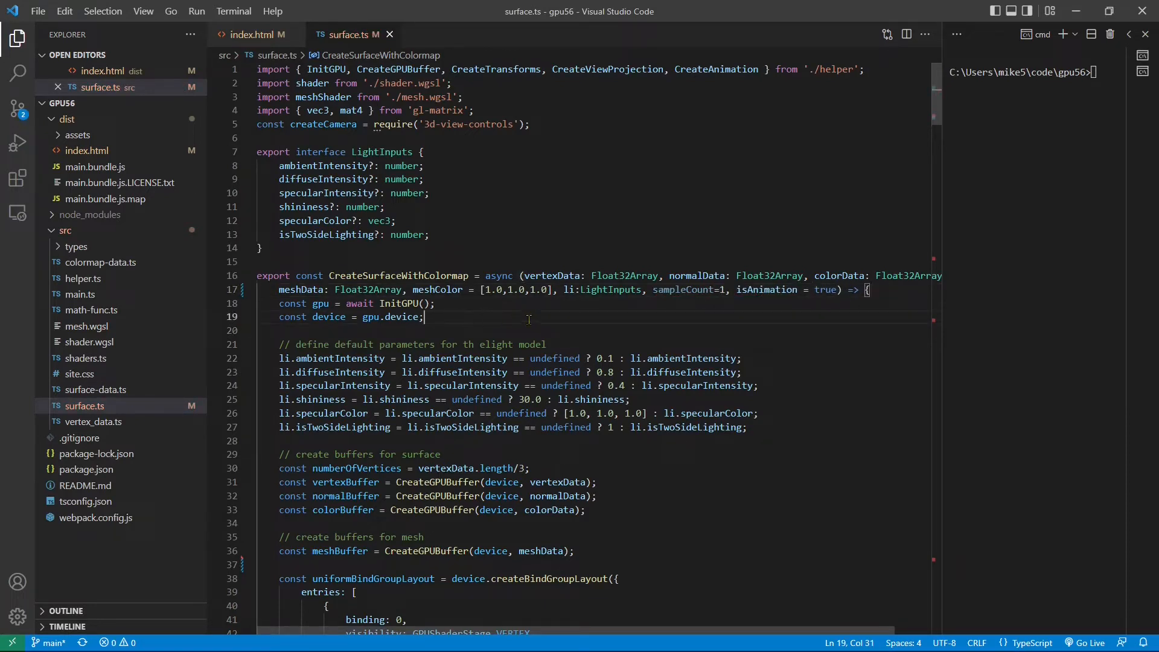
key("Enter")
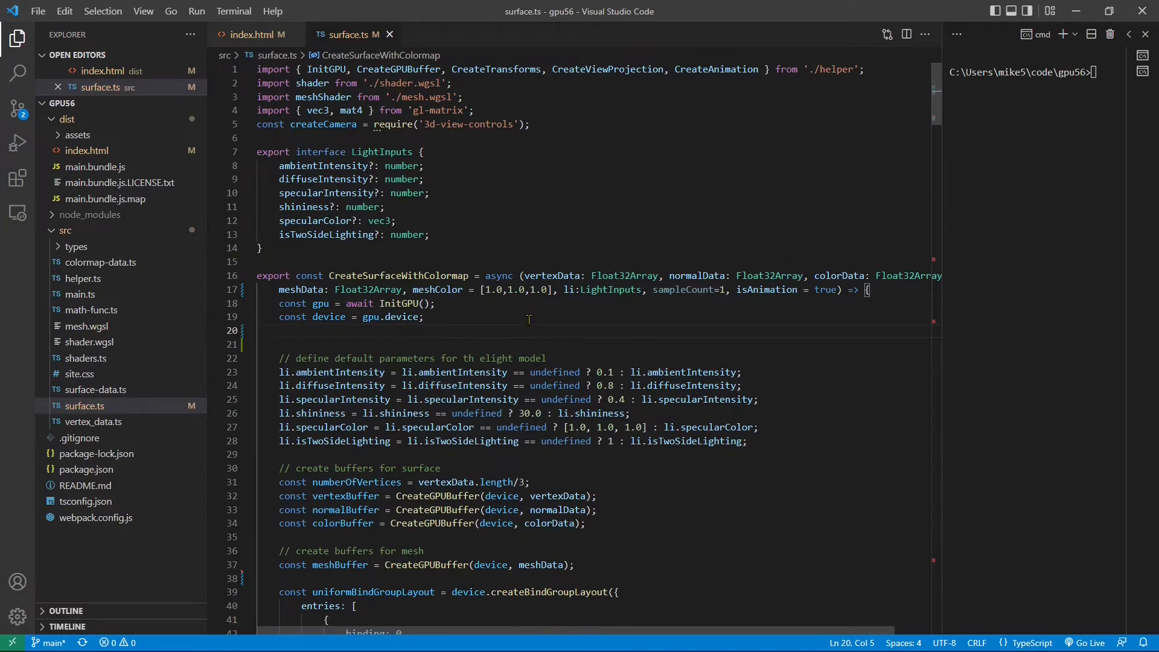
mouse_move(711, 299)
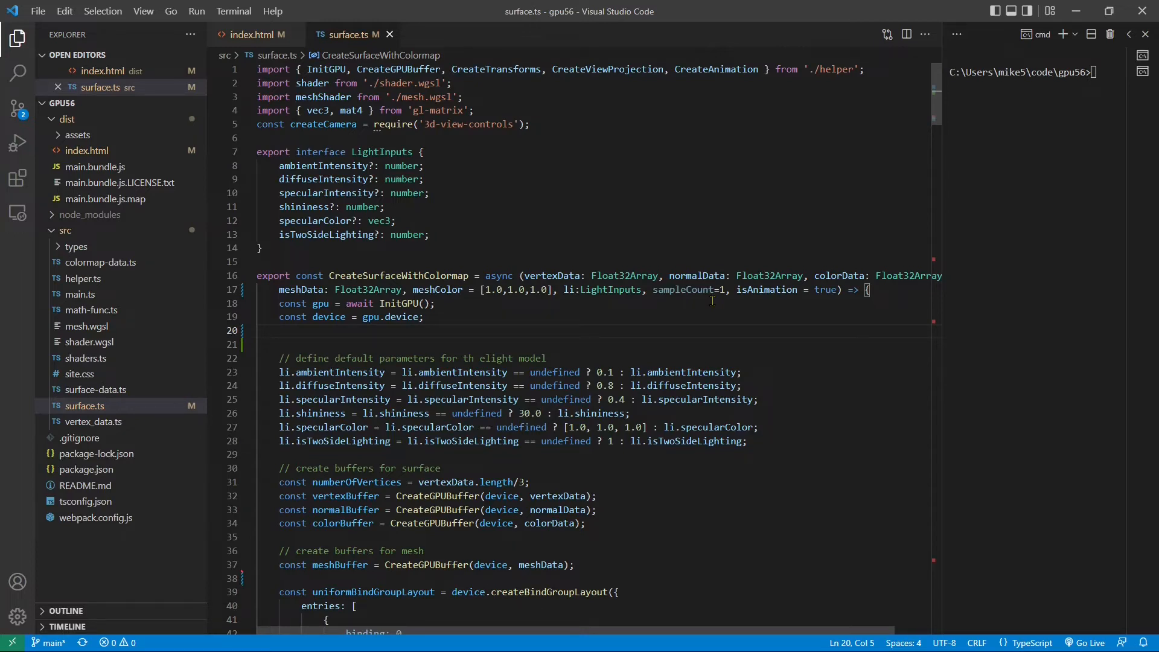
type("sampleCount = sampleCount<=1?1:4;")
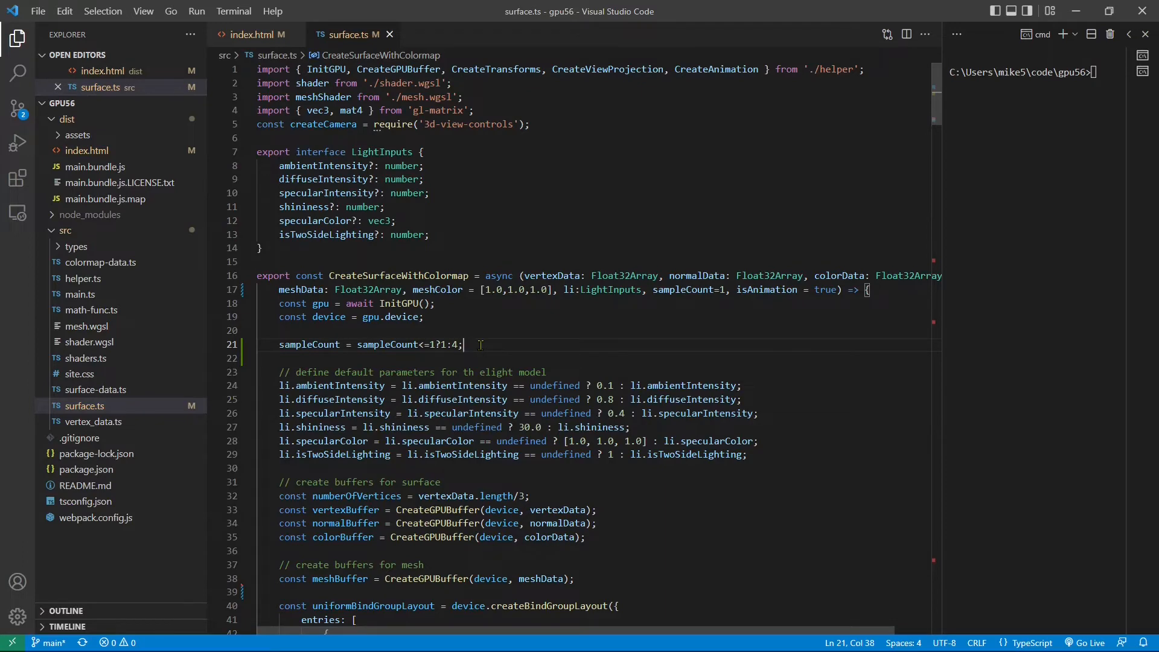
- Set the surface pipeline's multisample count to sampleCount
scroll("down", 3)
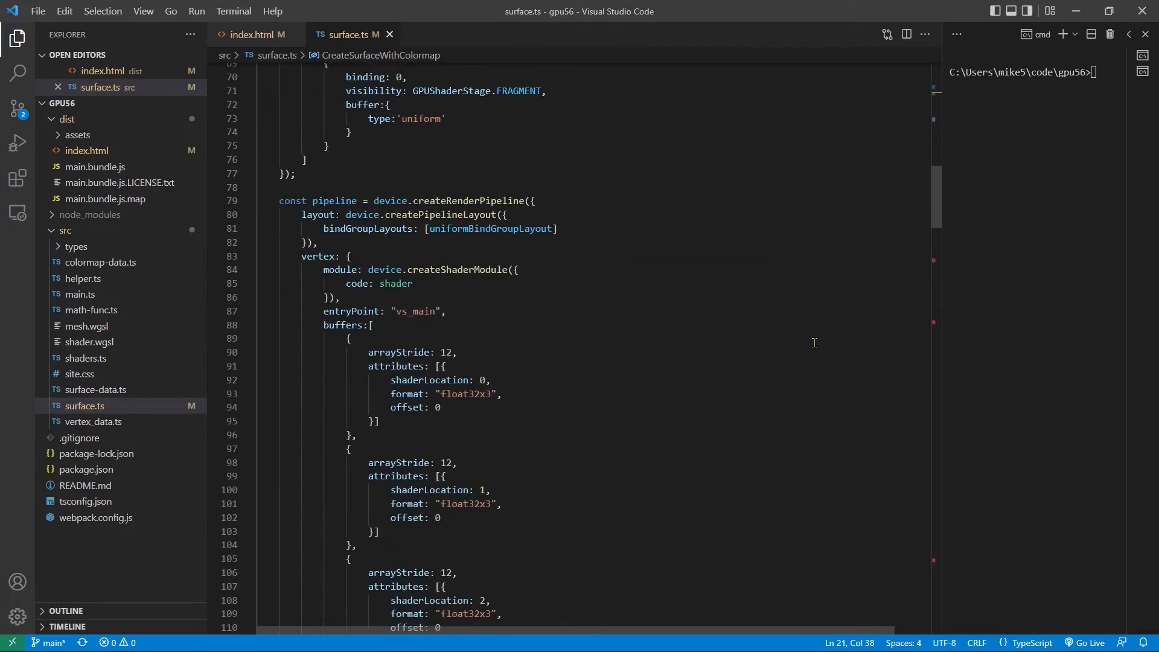
scroll("down", 3)
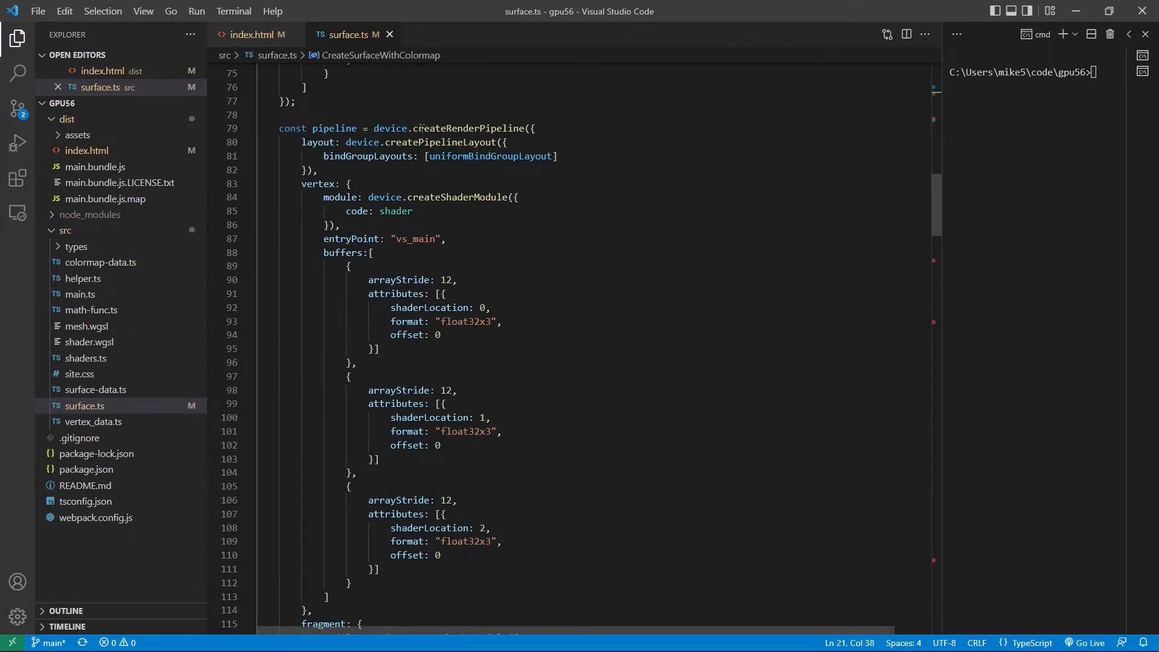
scroll("down", 3)
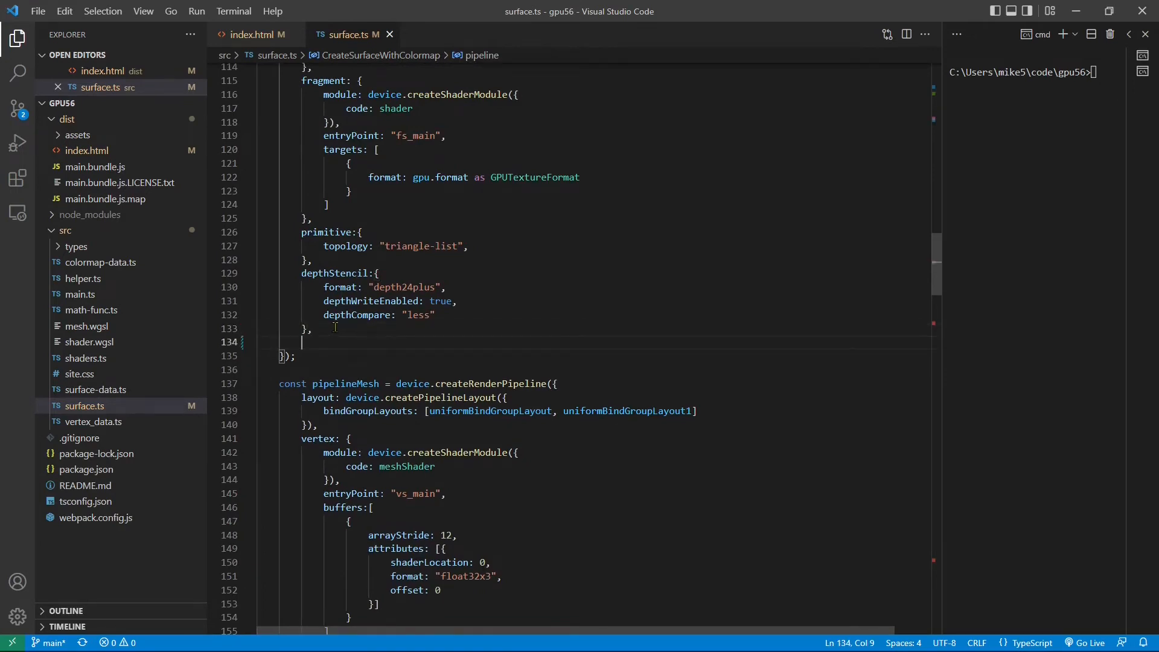
type("multisample:{")
type("count:")
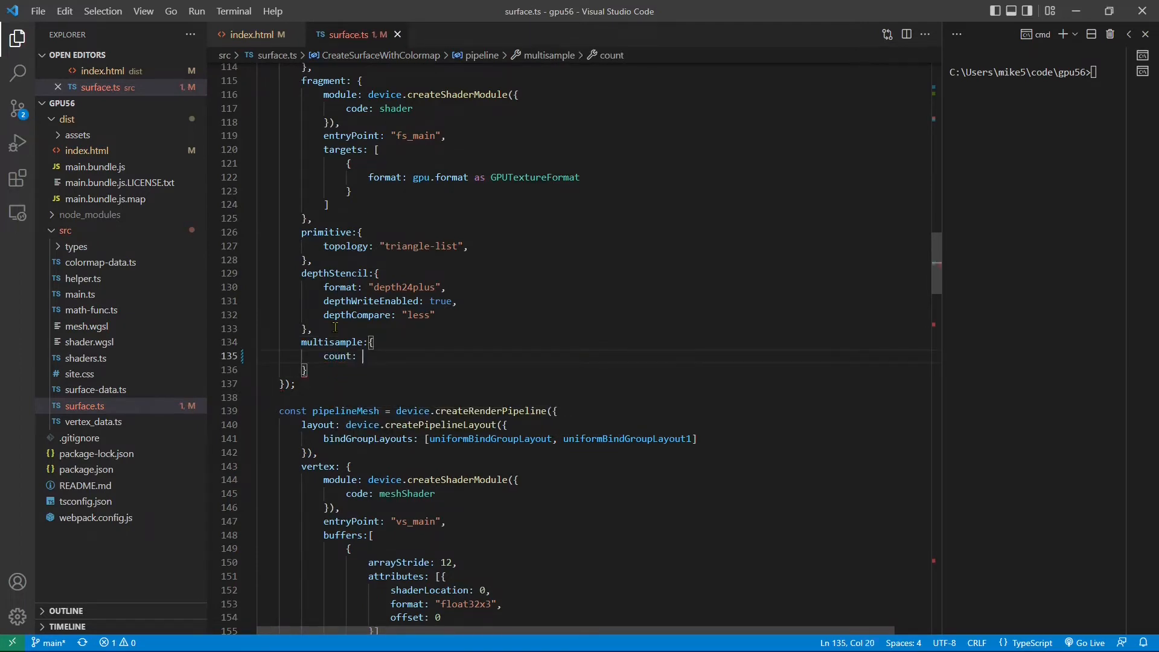
type("sampleCount,")
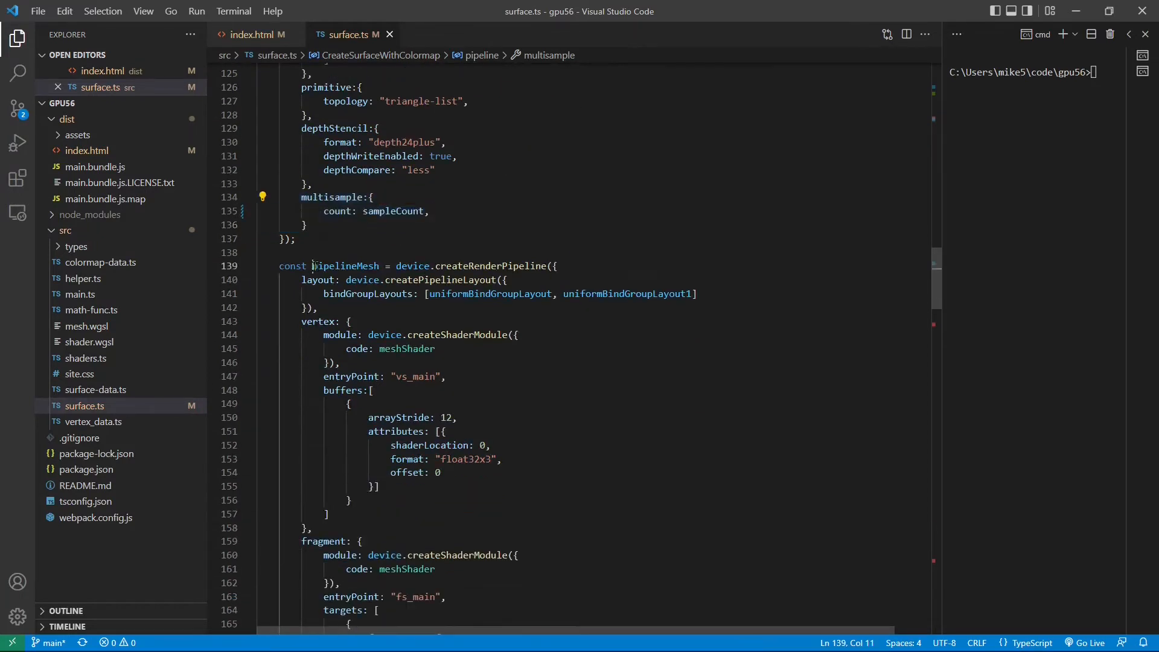
- Add the same multisample count: sampleCount block to pipelineMesh
double_click(344, 266)
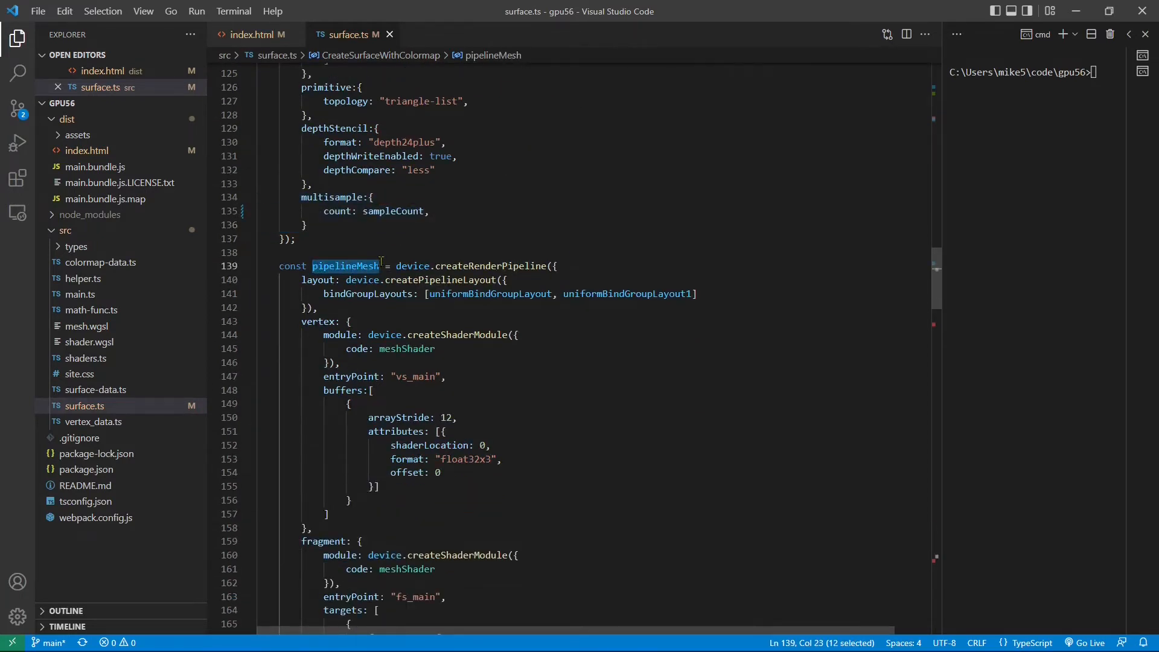
scroll("down", 3)
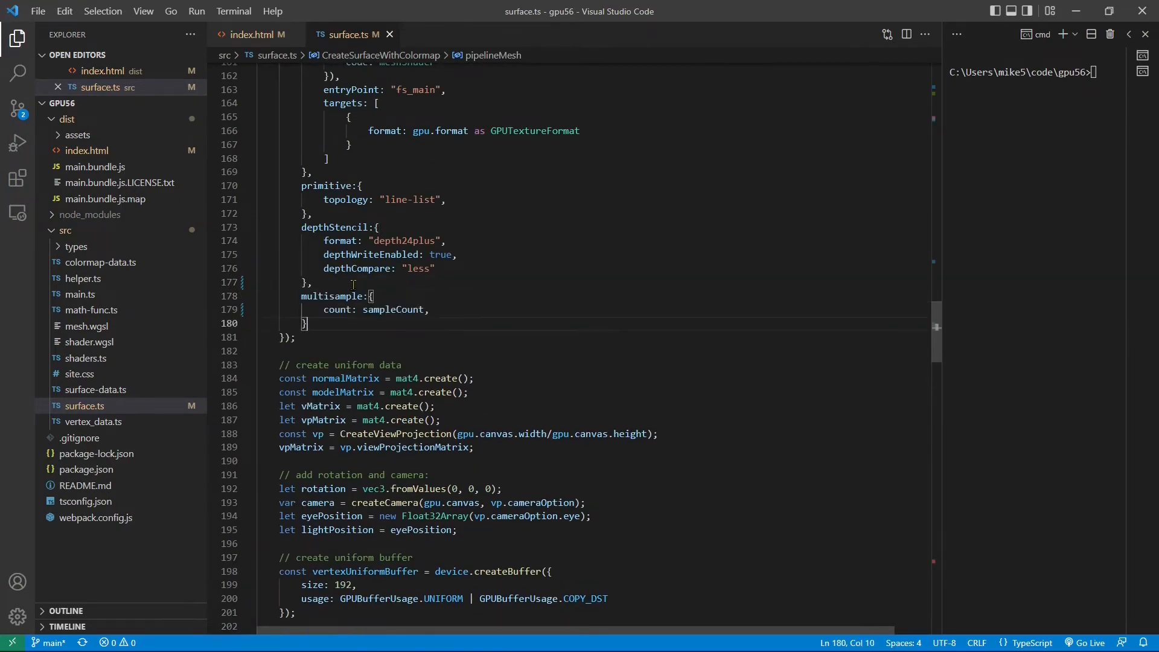
left_click(473, 311)
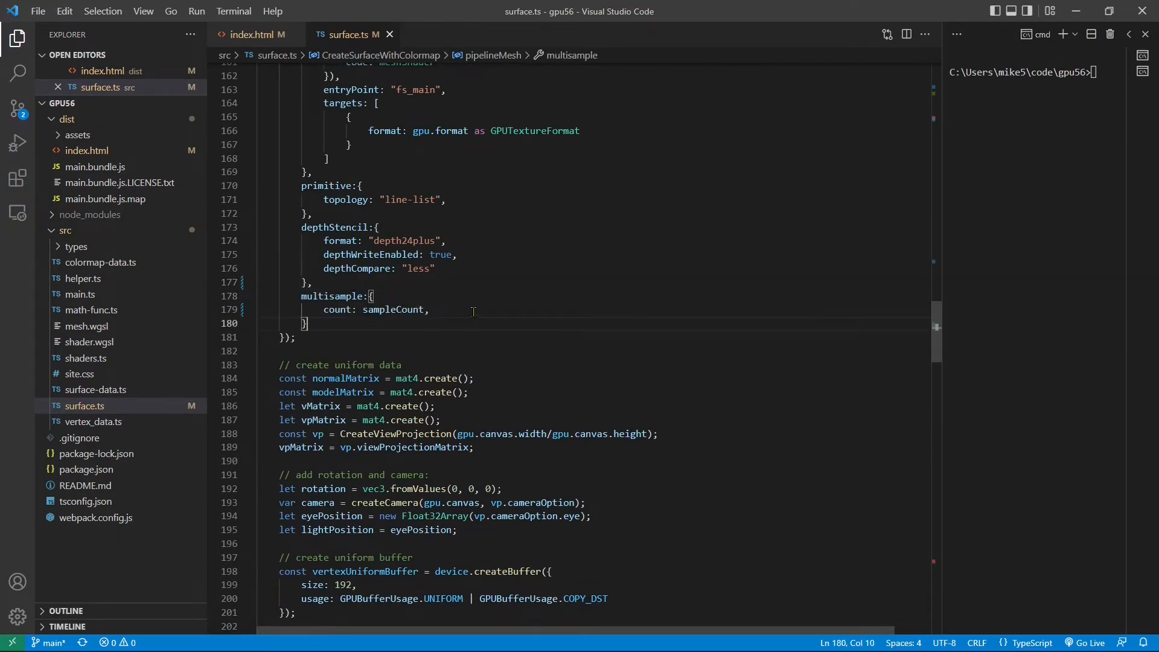
- After the textureView line, start a multisampled texture with 'let texture = device.createTexture({'
scroll("down", 3)
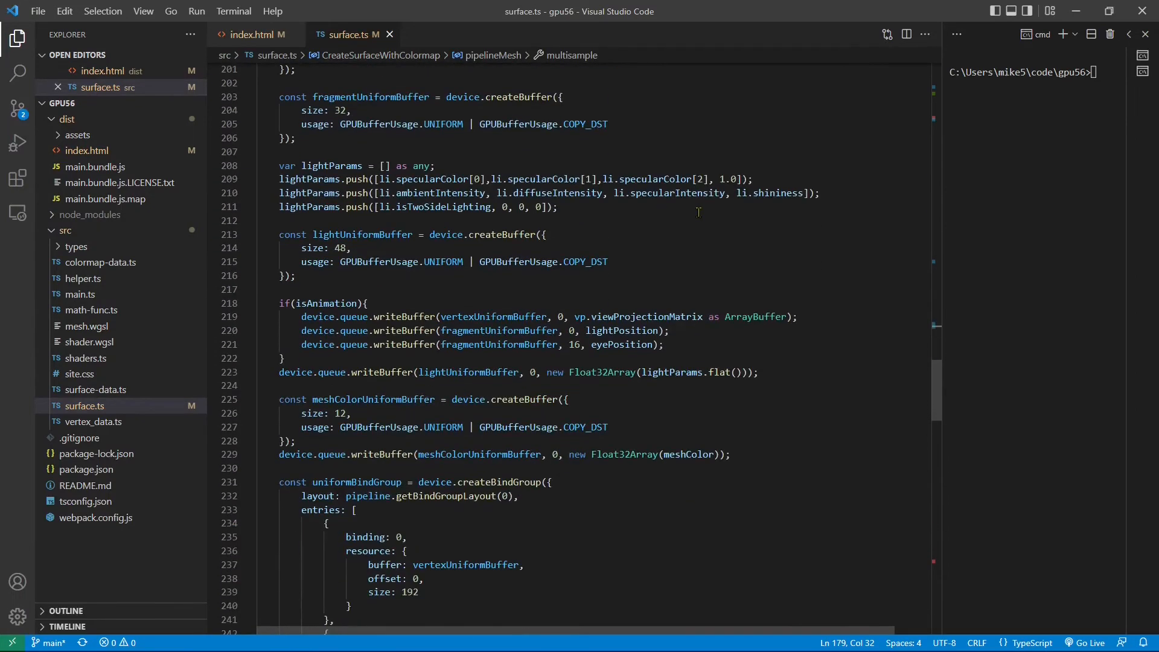
scroll("down", 3)
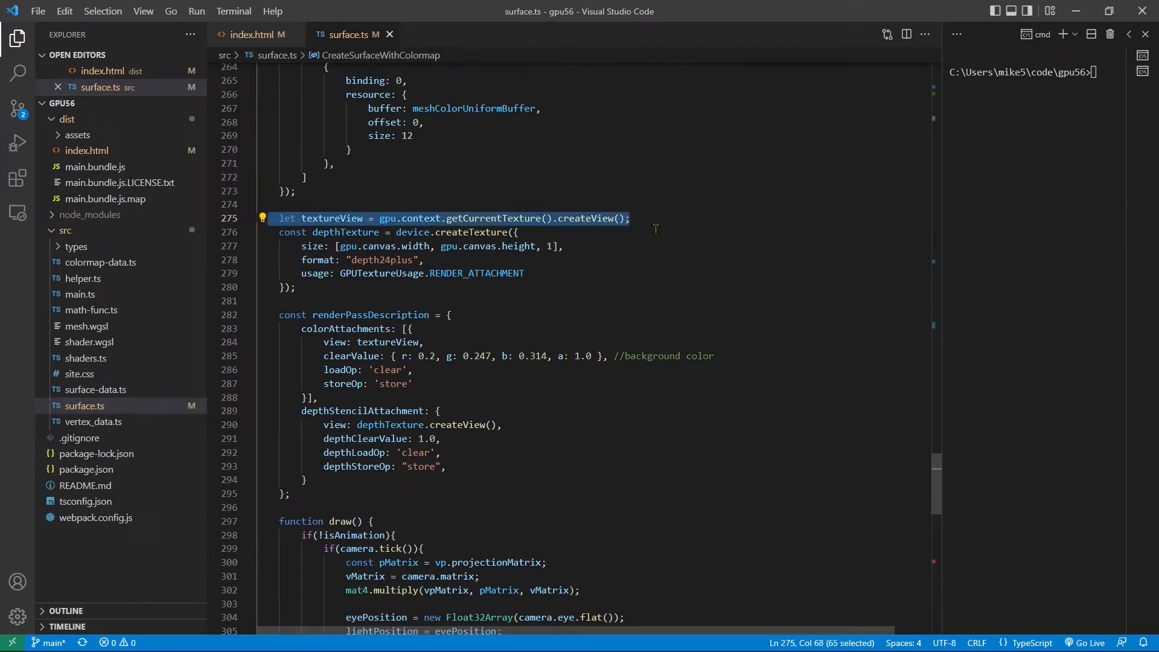
left_click(666, 218)
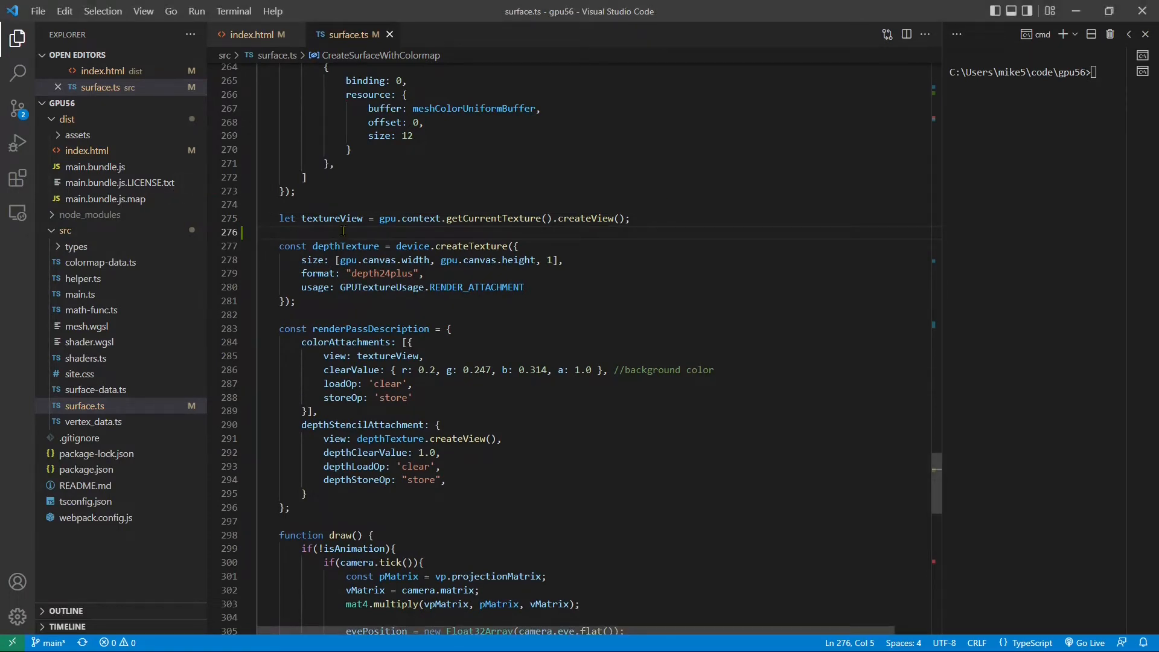
type("let texture = device.createTexture({")
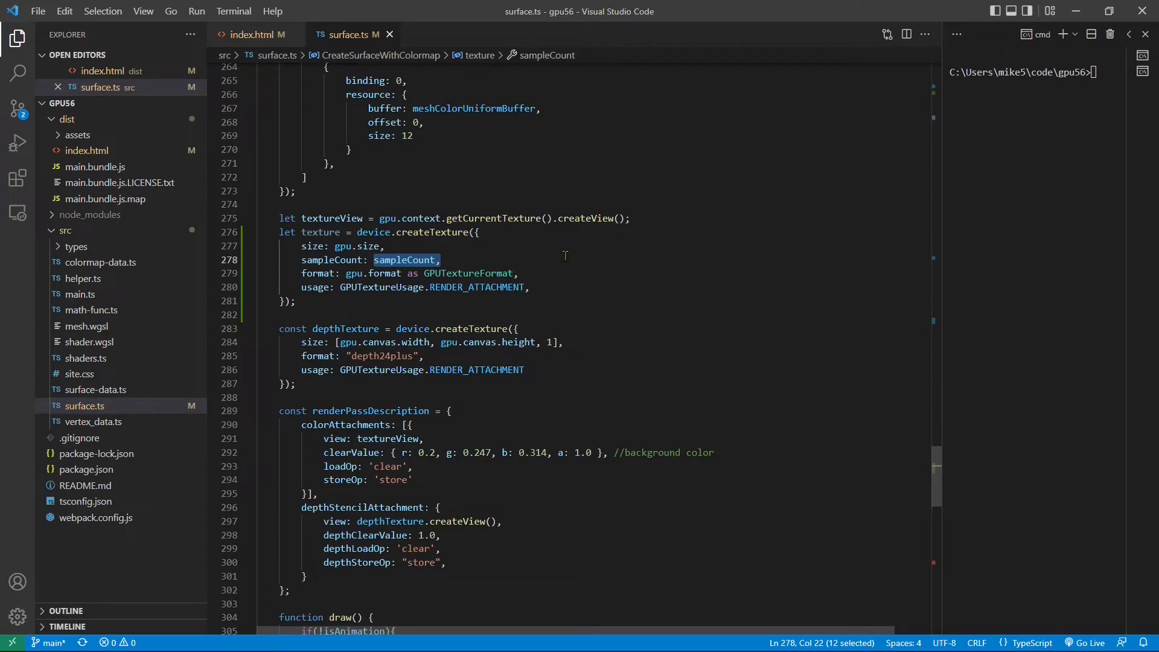
mouse_move(405, 259)
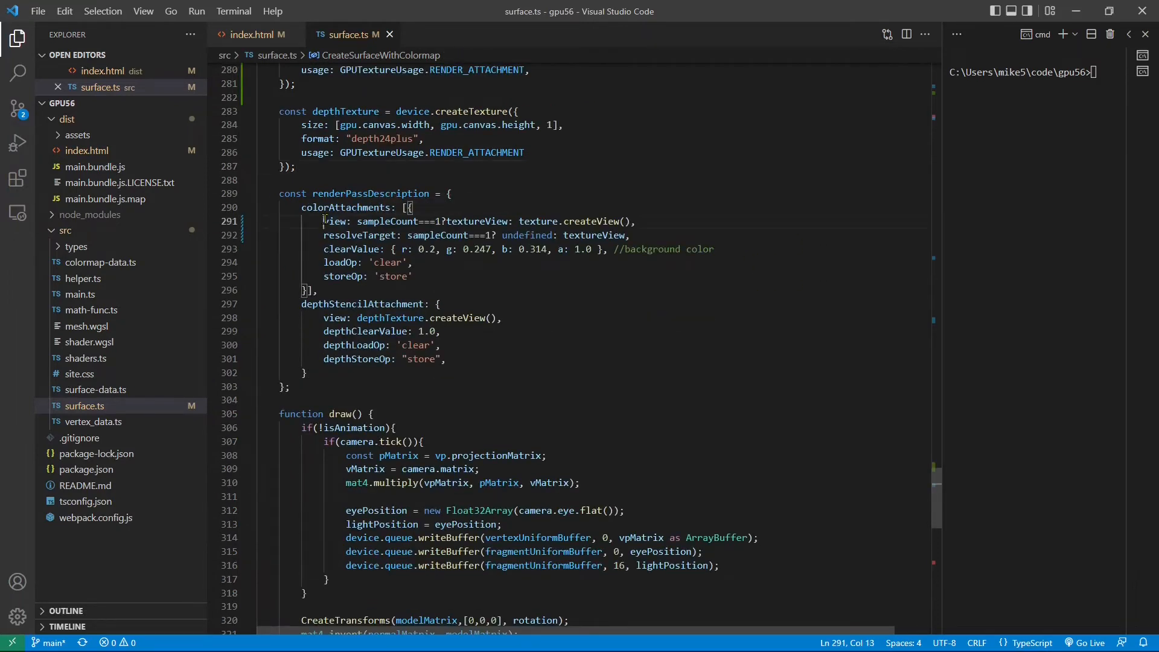
- Review the colour attachment view choosing textureView or the new multisampled texture view
double_click(333, 221)
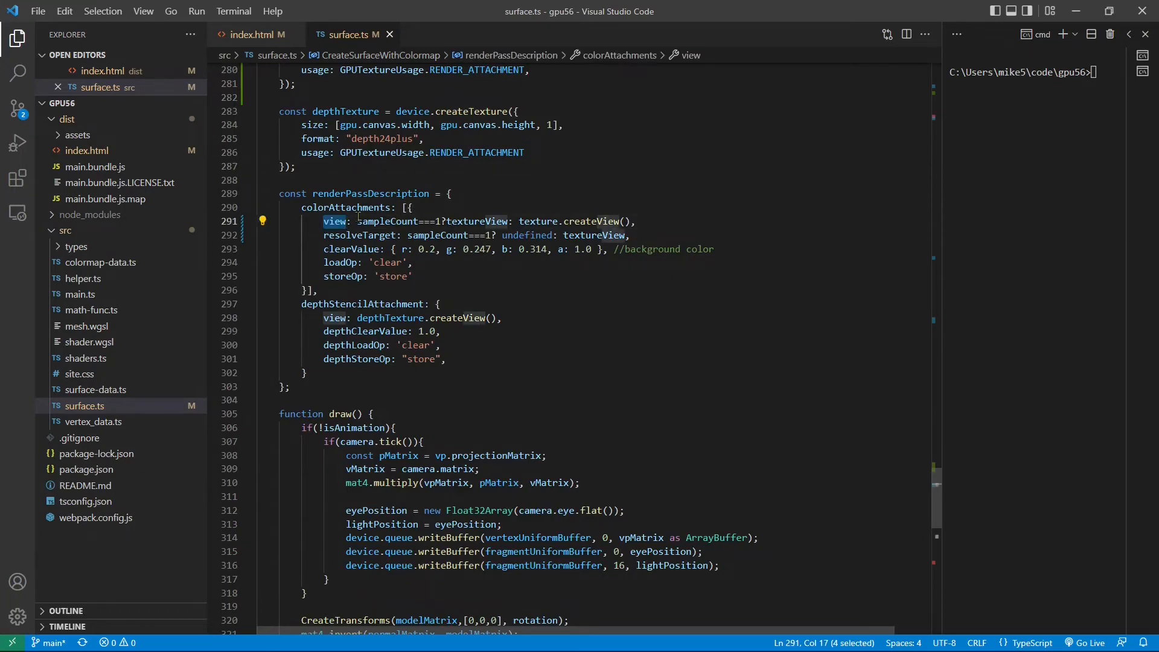
double_click(386, 221)
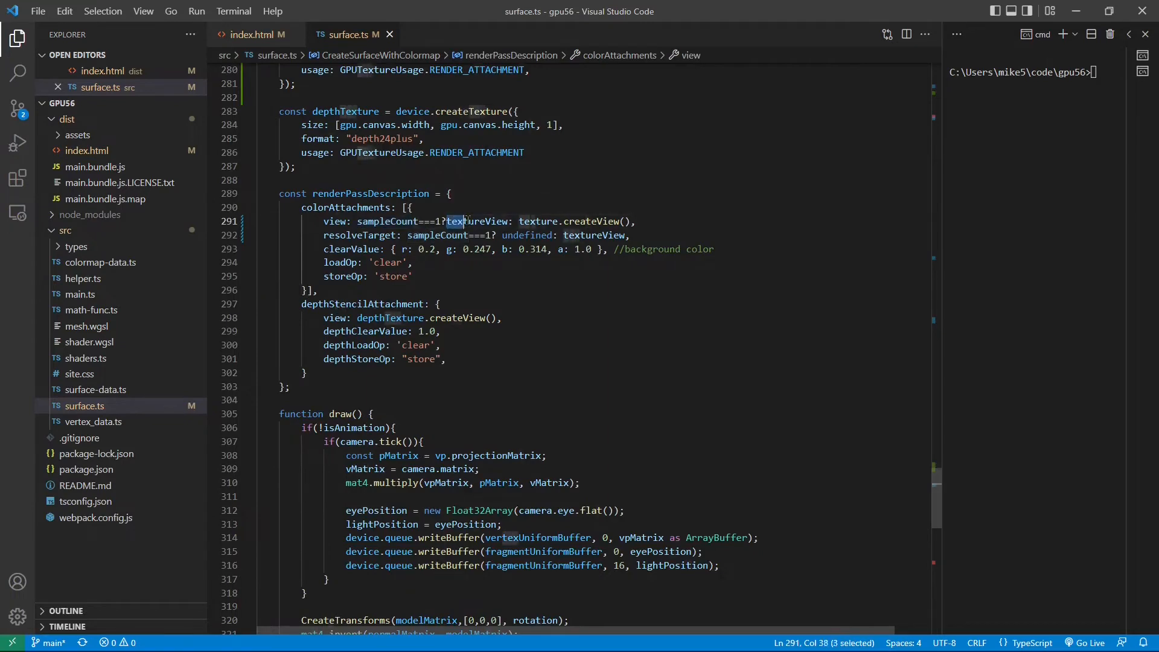
double_click(477, 220)
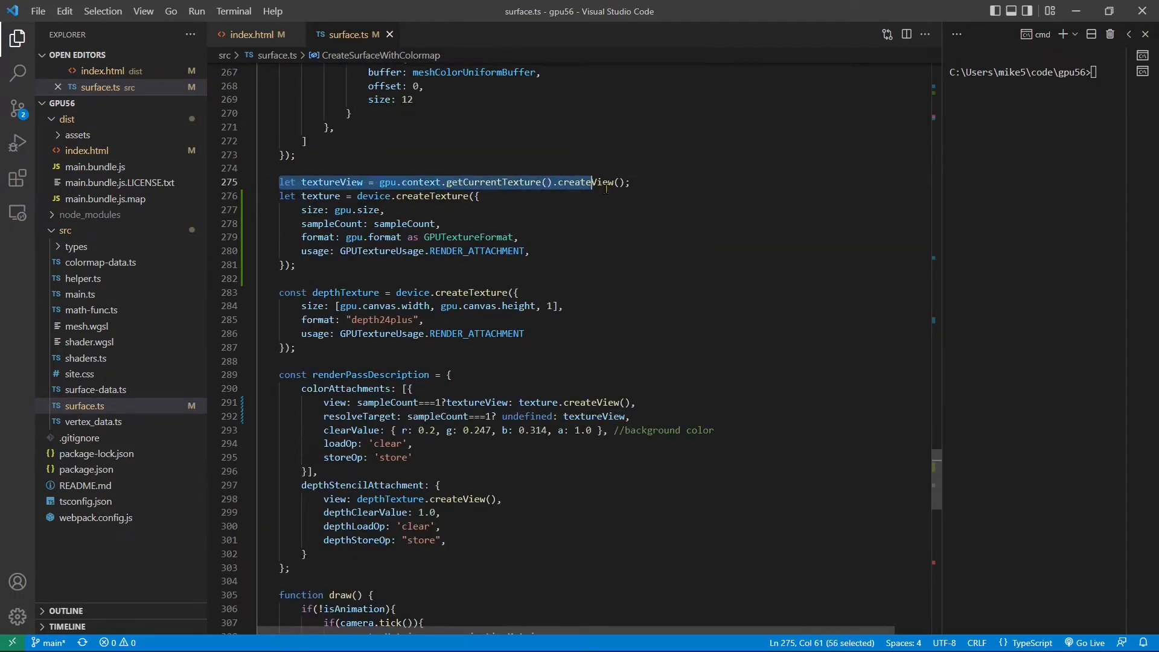
scroll("down", 3)
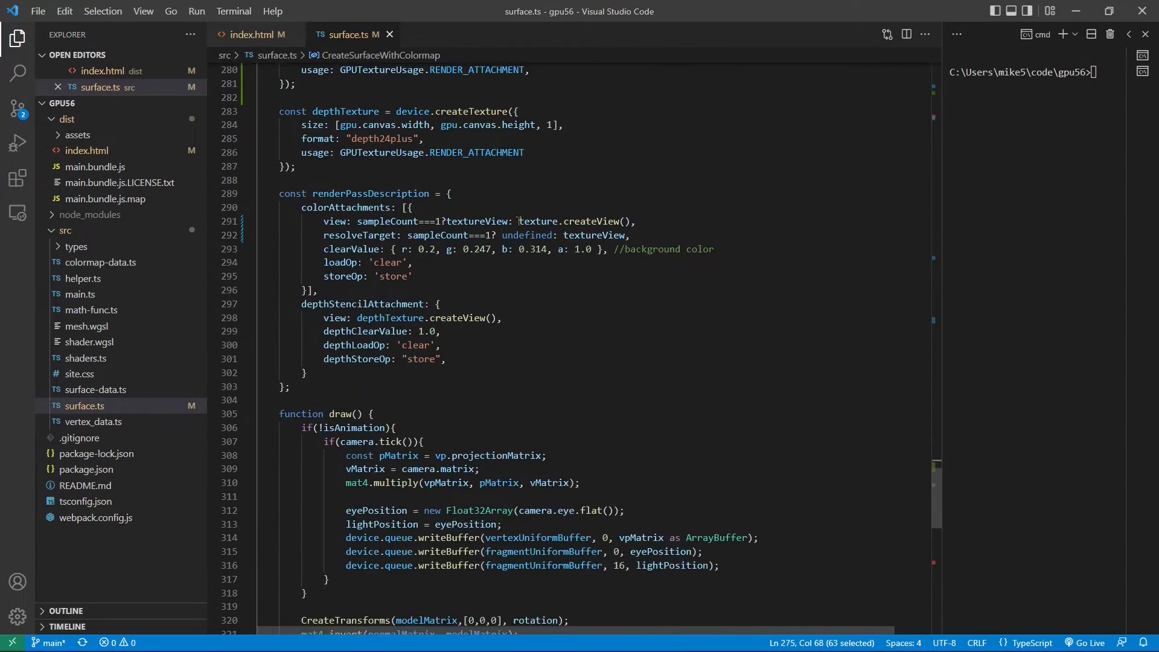
double_click(576, 221)
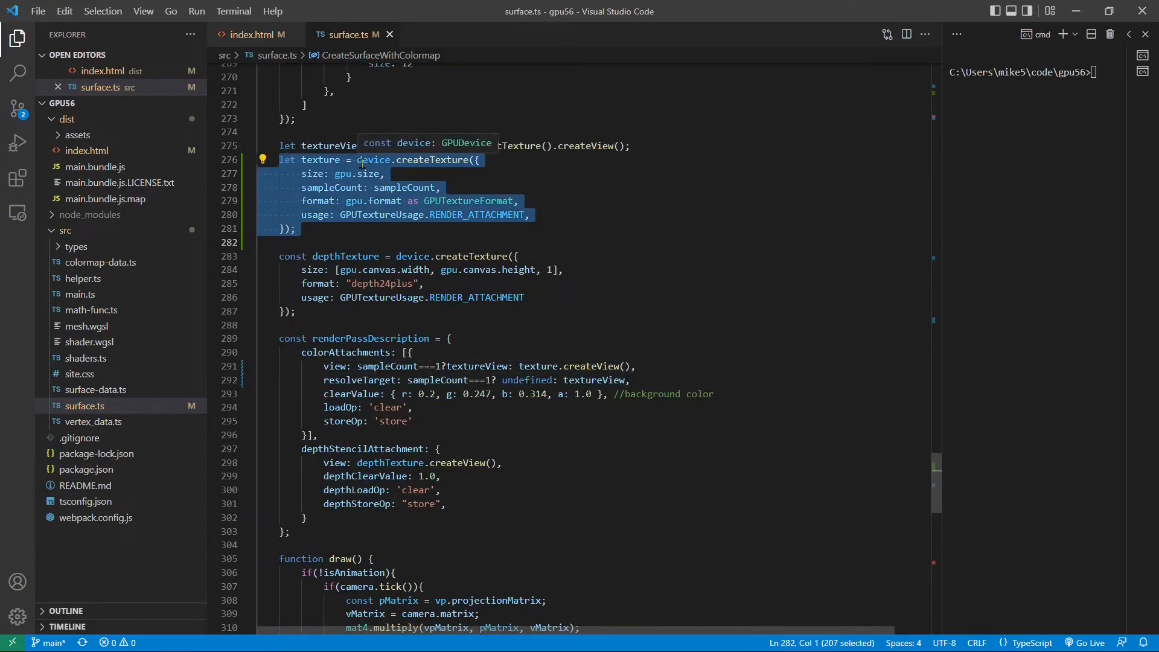
scroll("down", 3)
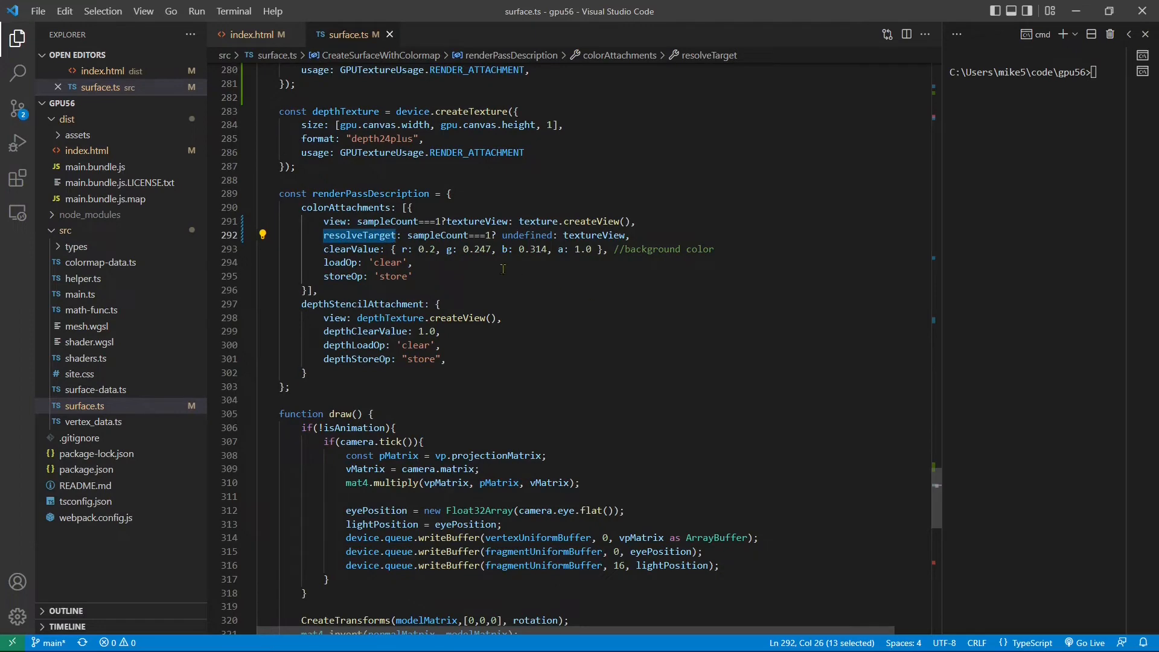
- Review resolveTarget: textureView when sampleCount isn't 1, otherwise undefined
left_click(399, 275)
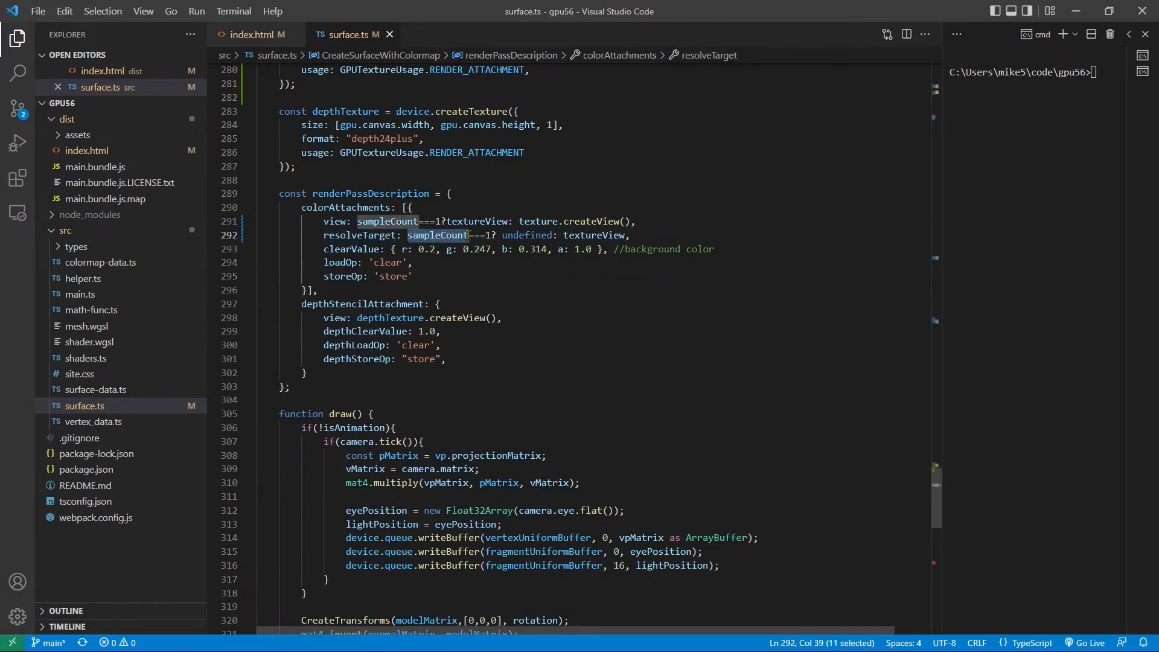
double_click(527, 234)
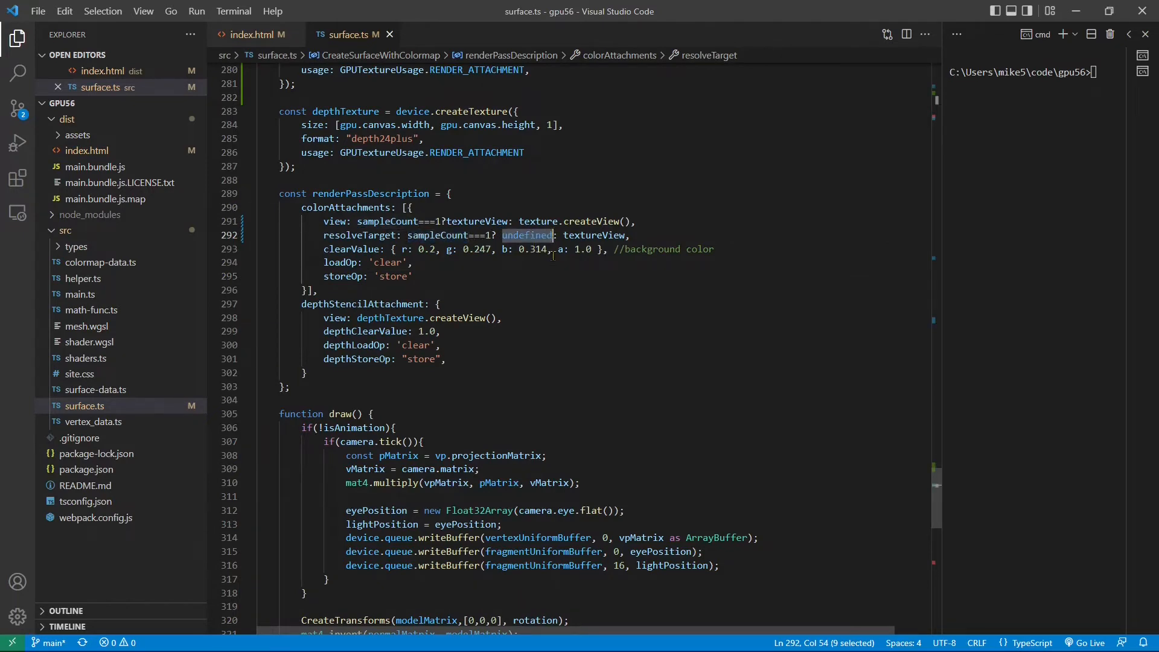
double_click(359, 235)
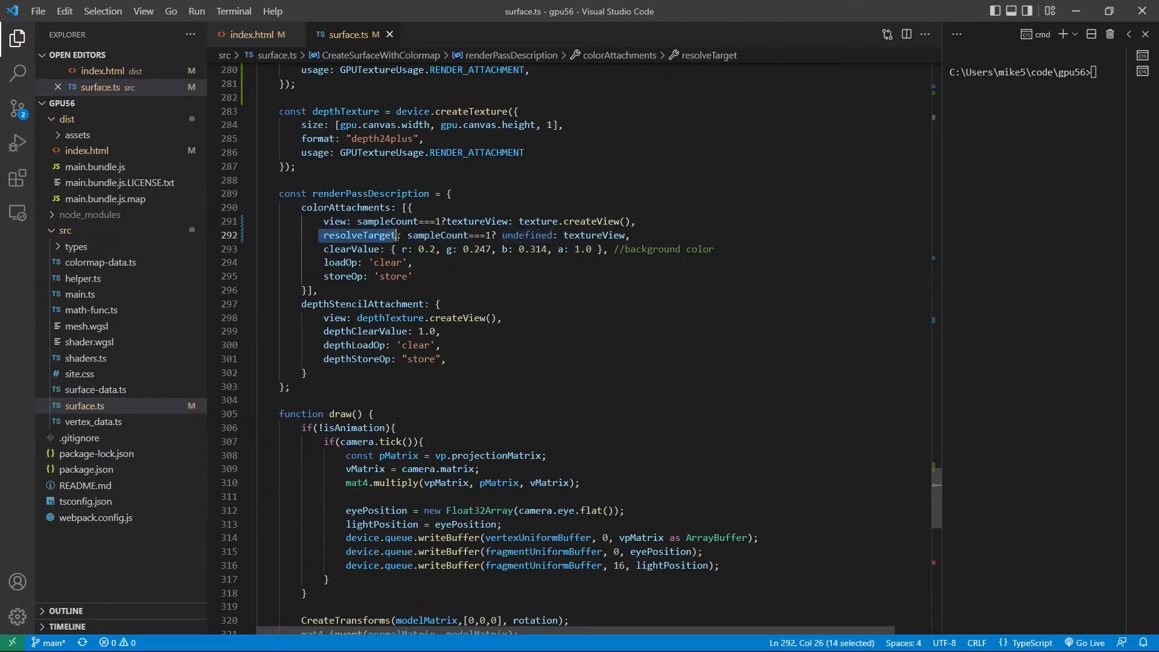
key("shift+Right")
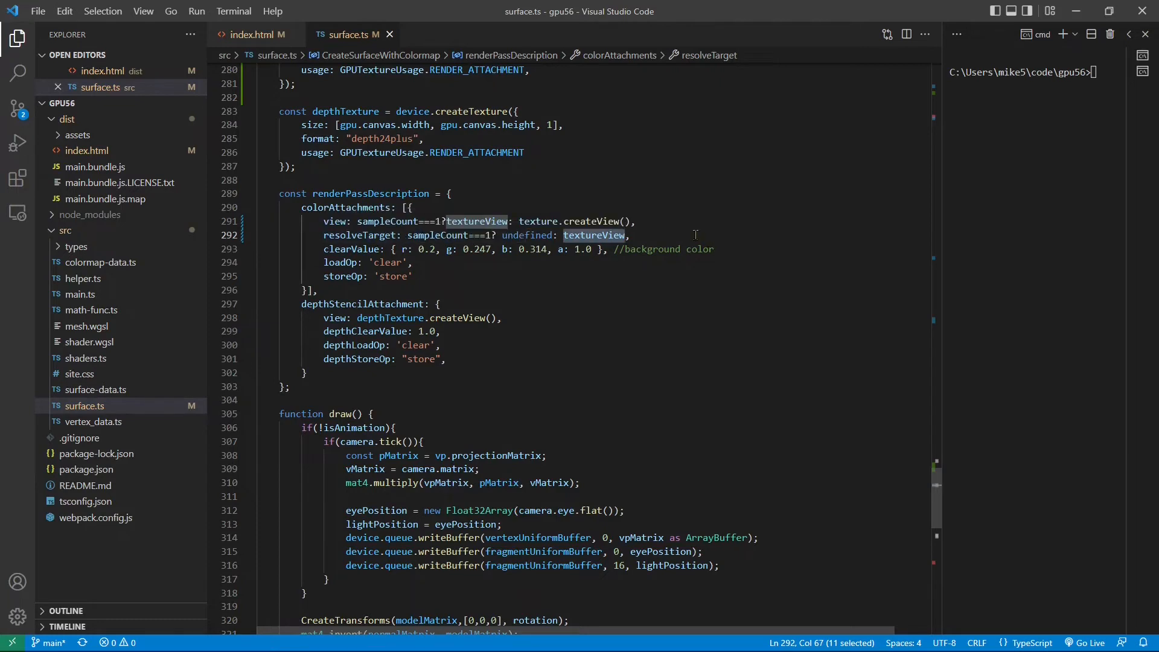
scroll("up", 3)
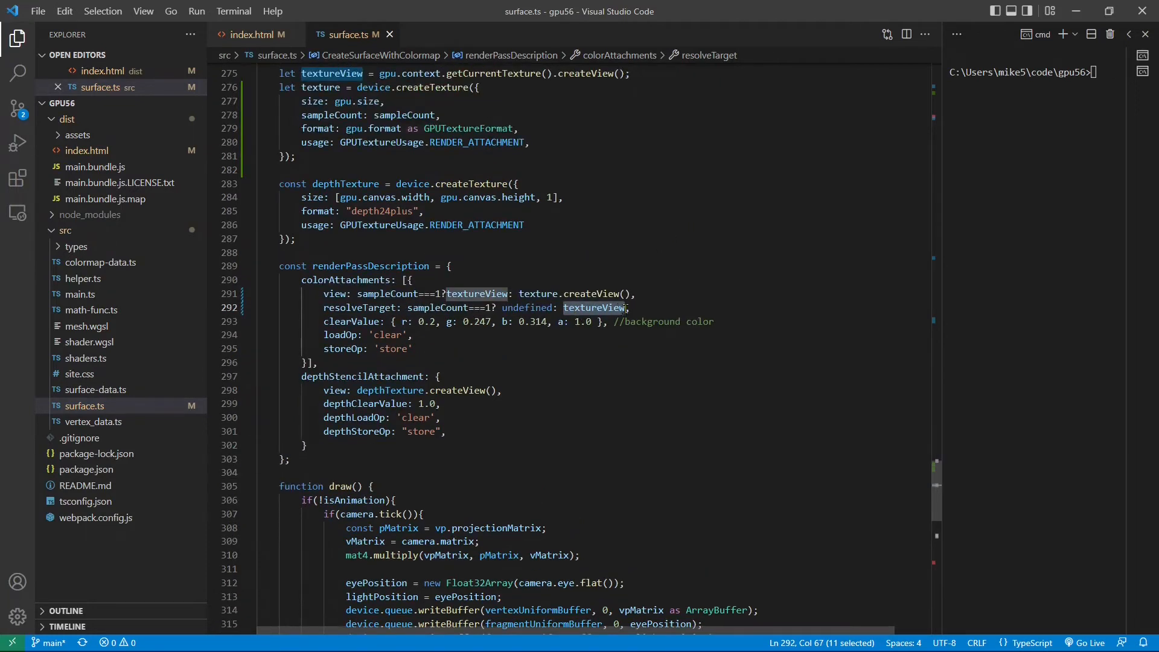
scroll("up", 3)
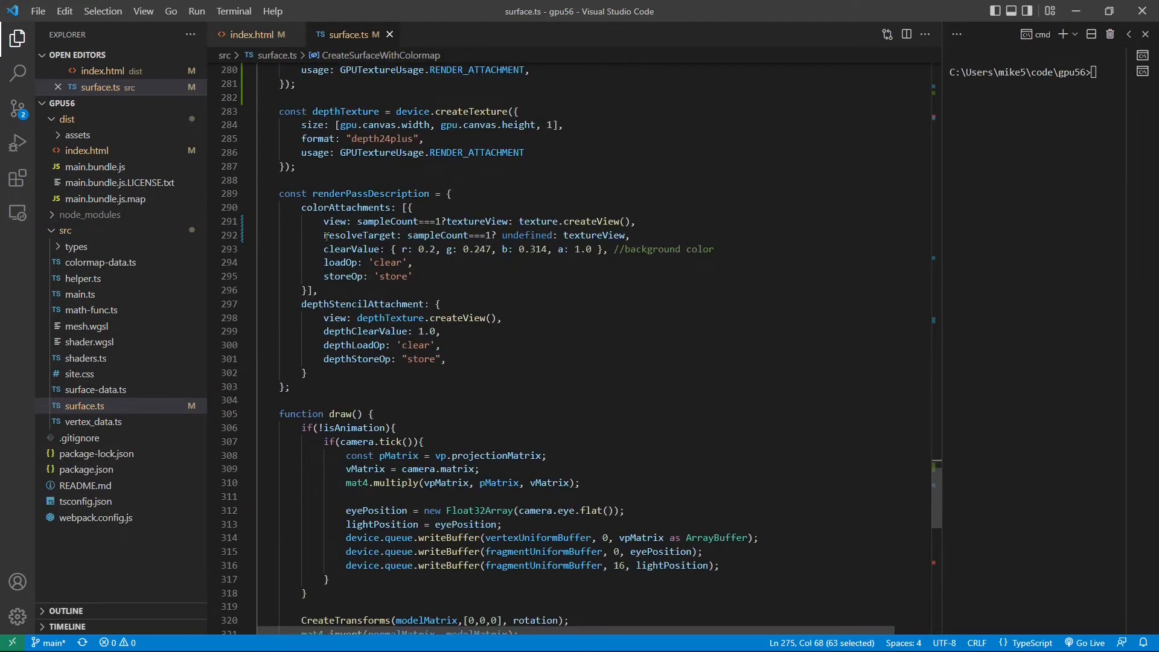
mouse_move(346, 235)
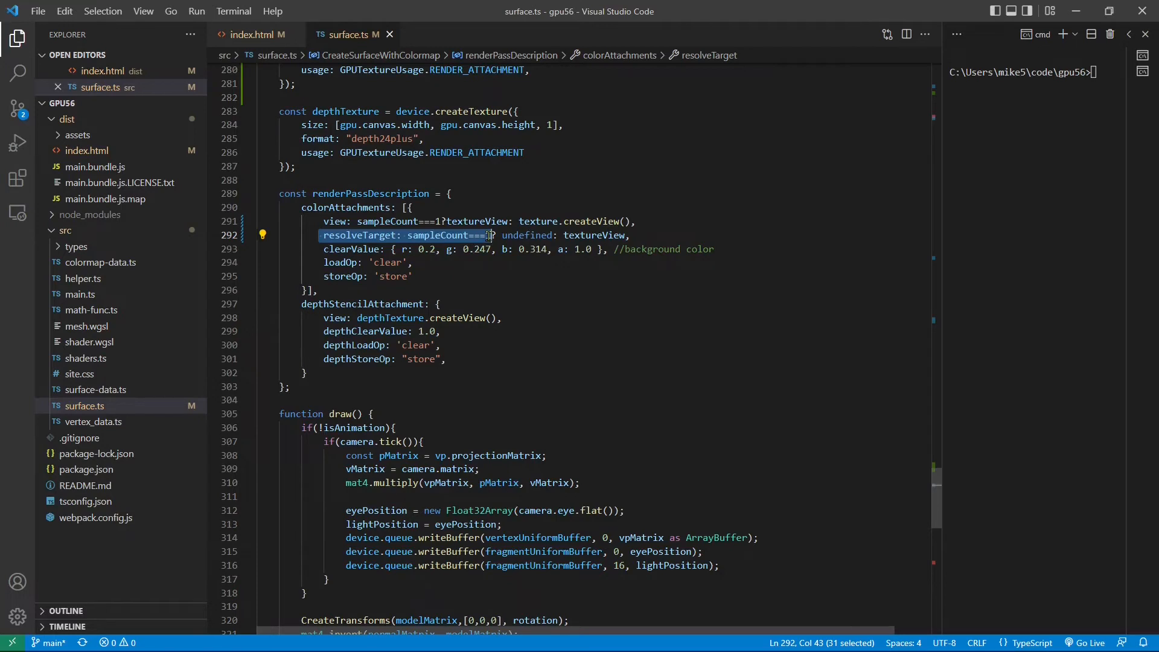
mouse_move(487, 221)
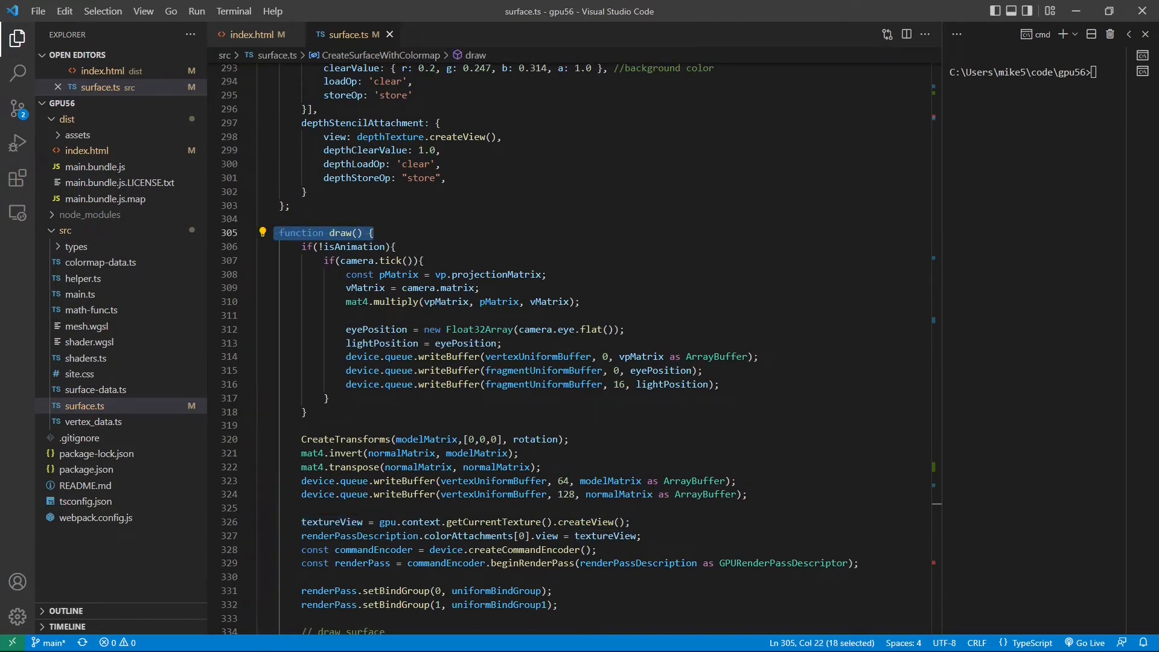
scroll("down", 3)
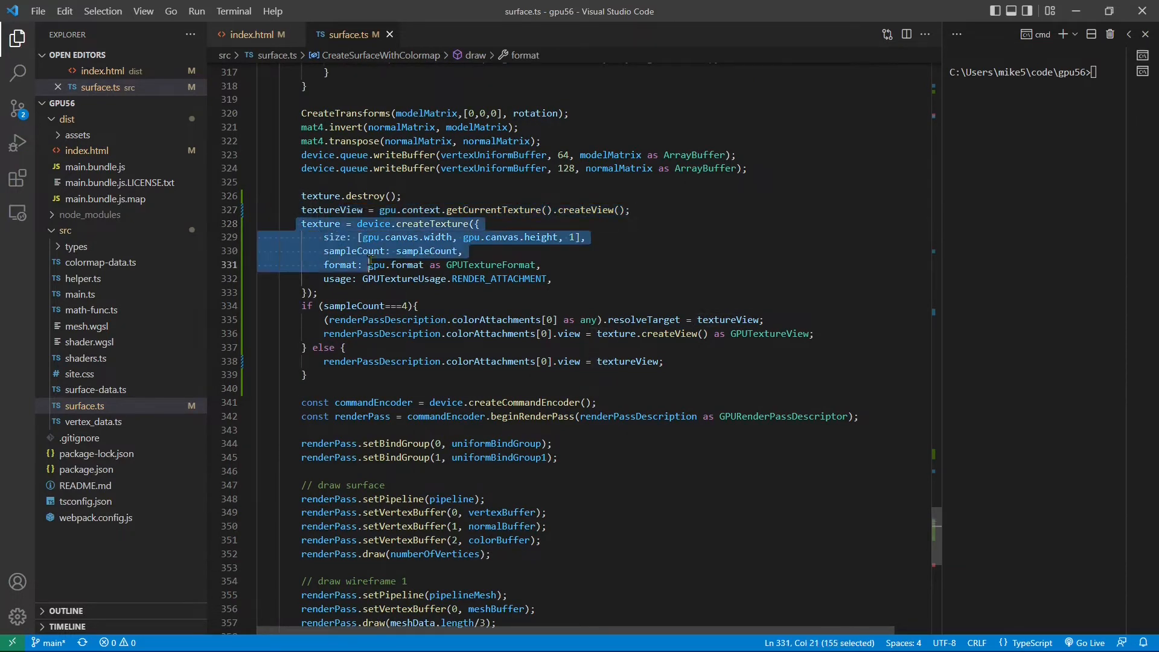
left_click(318, 292)
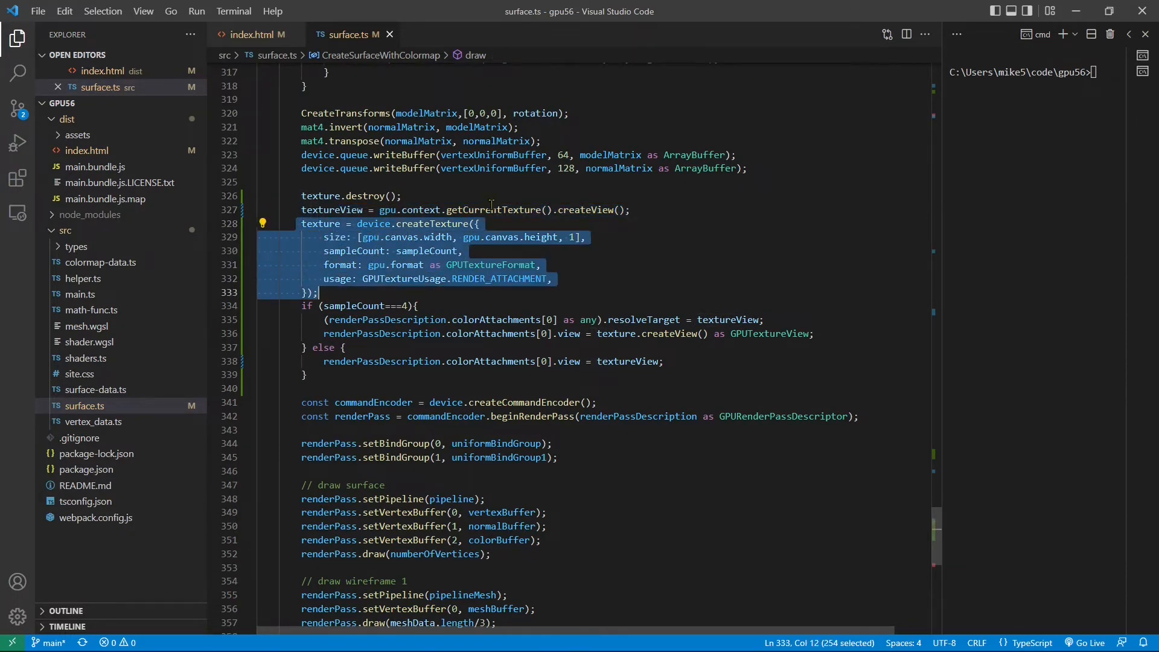
mouse_move(639, 248)
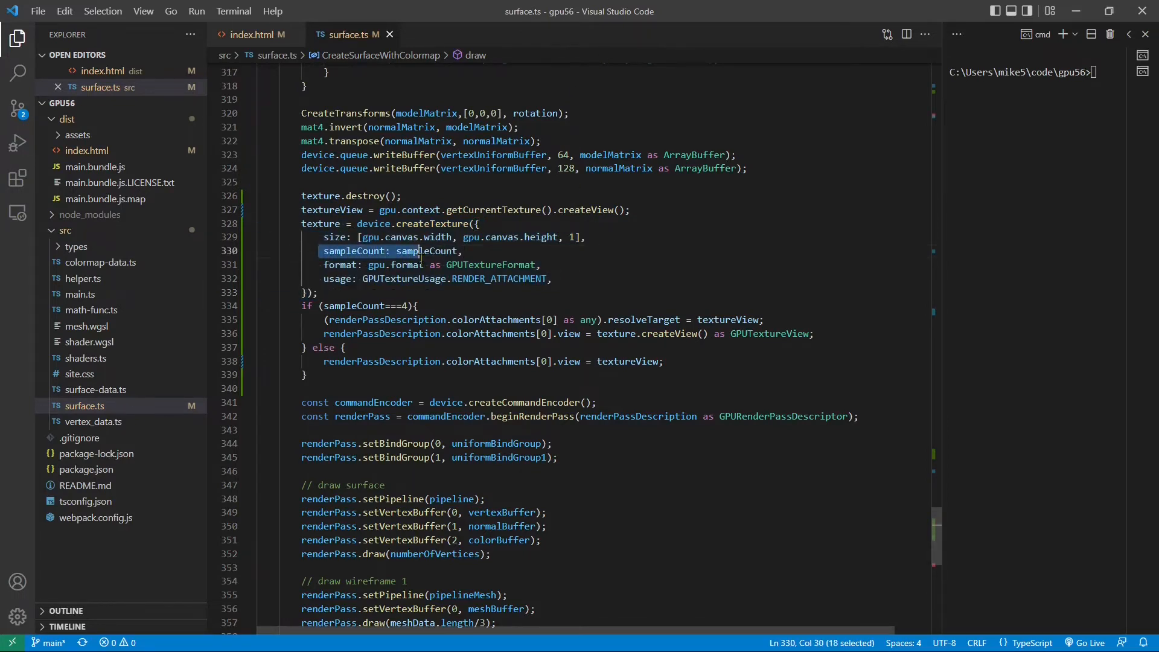
scroll("down", 3)
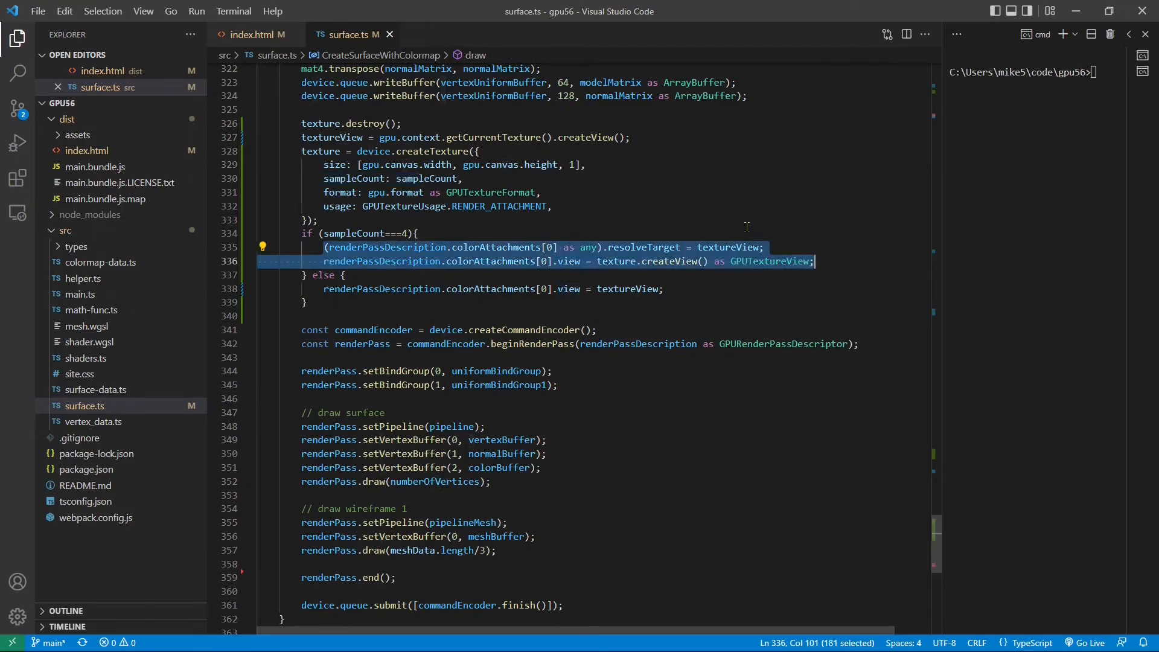
scroll("up", 3)
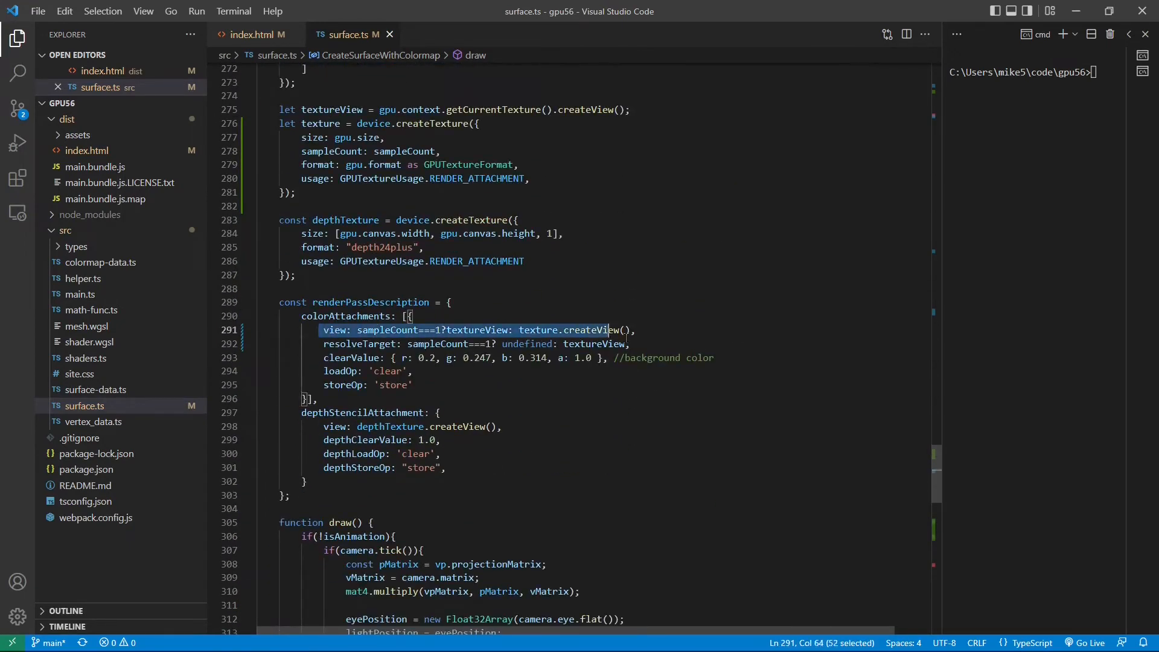
scroll("down", 3)
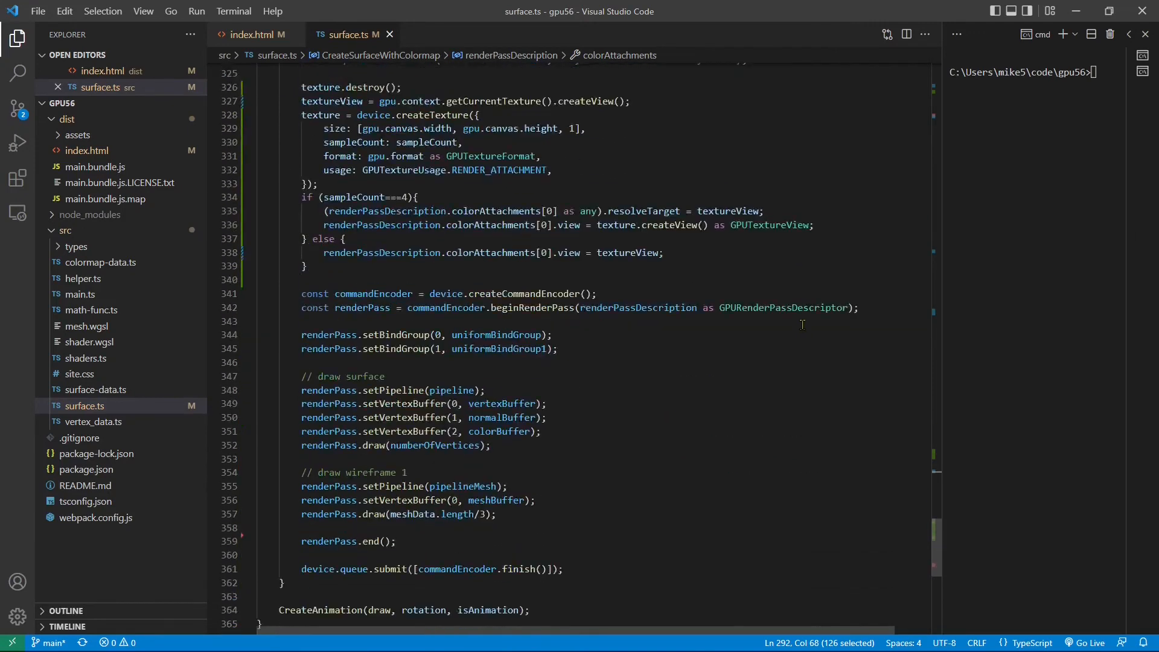
scroll("up", 3)
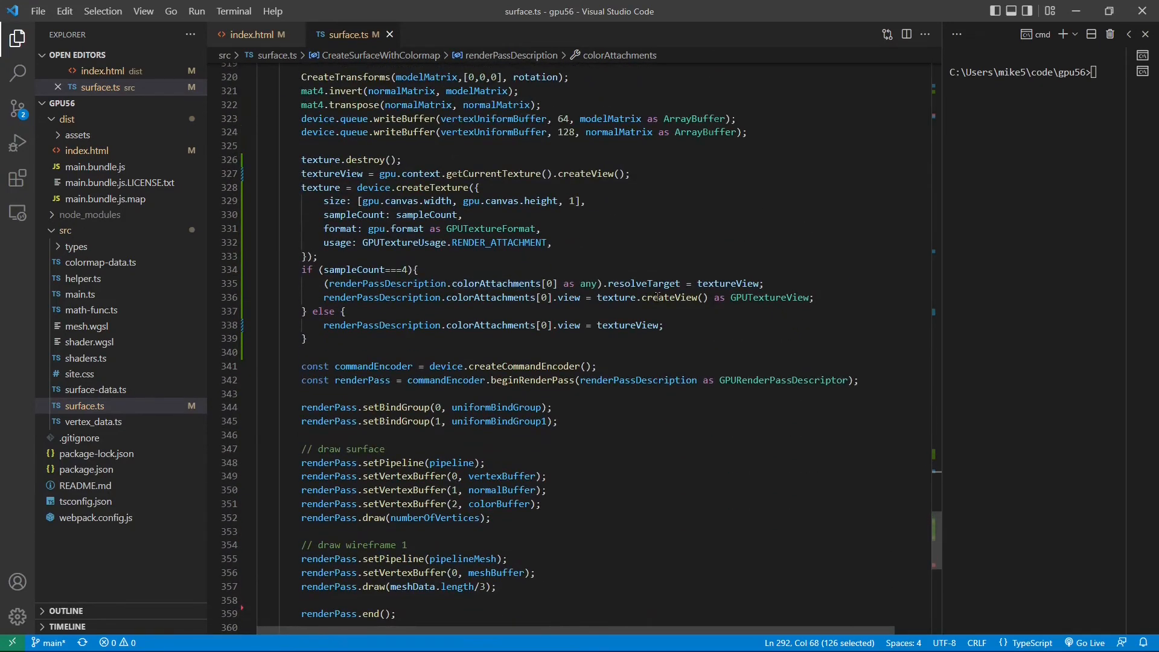
mouse_move(625, 283)
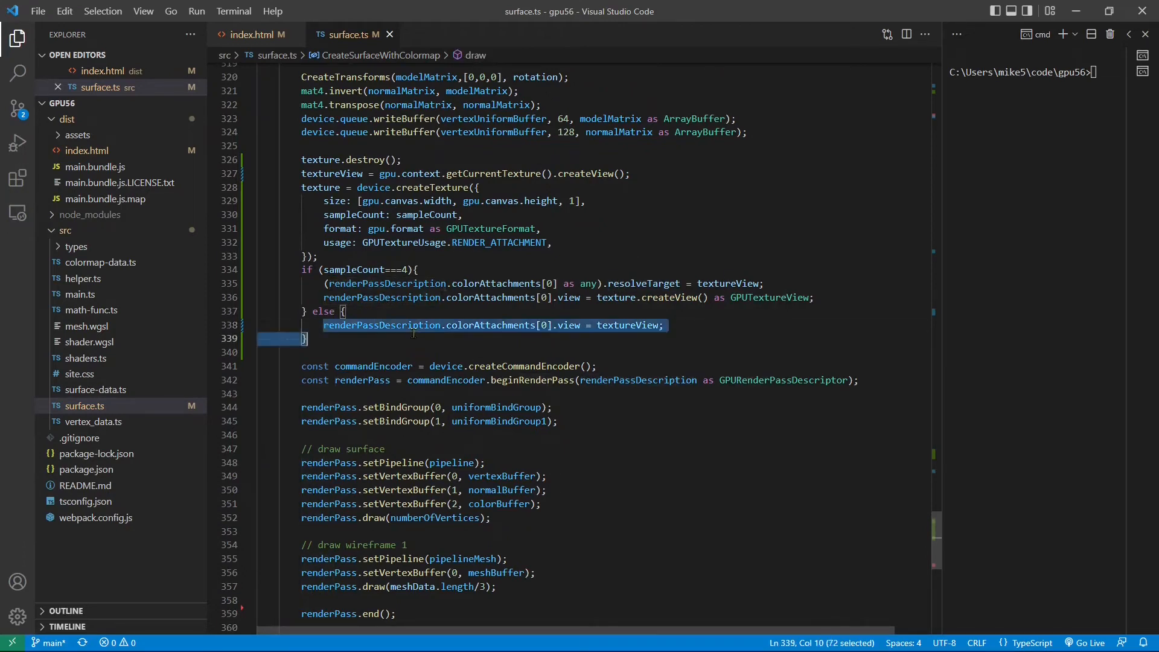
left_click(663, 325)
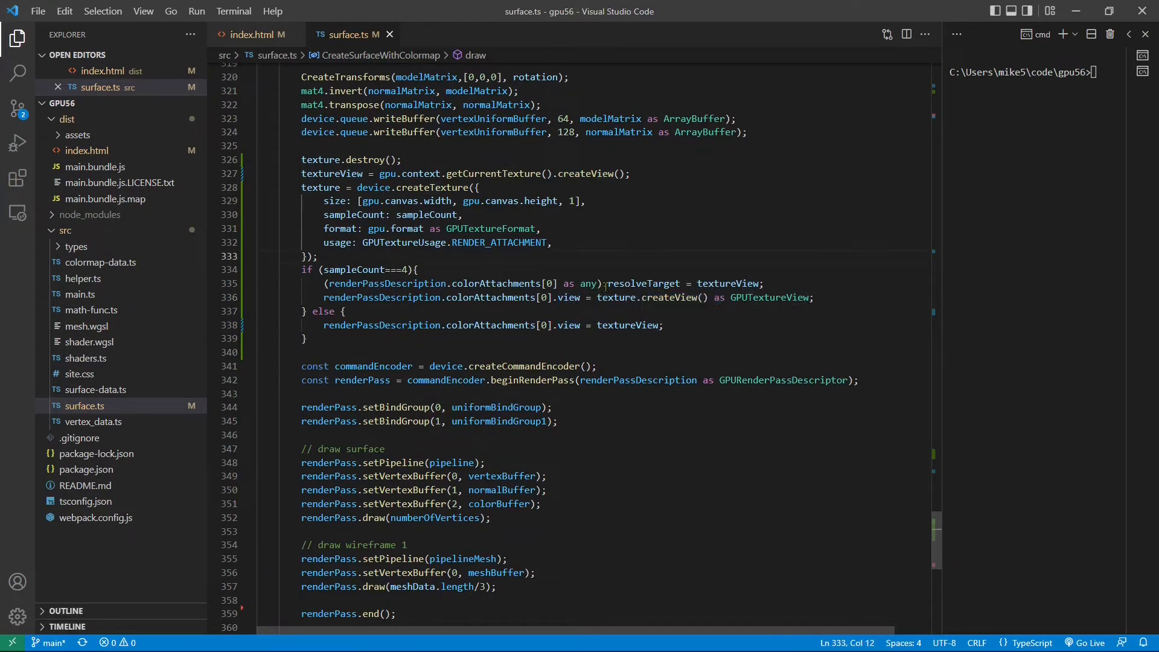
double_click(728, 283)
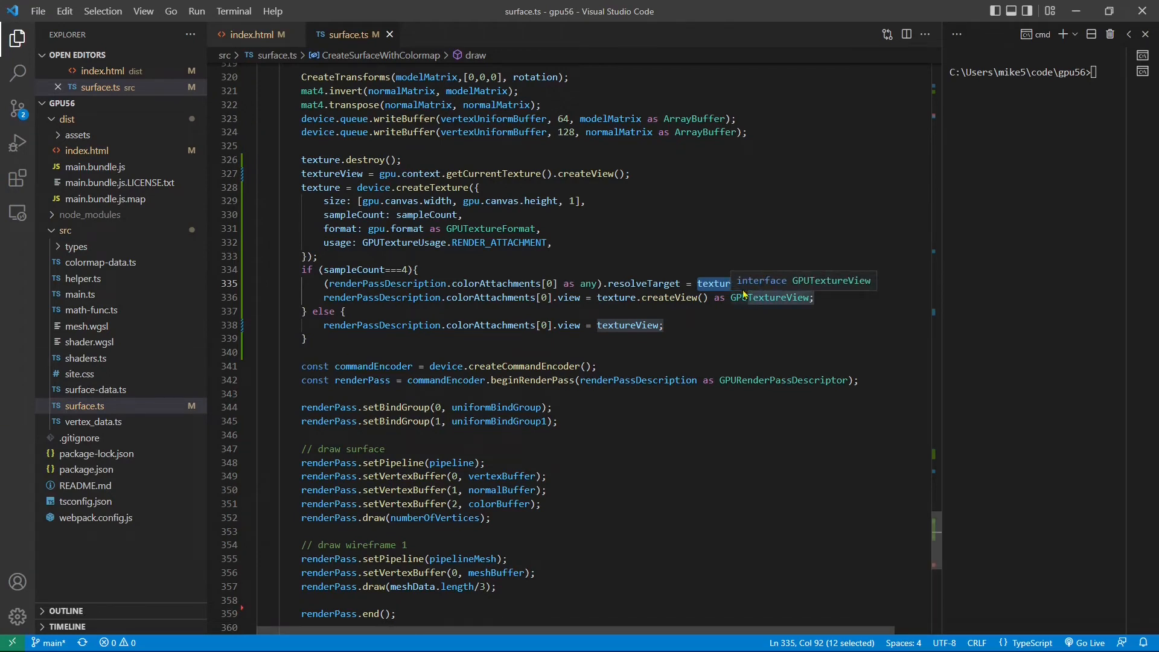
mouse_move(145, 56)
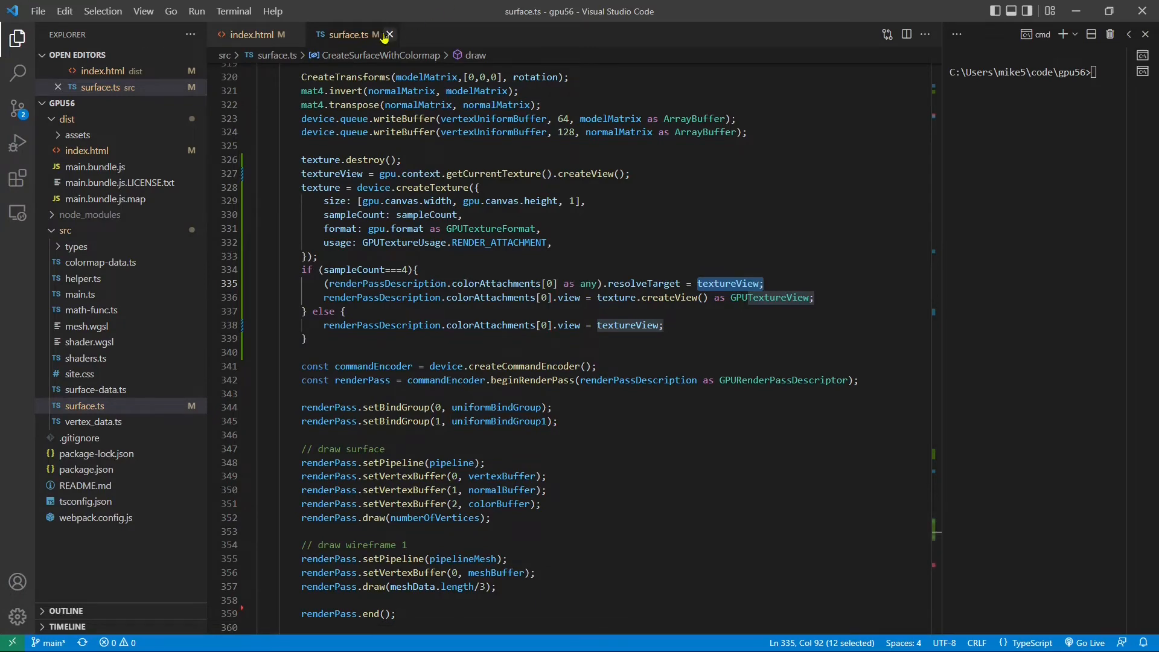
- Close surface.ts and open main.ts from the src folder in the Explorer
left_click(257, 34)
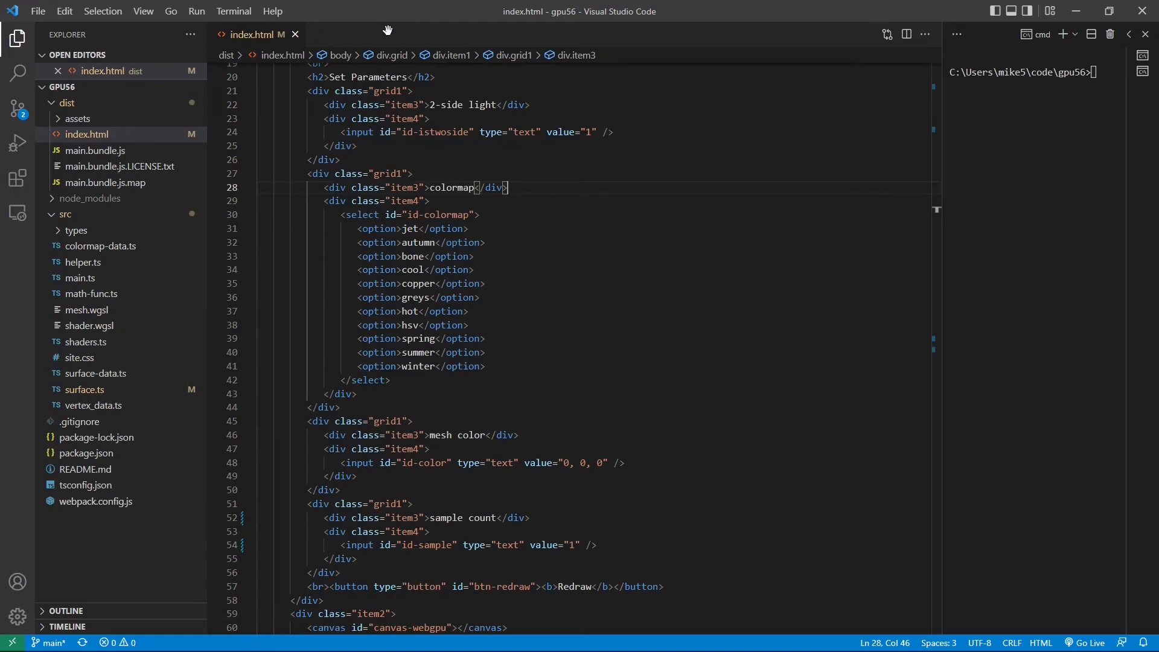
mouse_move(108, 230)
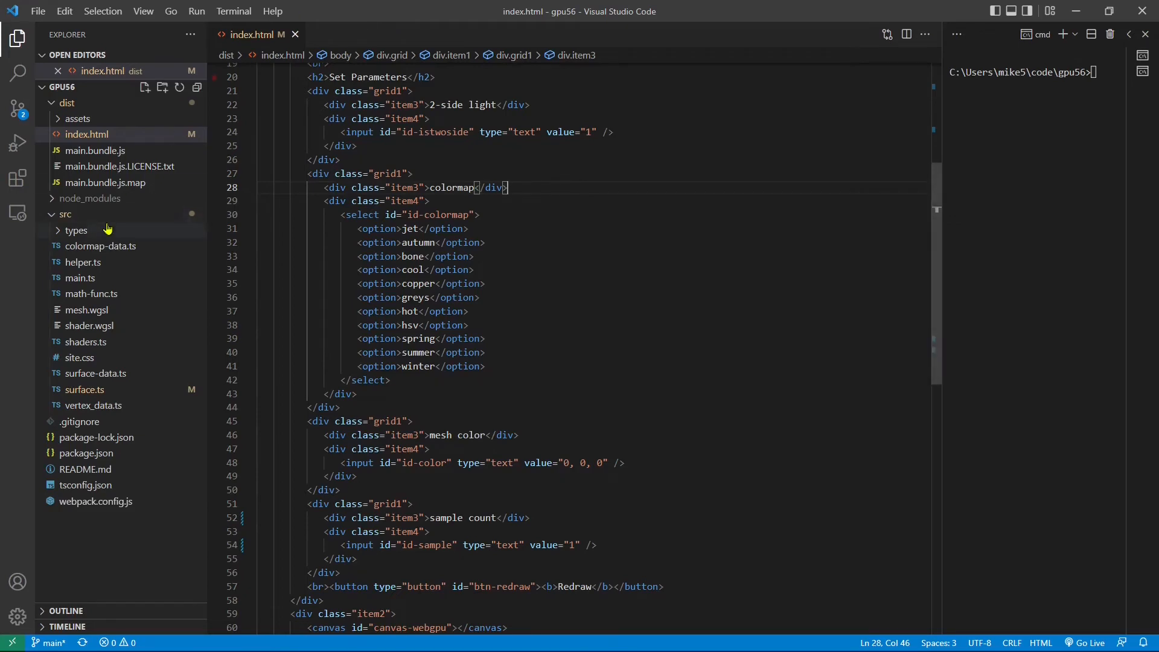
mouse_move(79, 277)
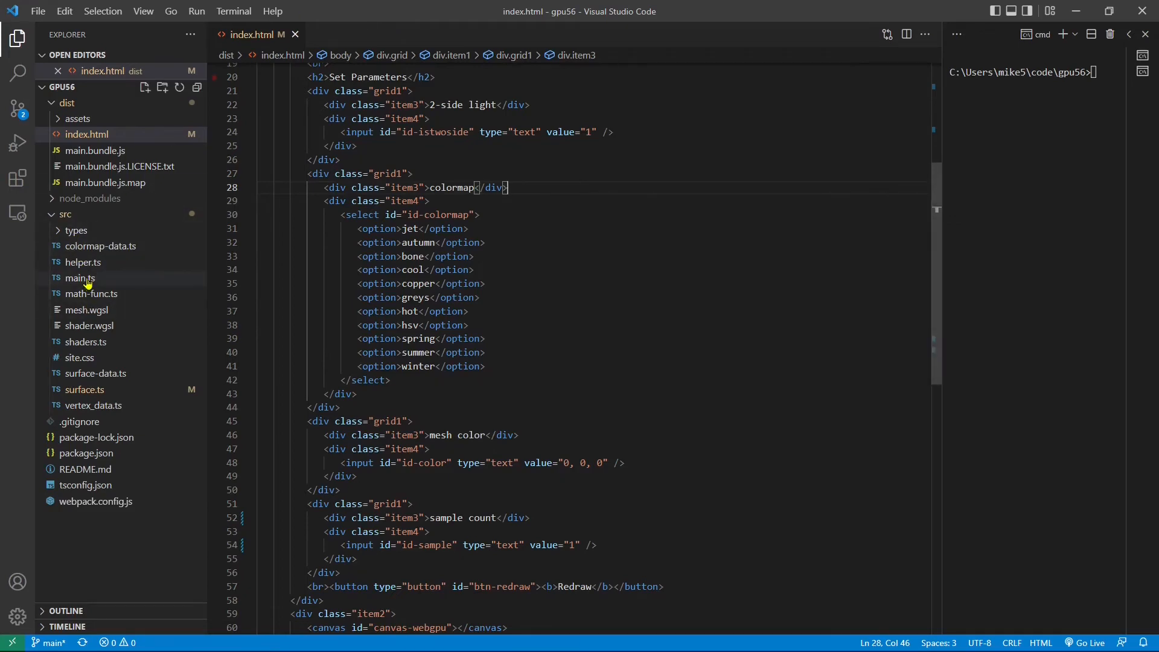
left_click(80, 278)
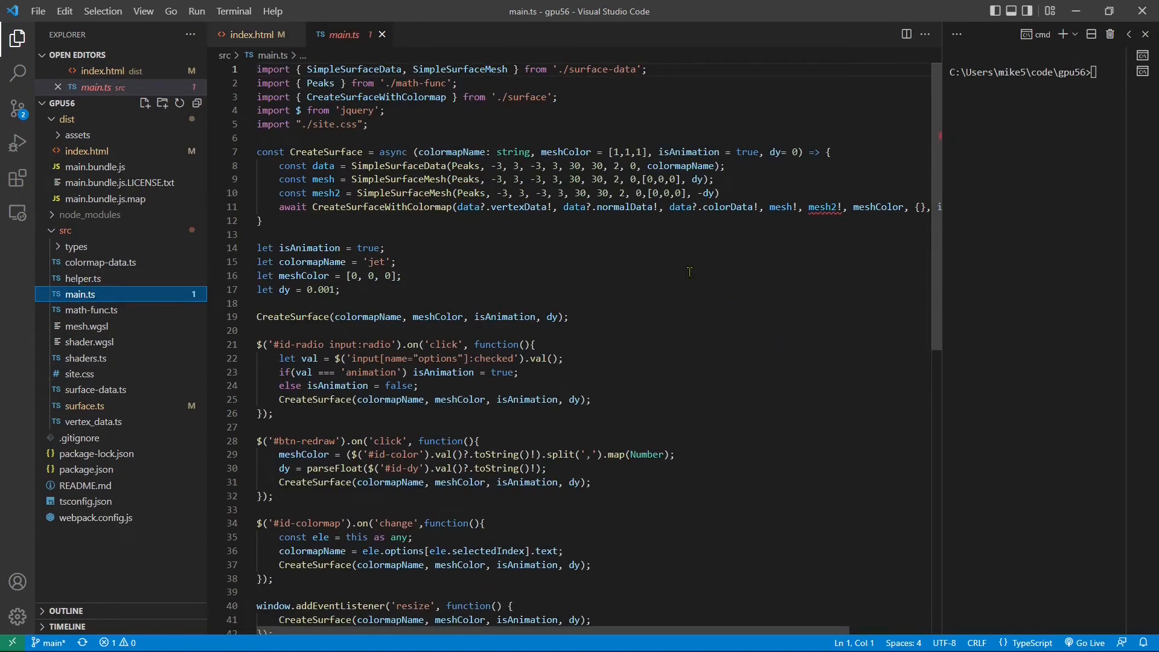
- Restore and save main.ts, passing sampleCount to CreateSurface and reading it on redraw
key("ctrl+a")
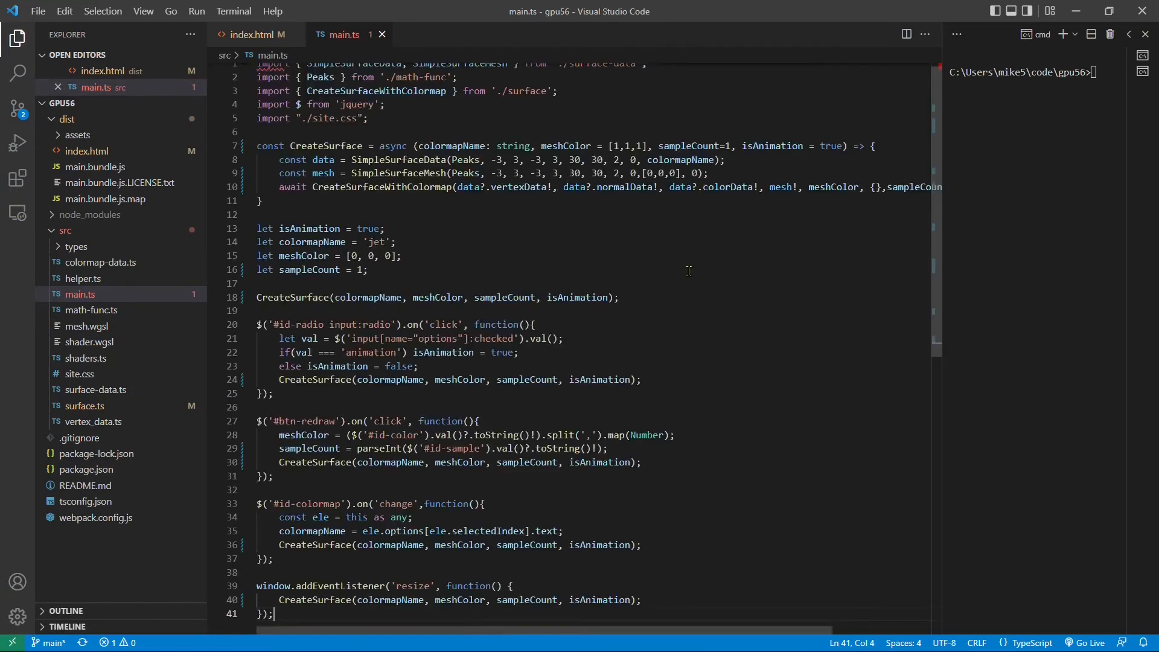
key("ctrl+s")
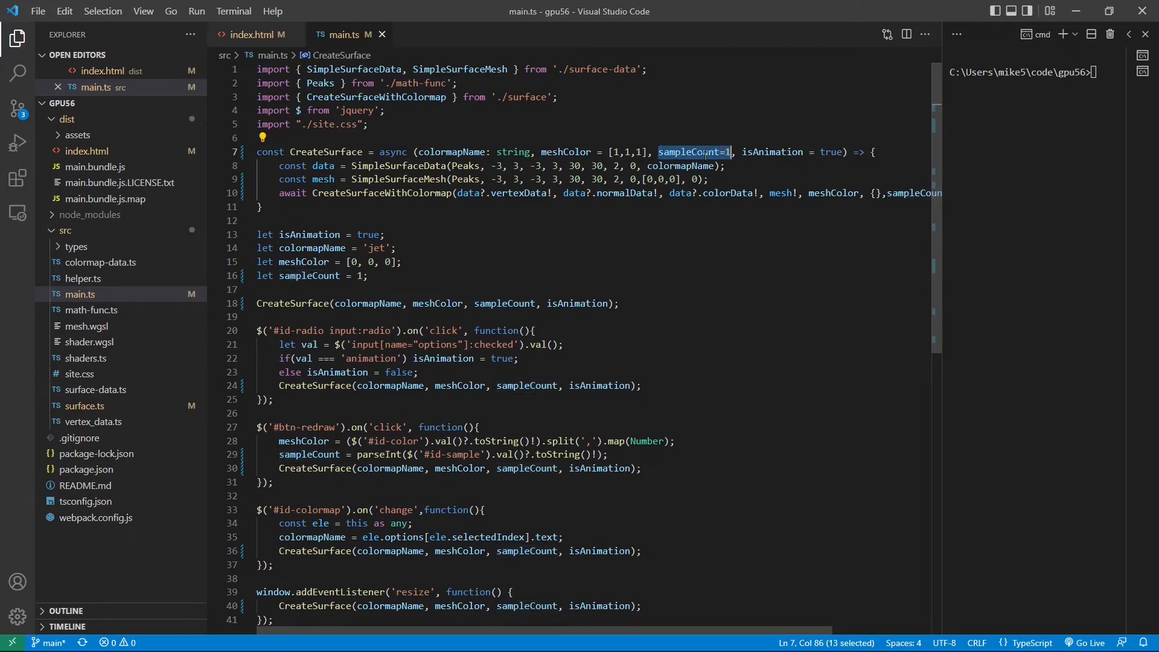
mouse_move(713, 228)
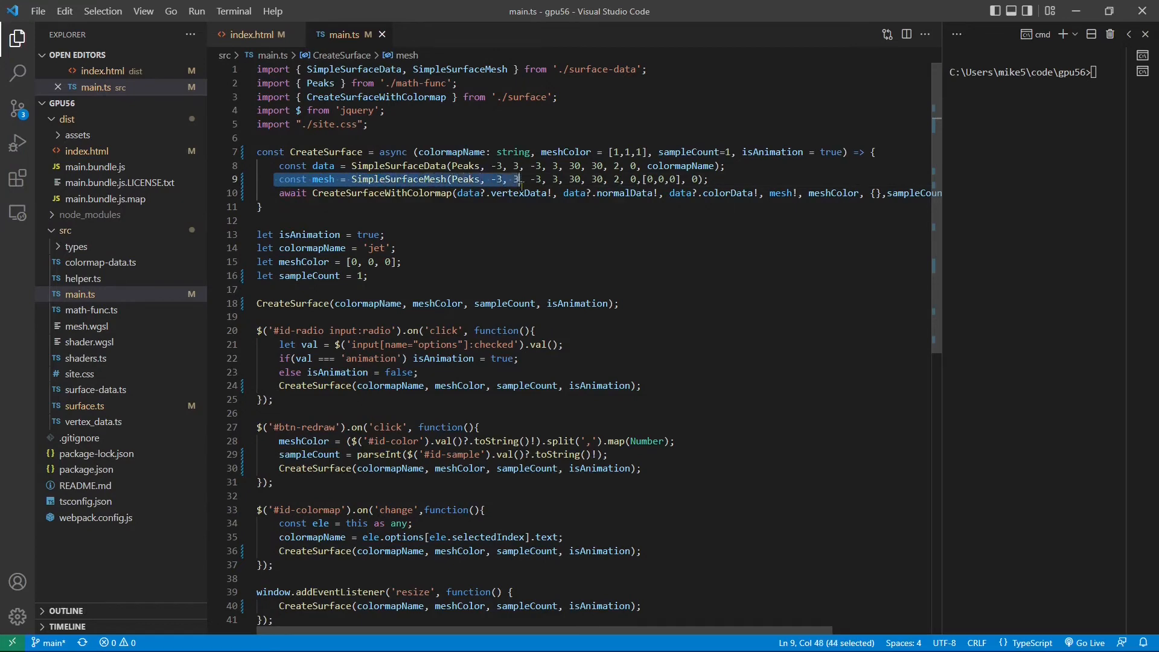
left_click(695, 178)
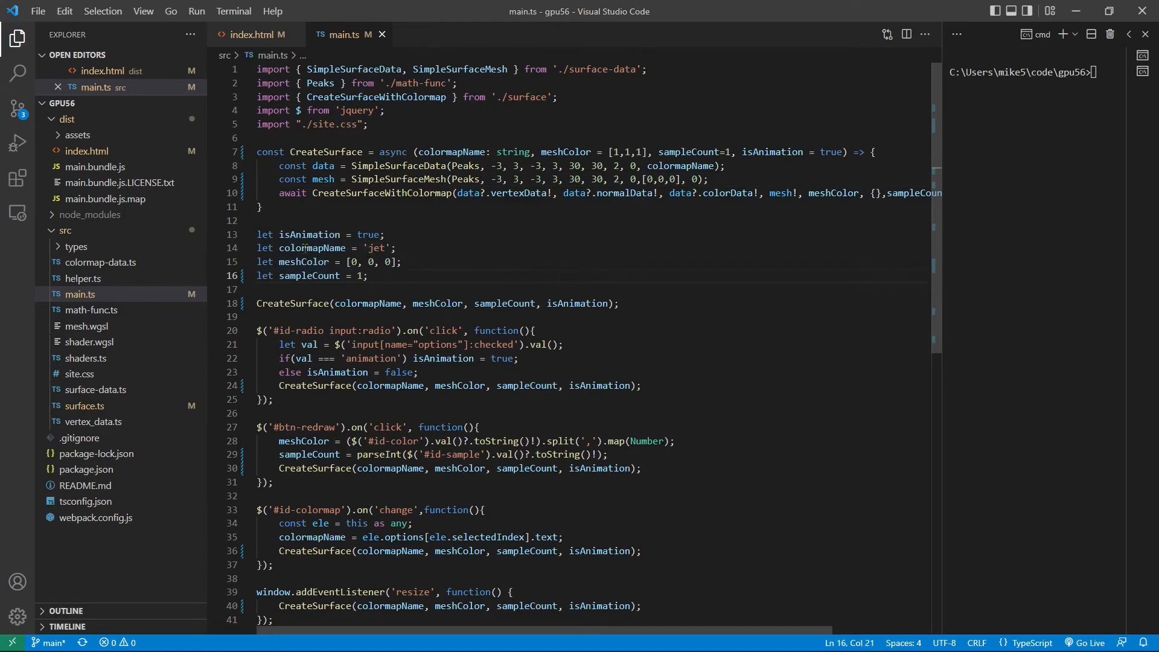
double_click(312, 248)
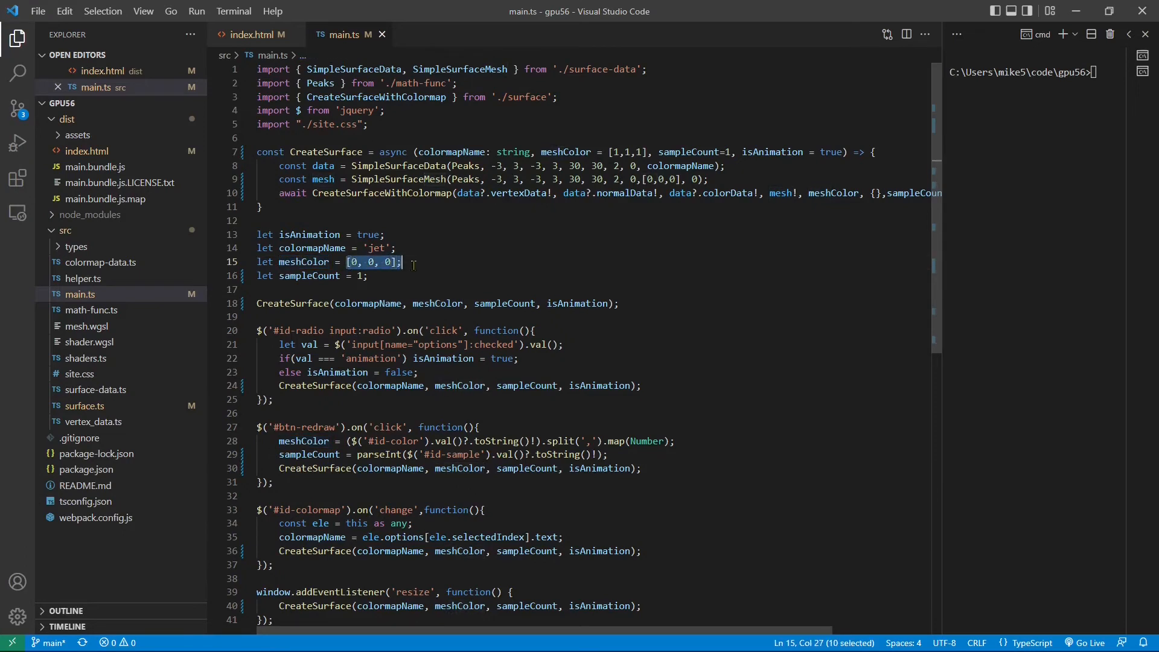
double_click(308, 275)
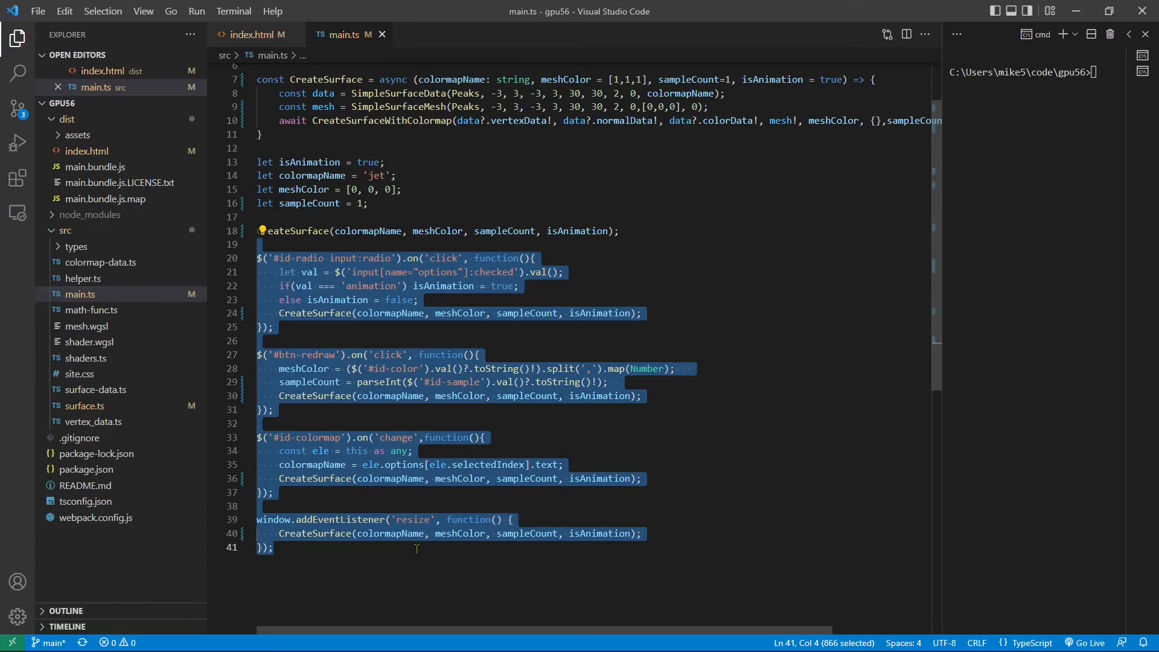
mouse_move(164, 73)
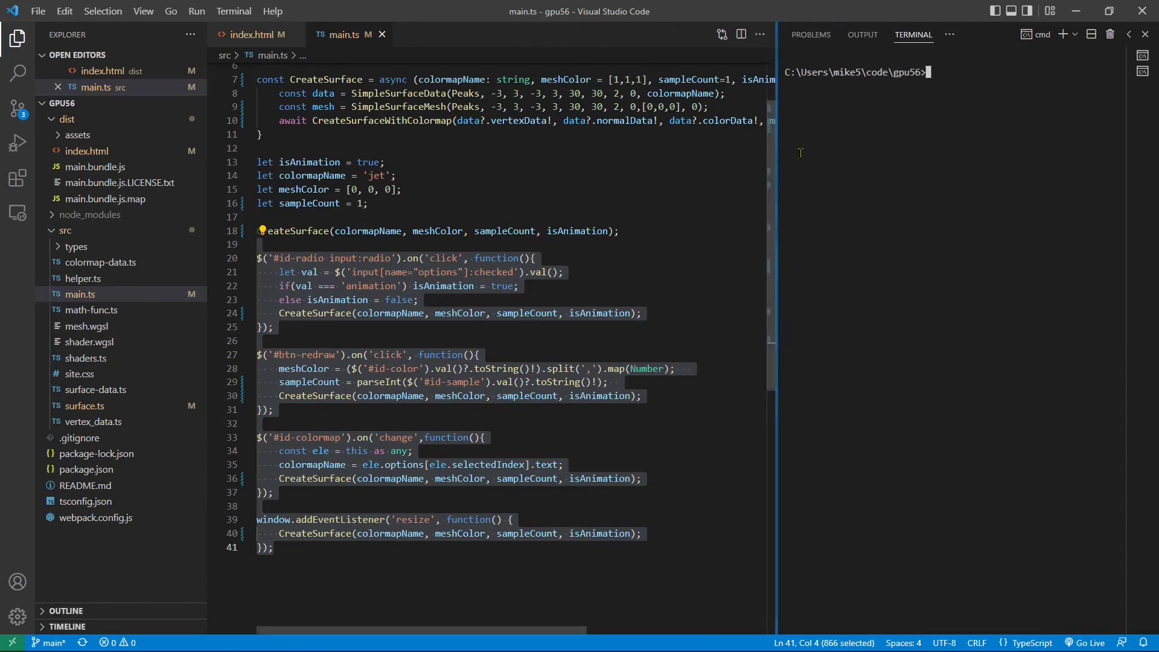
- Run 'npm run prod' in the terminal for a production webpack build
type("npm")
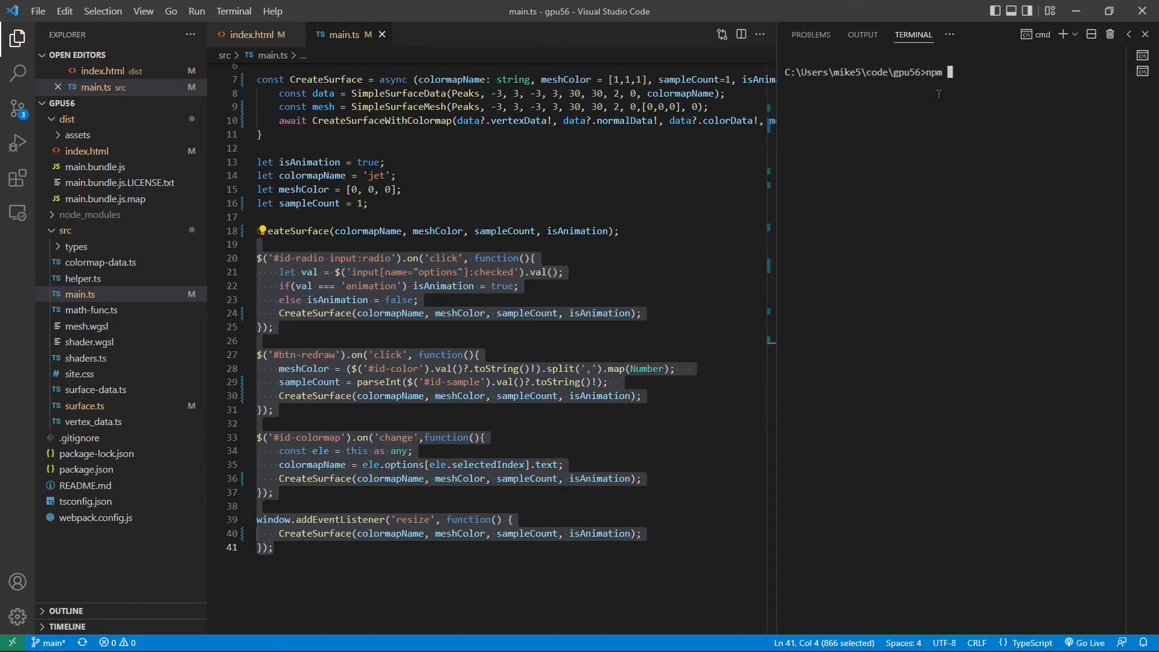
type("run prod")
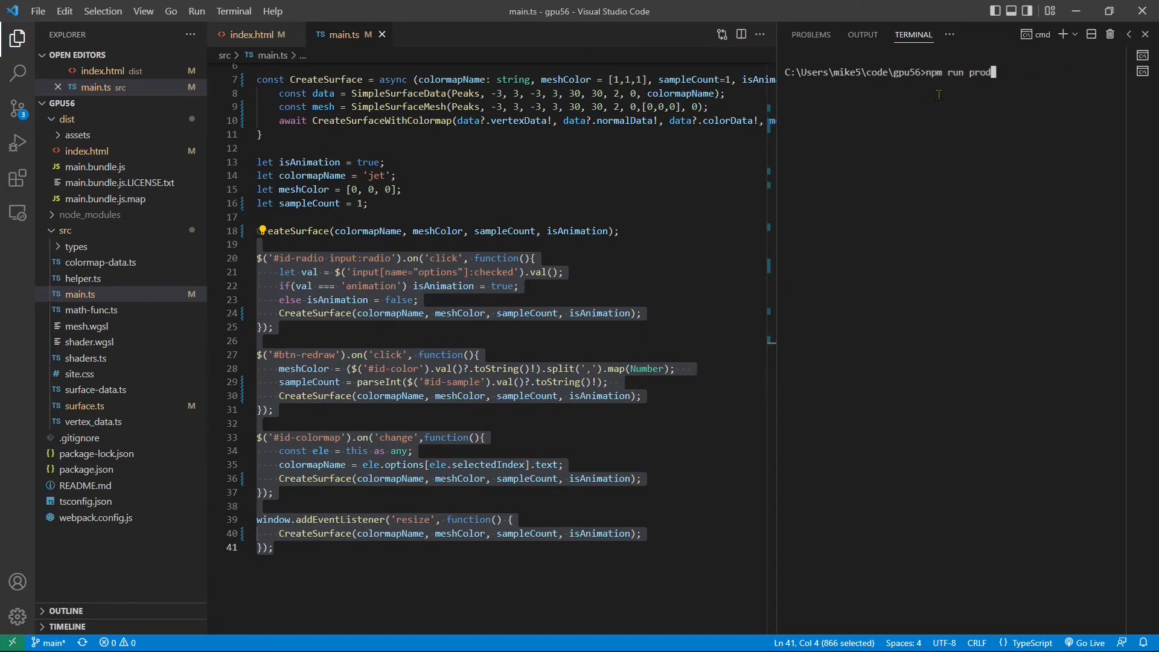
key("Return")
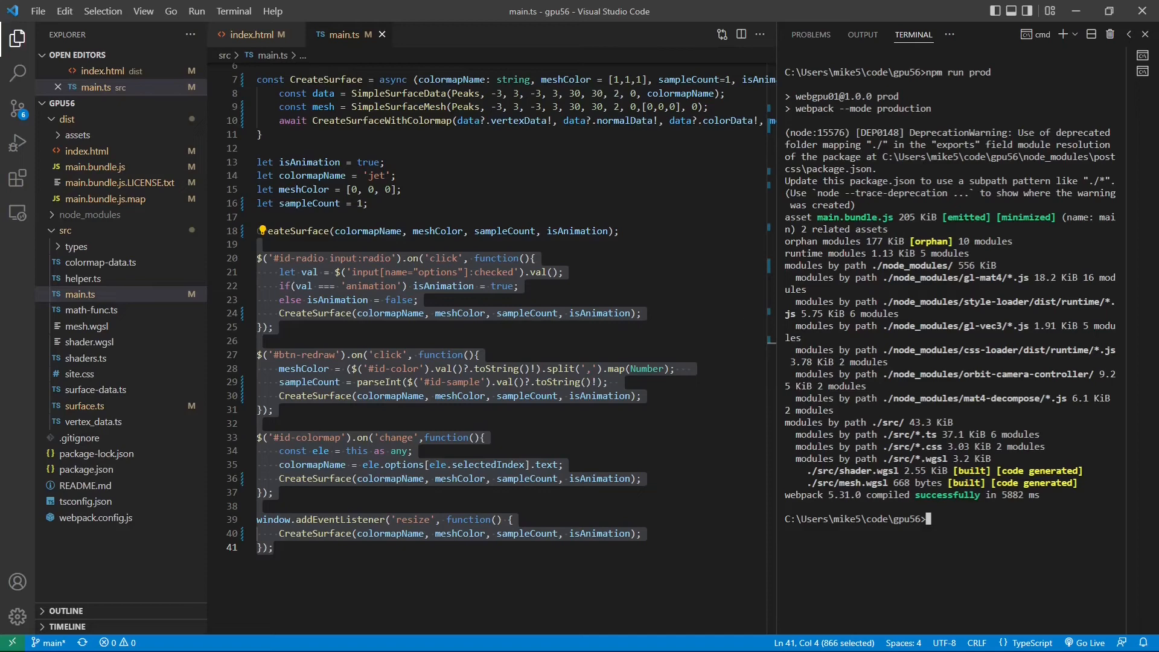
mouse_move(1093, 642)
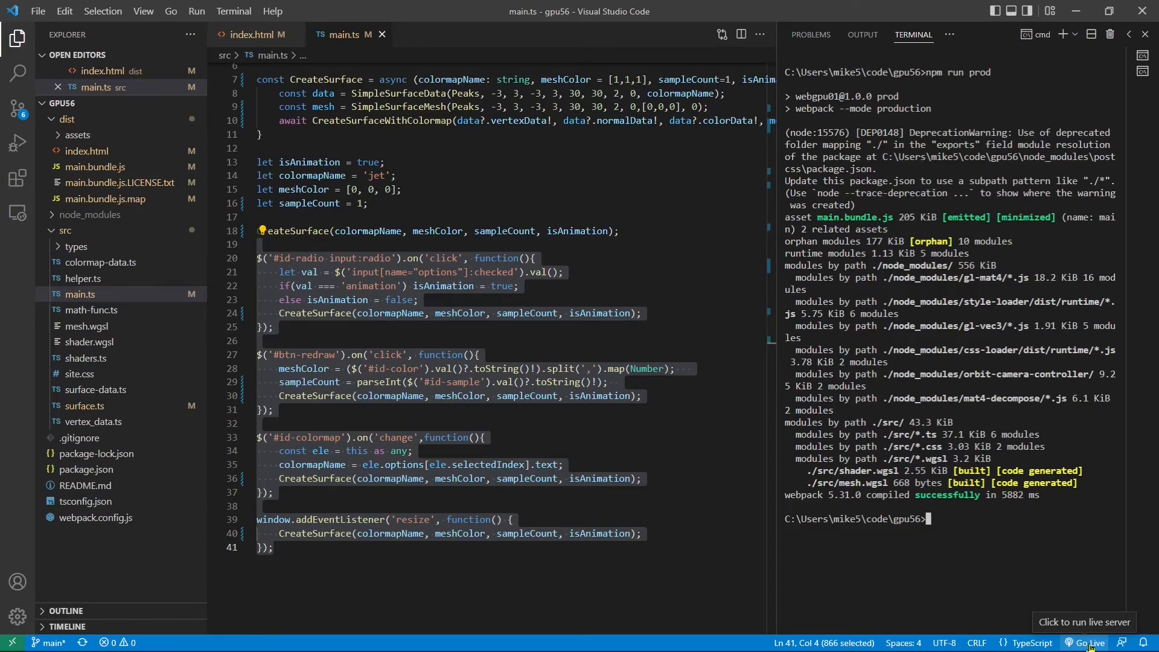
- Serve the Peaks chart page with Go Live and select Camera Control motion
left_click(1088, 642)
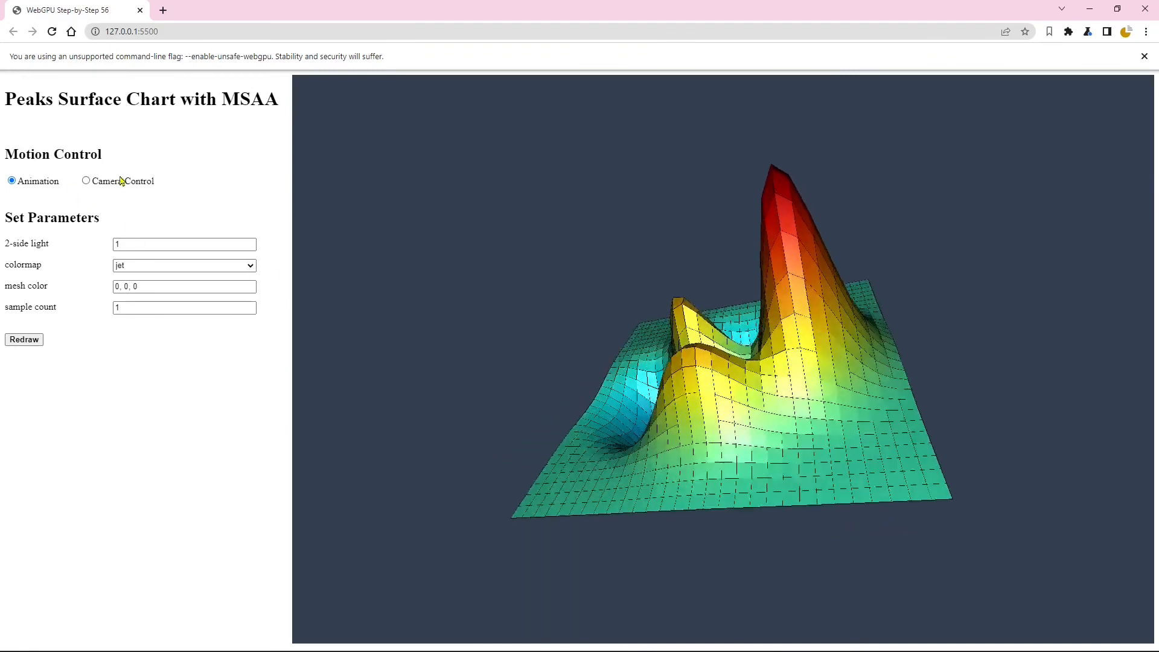
left_click(86, 180)
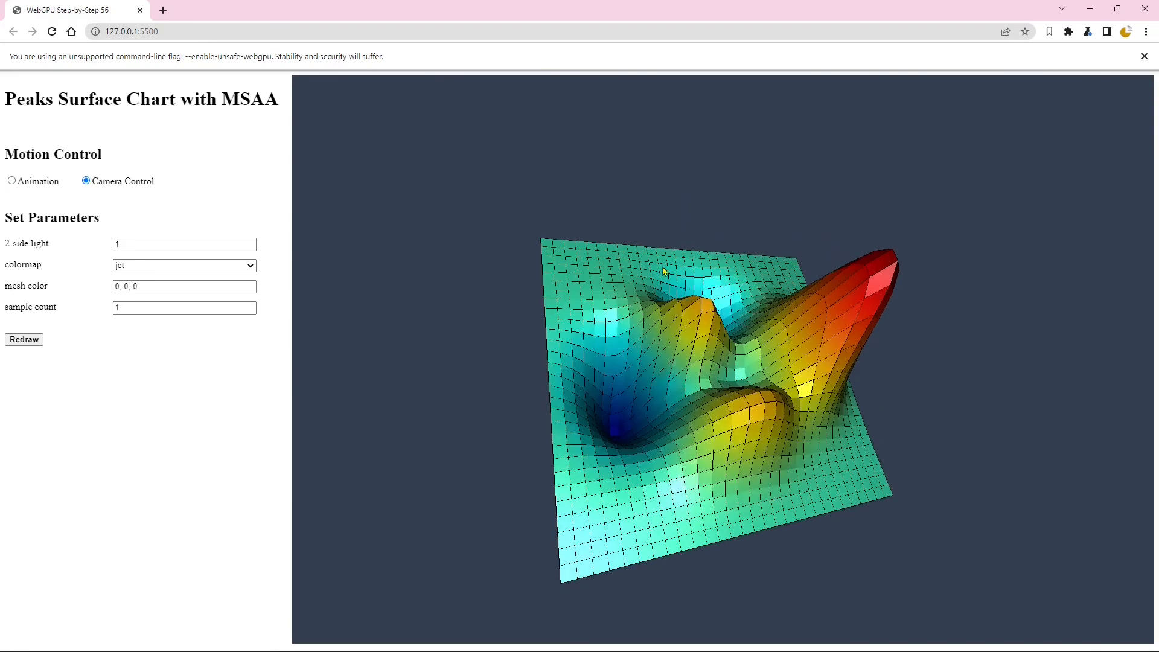
mouse_move(596, 286)
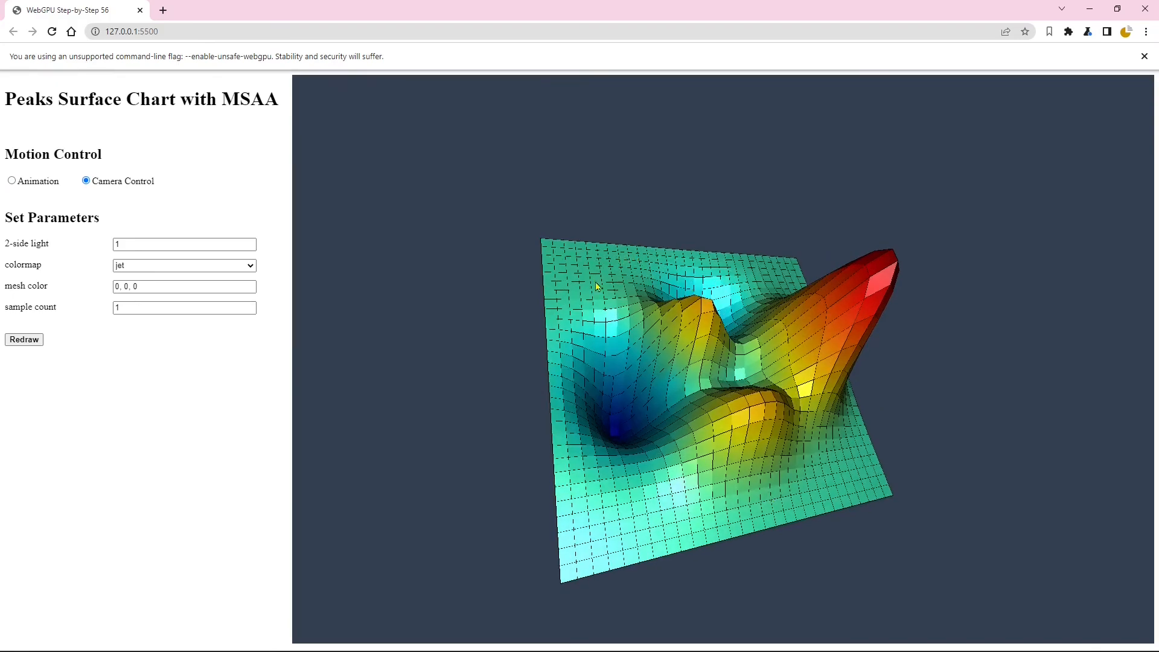
mouse_move(725, 272)
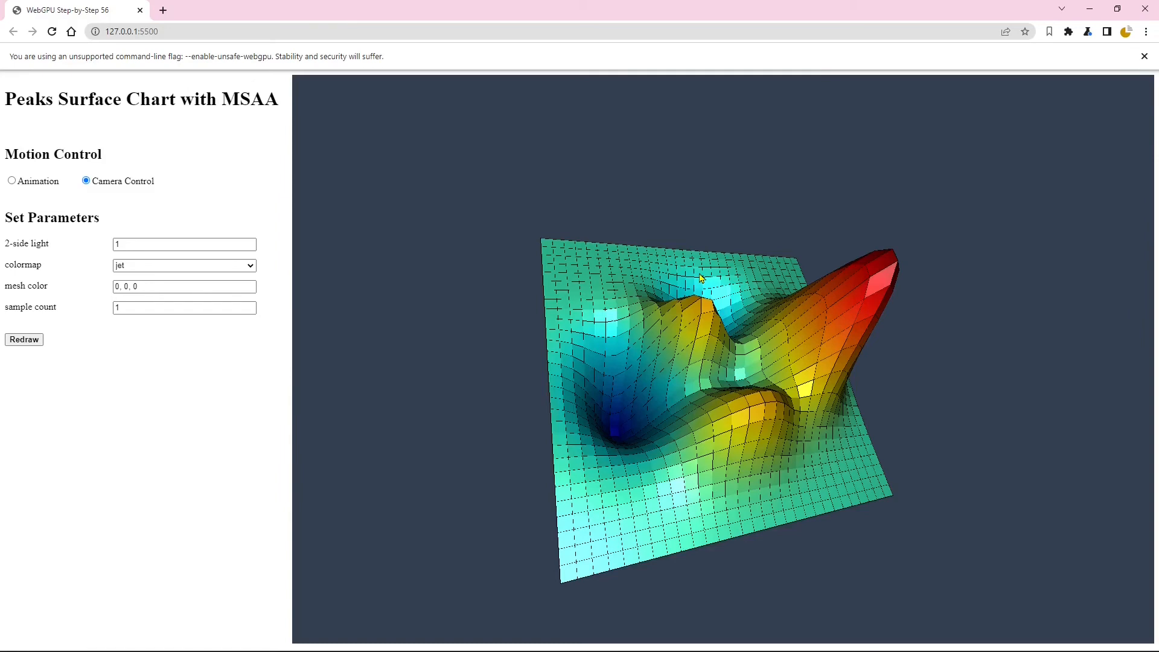
mouse_move(19, 309)
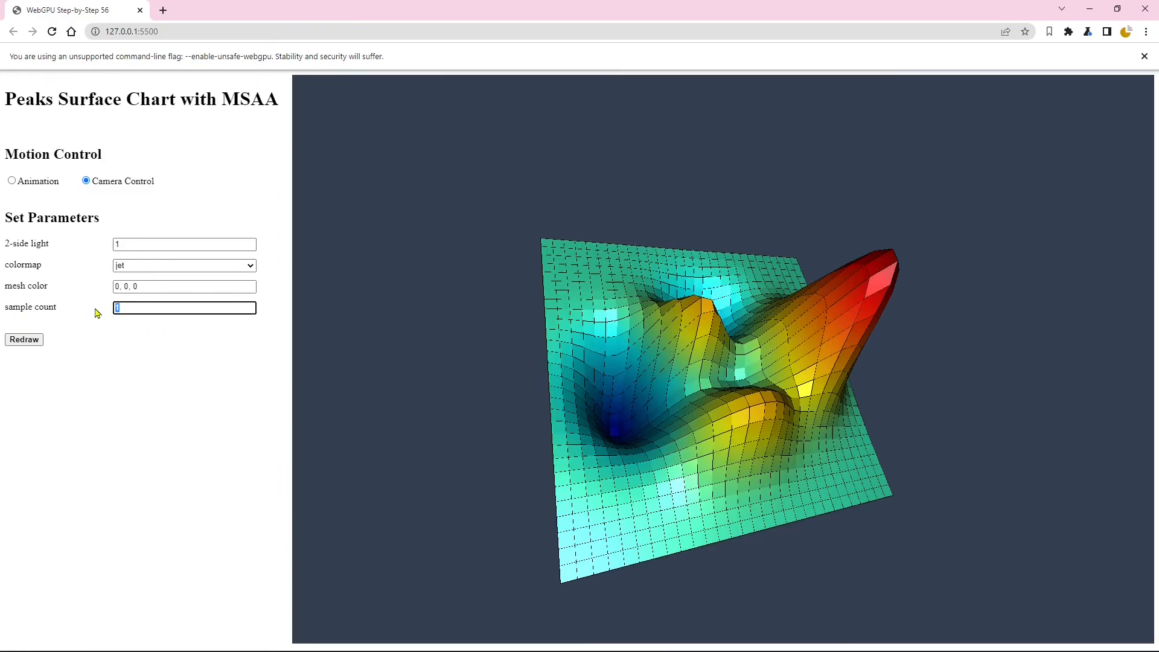
- Redraw the peaks chart with sample count 4
left_click(24, 339)
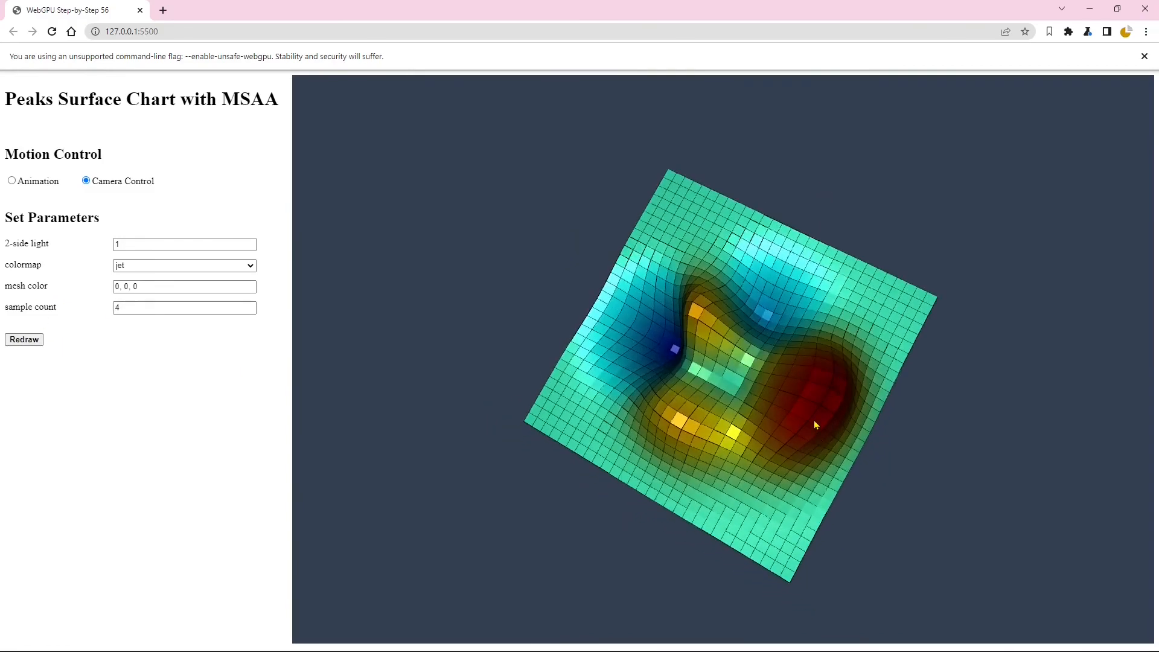
mouse_move(881, 308)
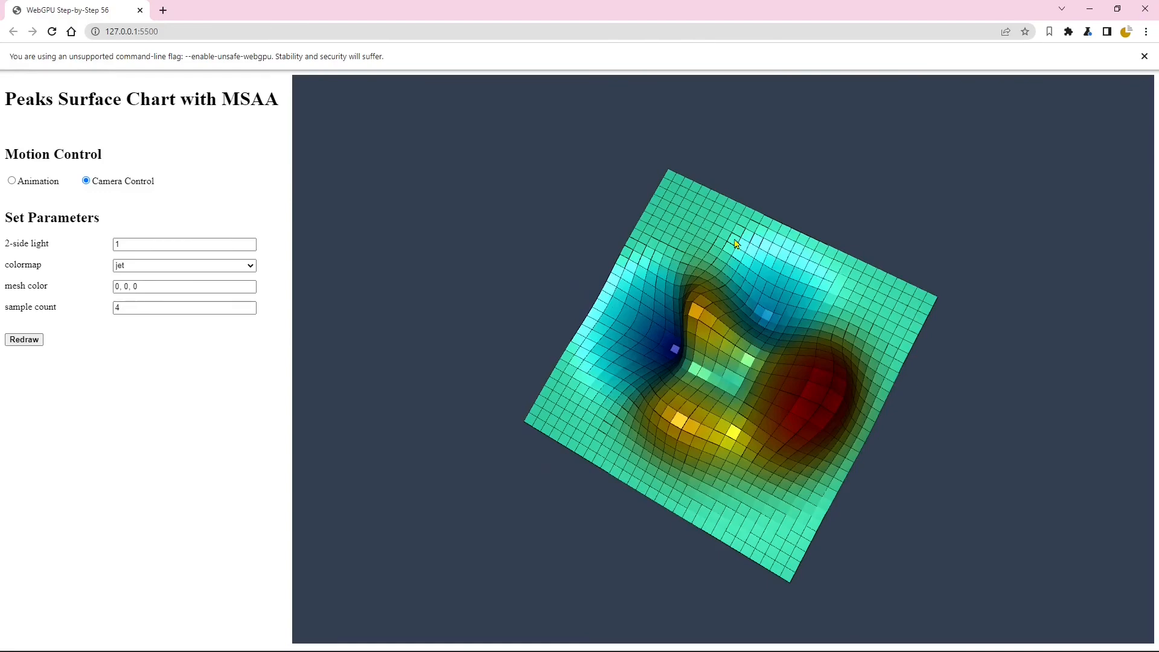
mouse_move(731, 253)
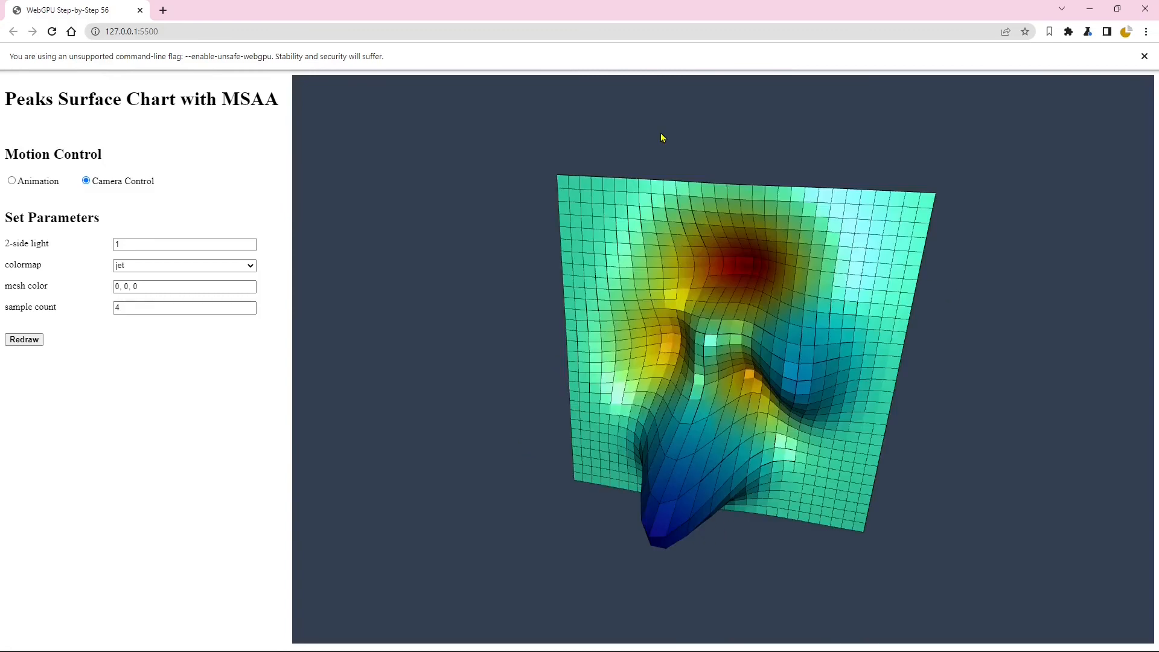
mouse_move(854, 254)
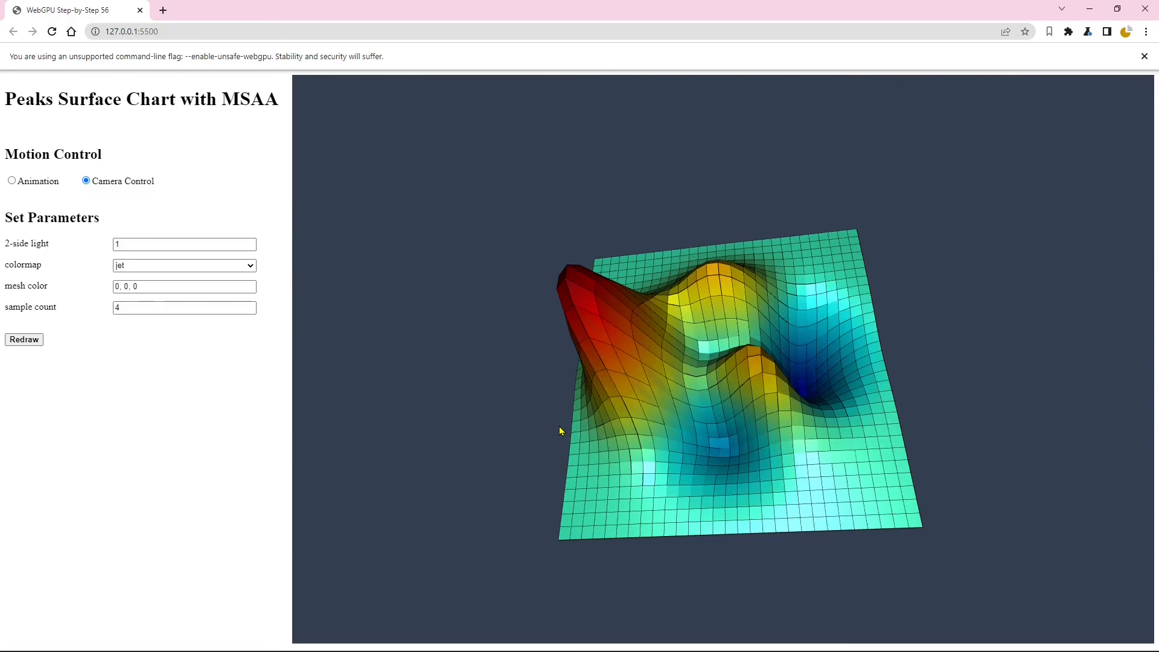
mouse_move(155, 279)
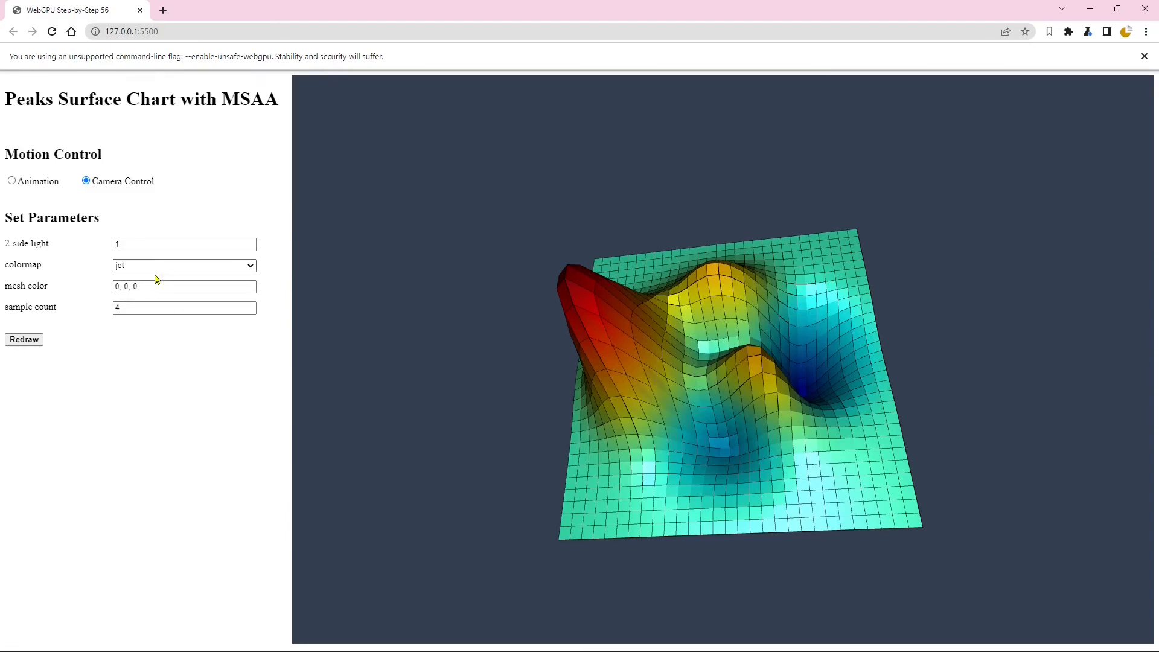